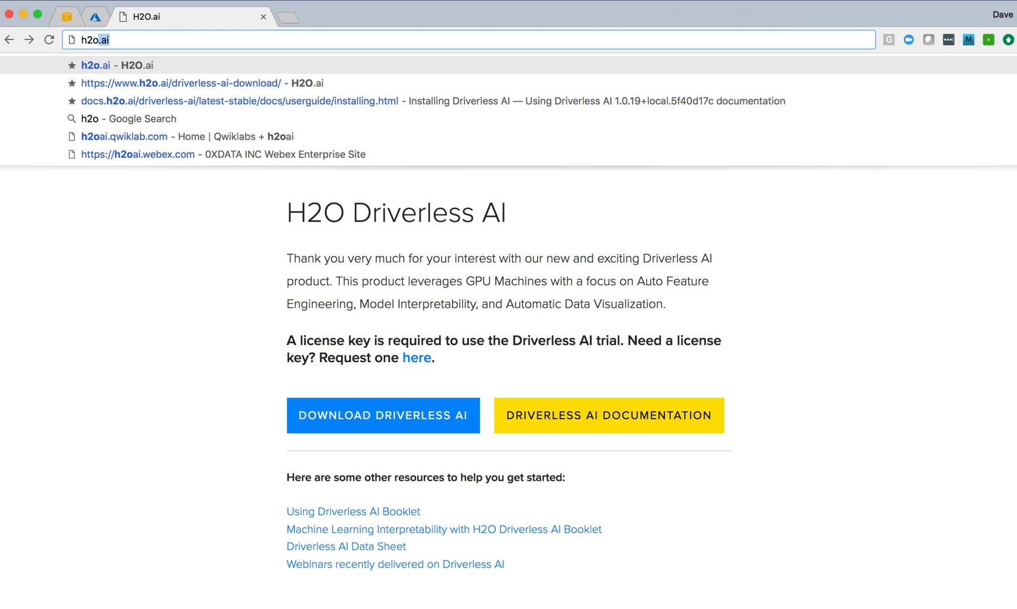
Step: Load h2o.ai, go to its downloads page and scroll to the Driverless AI download
left_click(95, 65)
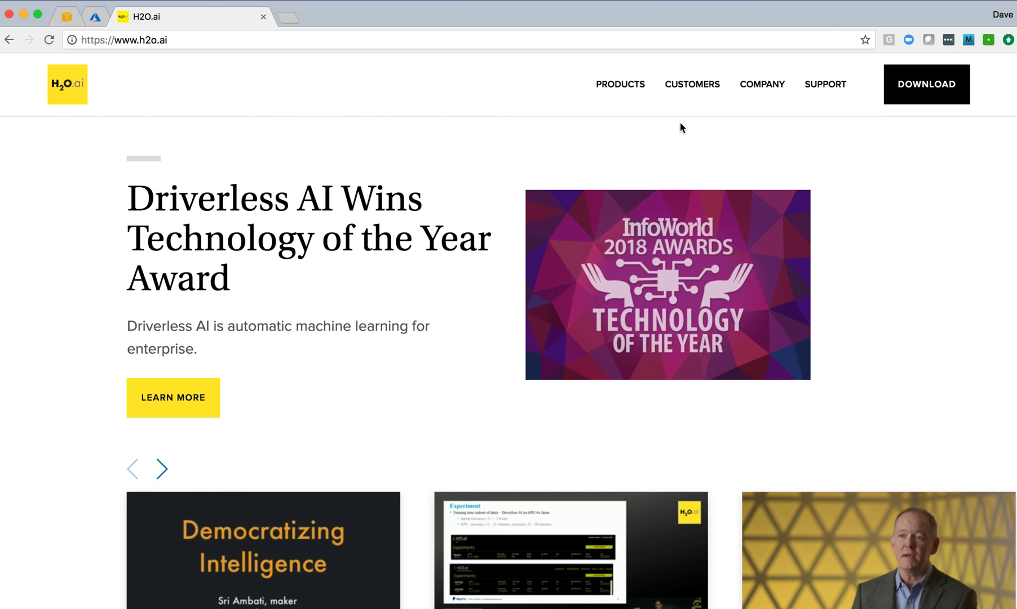
left_click(925, 84)
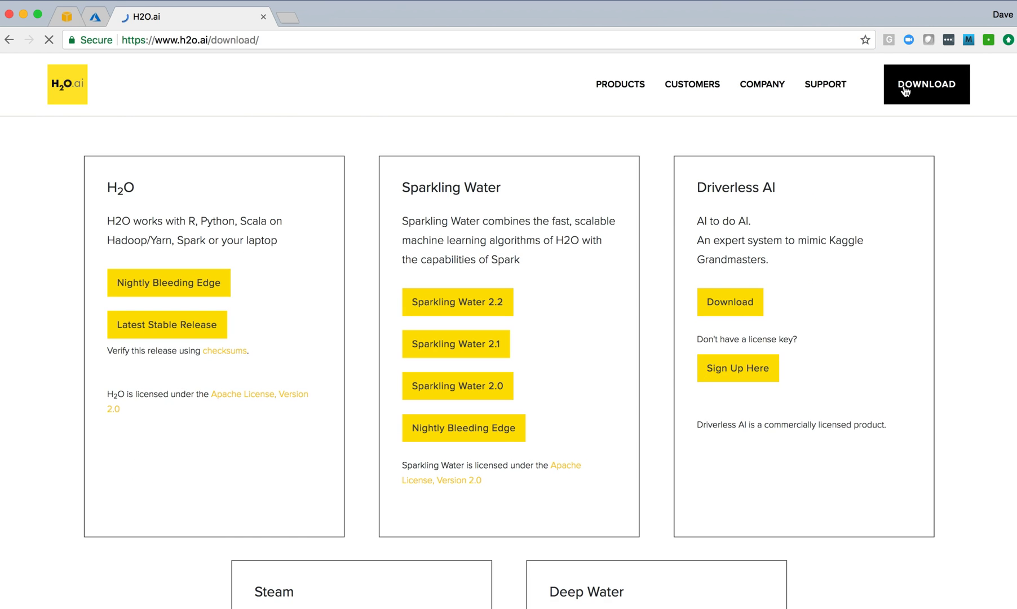
scroll("down", 3)
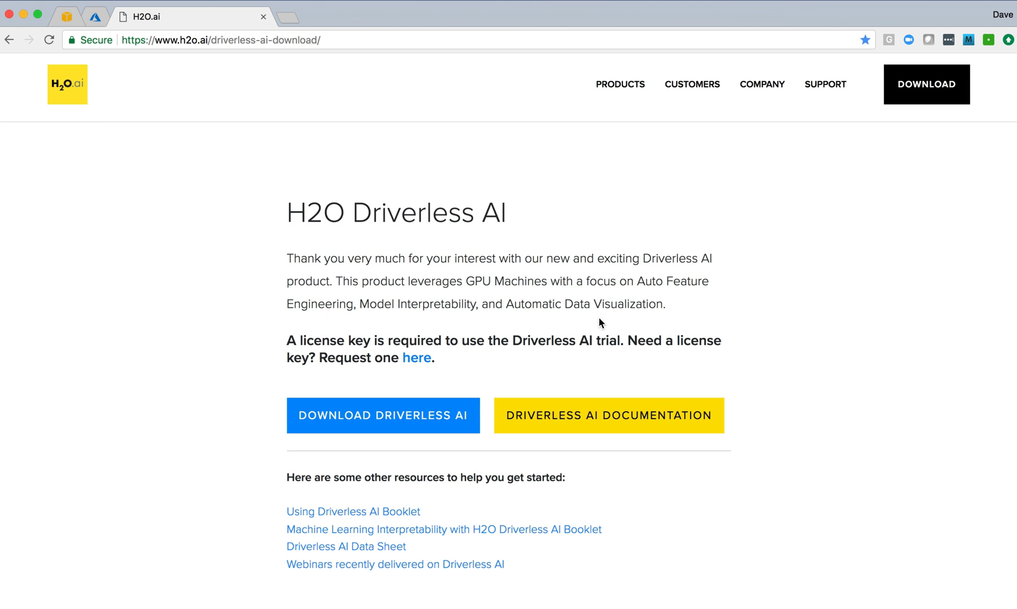
mouse_move(460, 327)
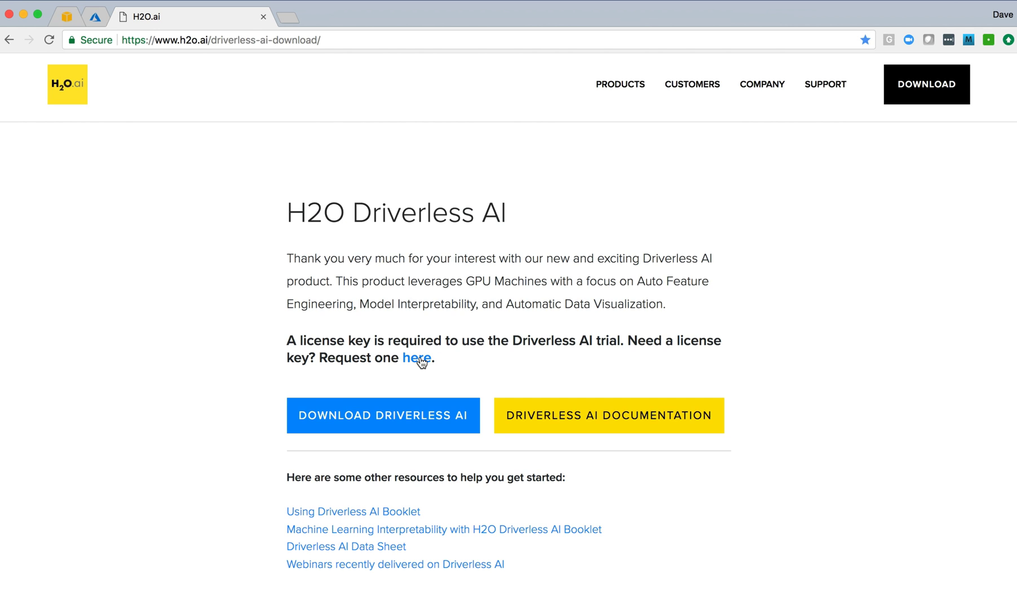
mouse_move(500, 355)
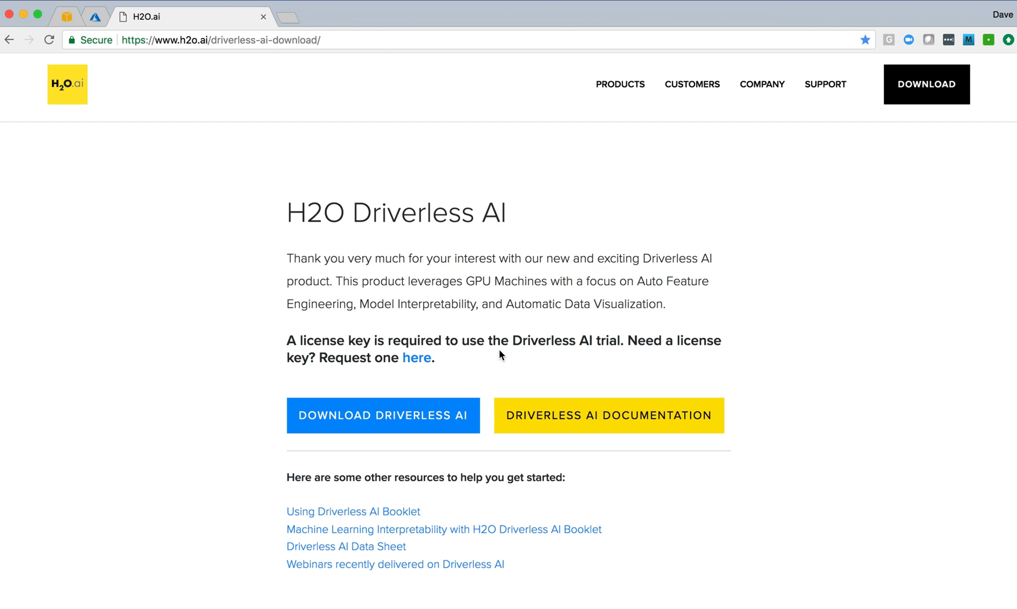
mouse_move(419, 361)
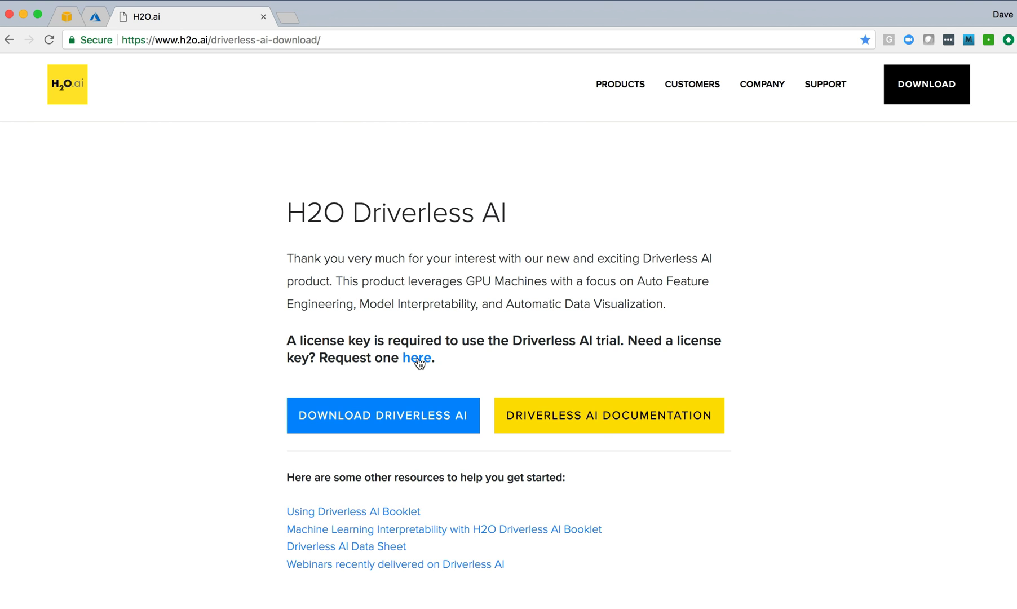
left_click(418, 358)
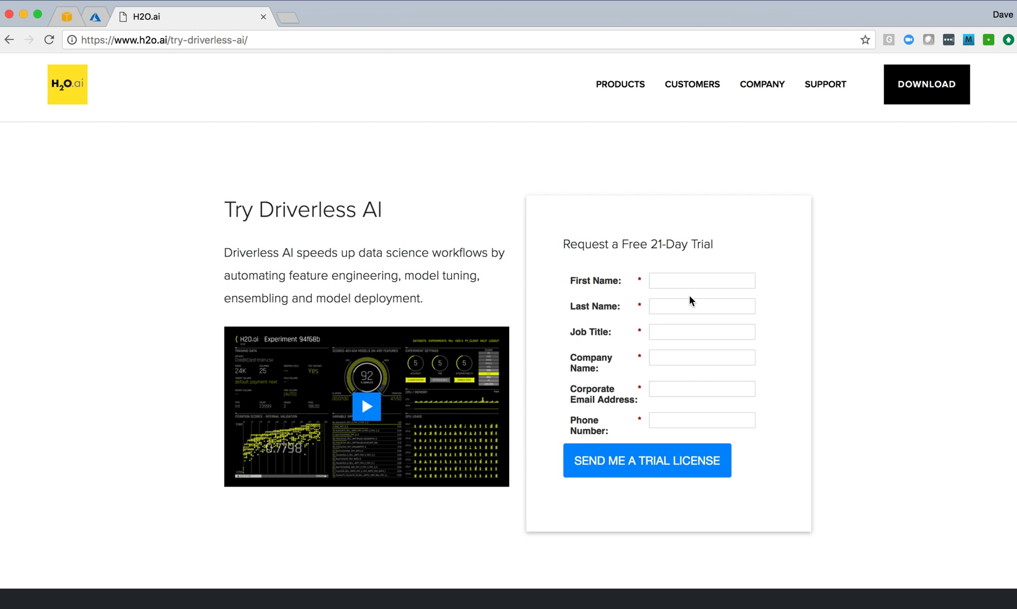
mouse_move(658, 375)
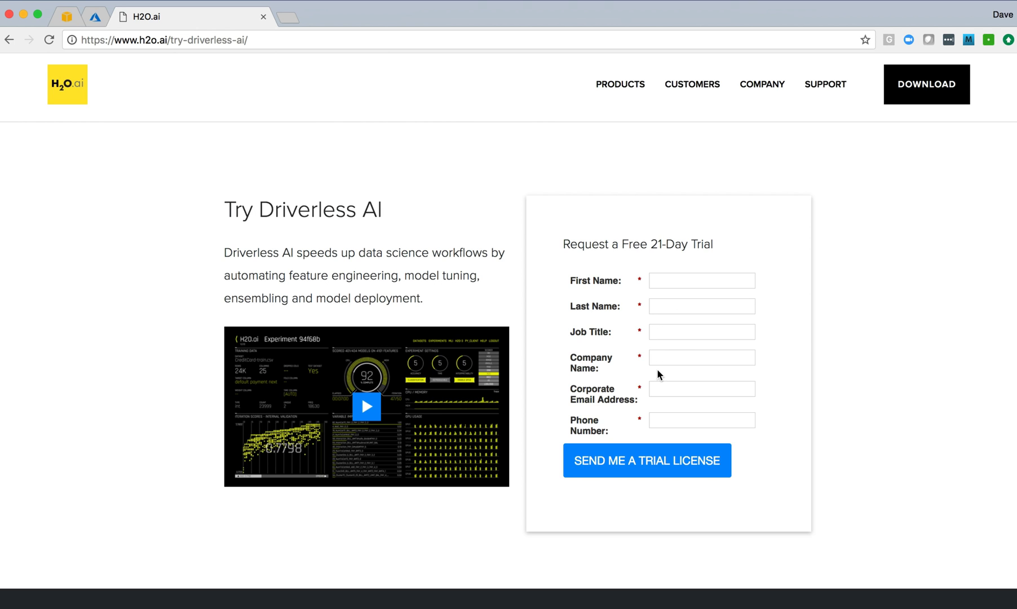
mouse_move(688, 414)
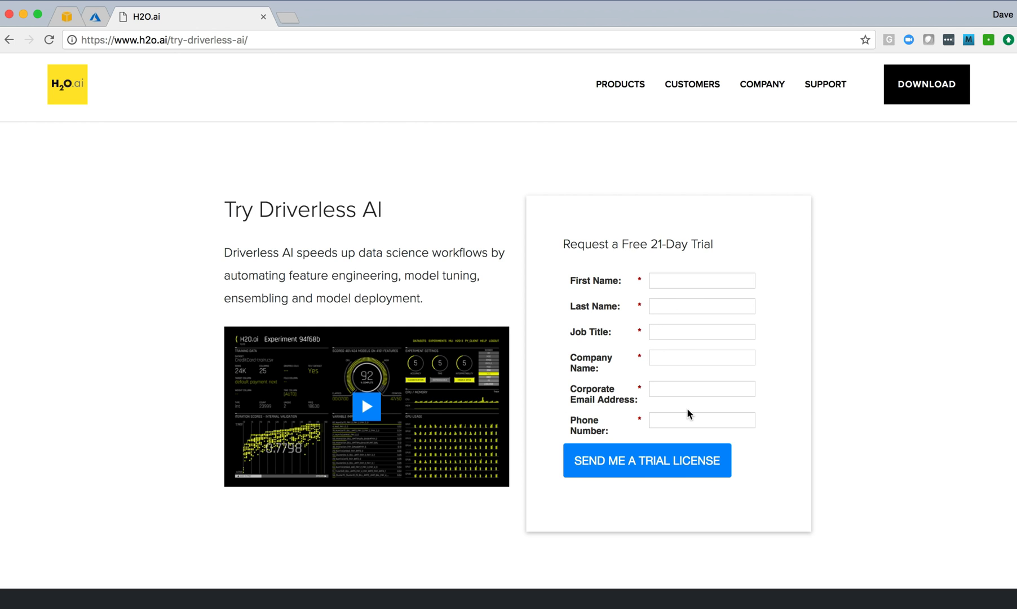
mouse_move(554, 370)
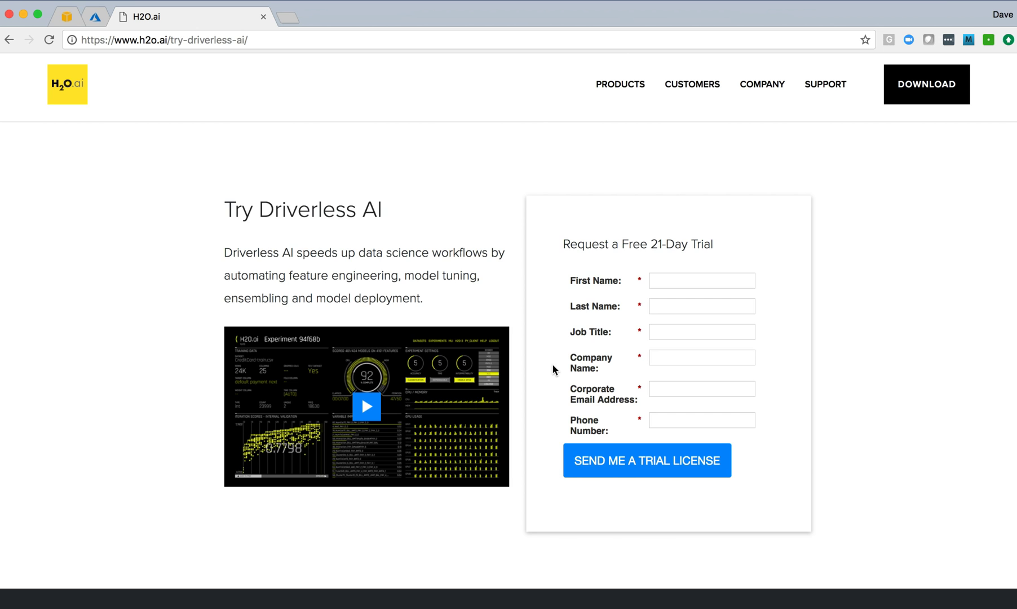
mouse_move(18, 51)
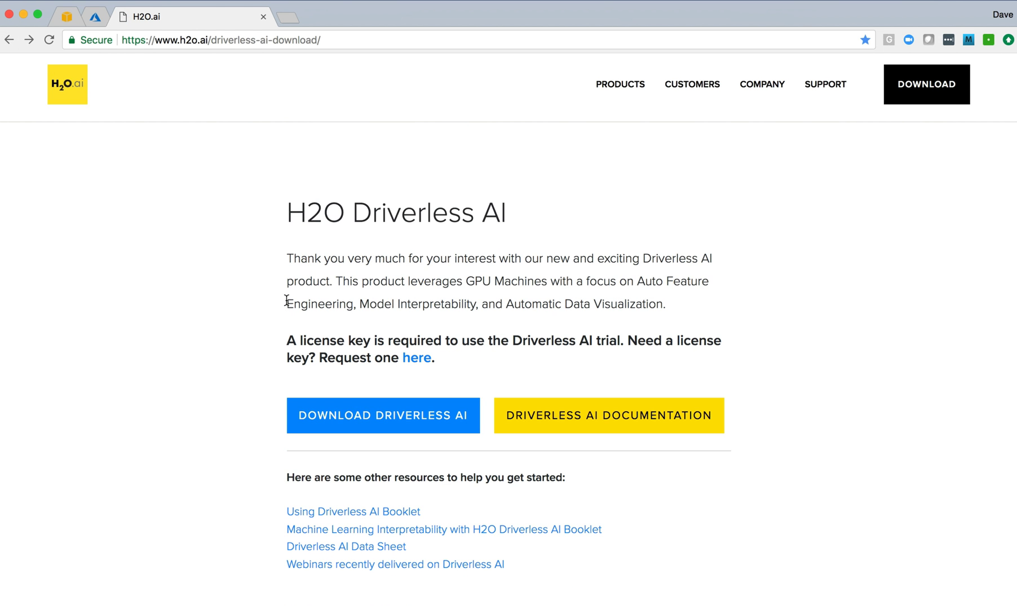
mouse_move(586, 418)
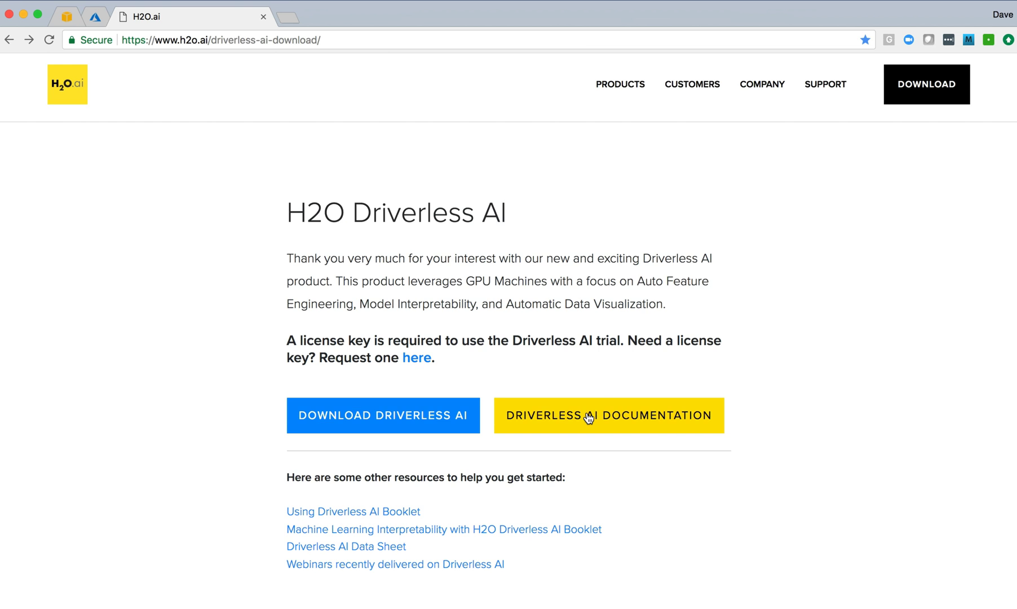
Step: Open Installing Driverless AI, then scroll the Quick-Start Tables by Environment to the Azure rows
left_click(608, 415)
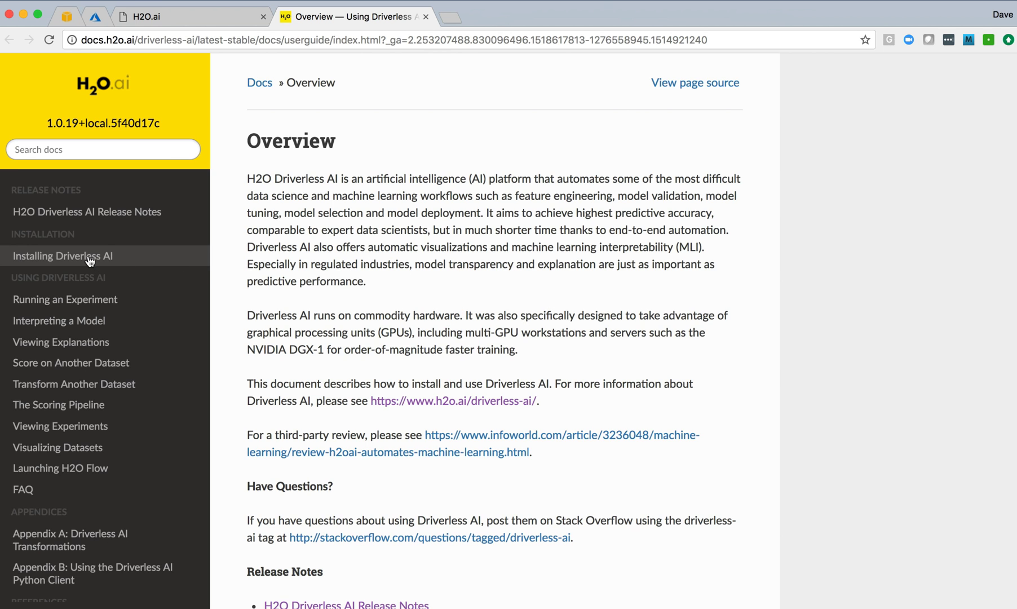
left_click(62, 256)
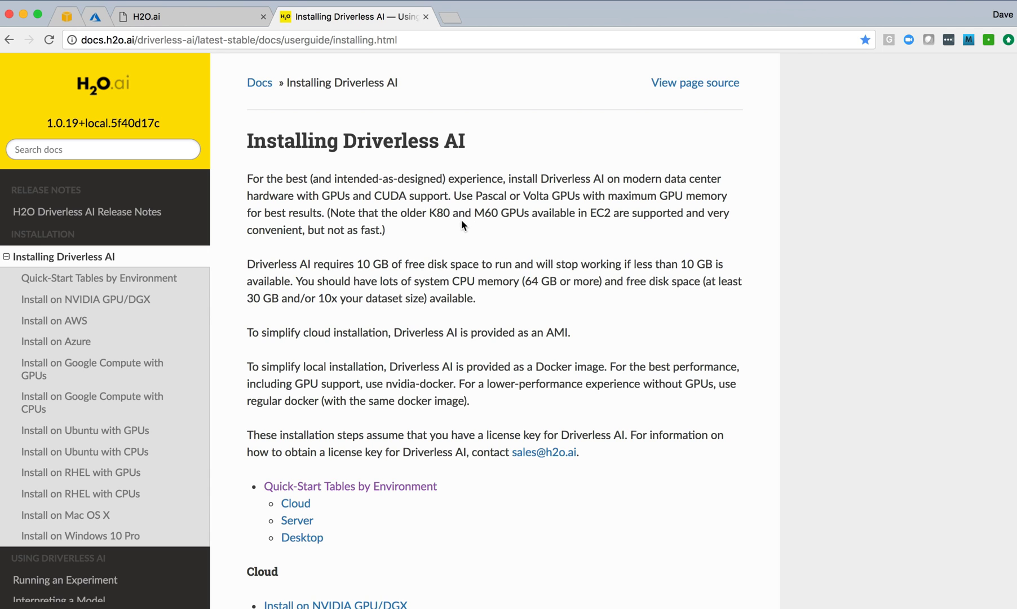
mouse_move(366, 250)
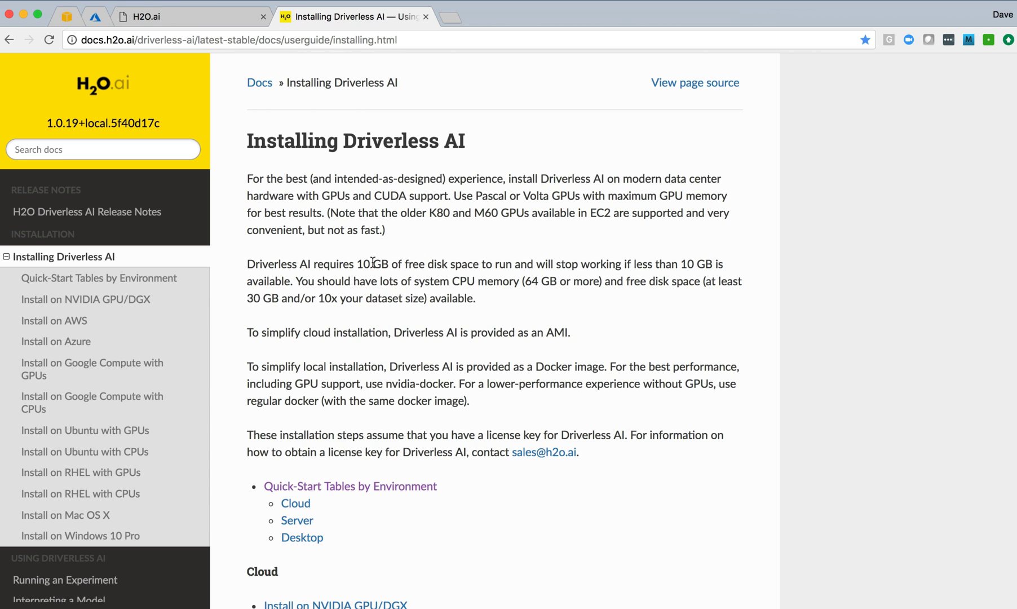
mouse_move(518, 298)
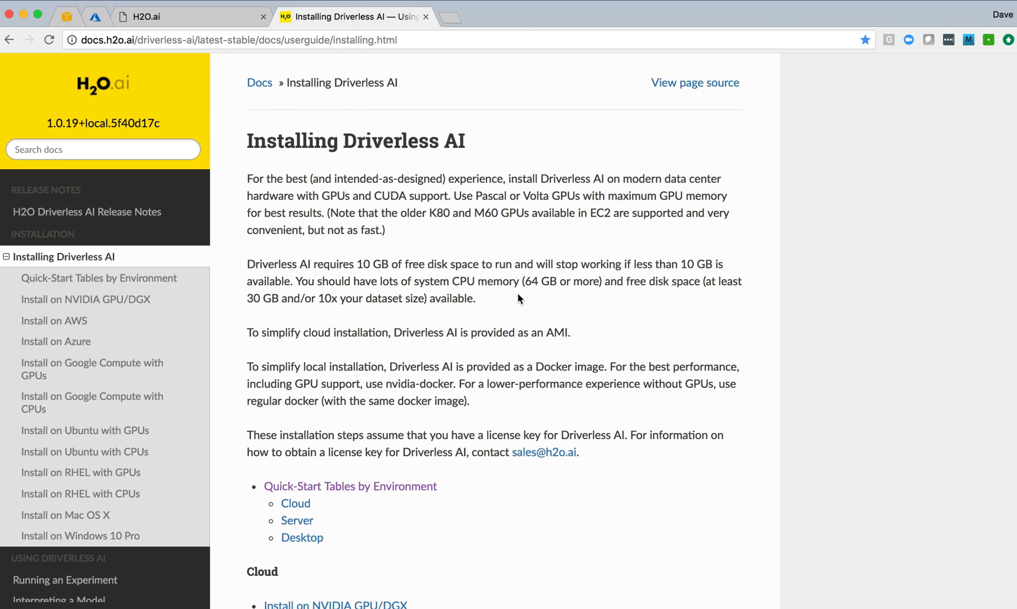
mouse_move(563, 287)
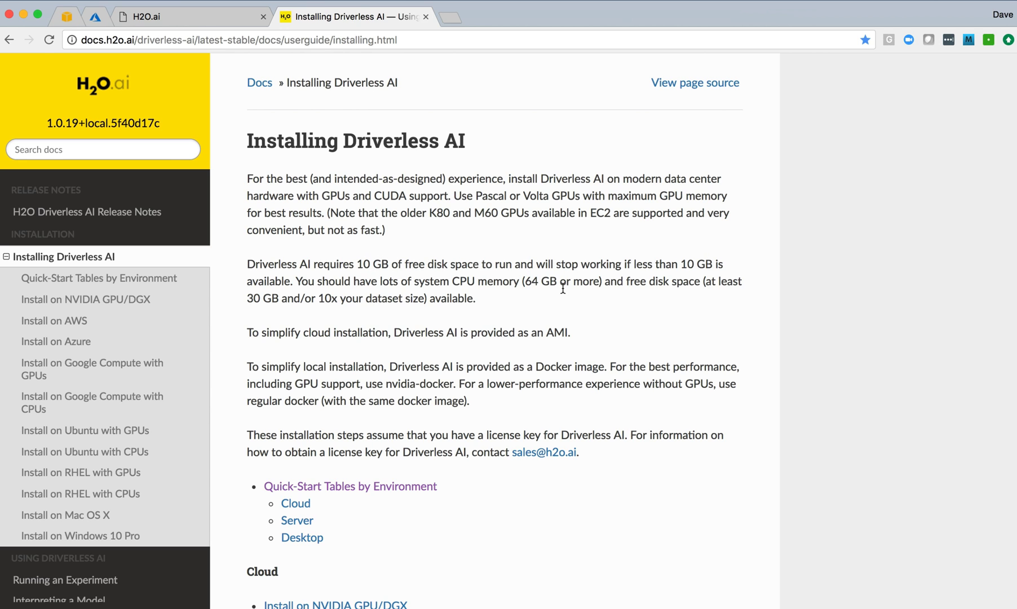
scroll("down", 3)
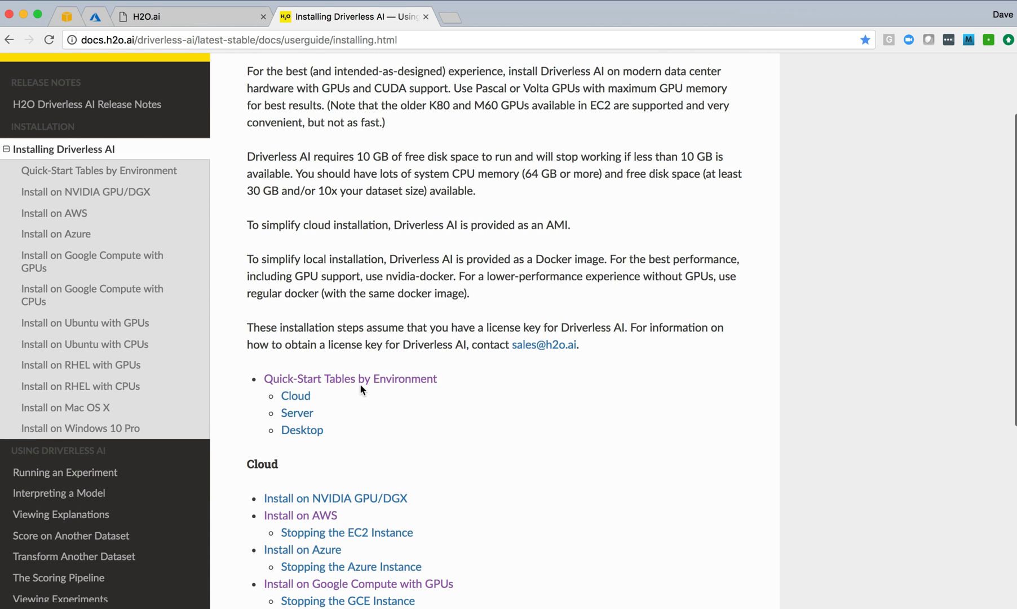
left_click(349, 379)
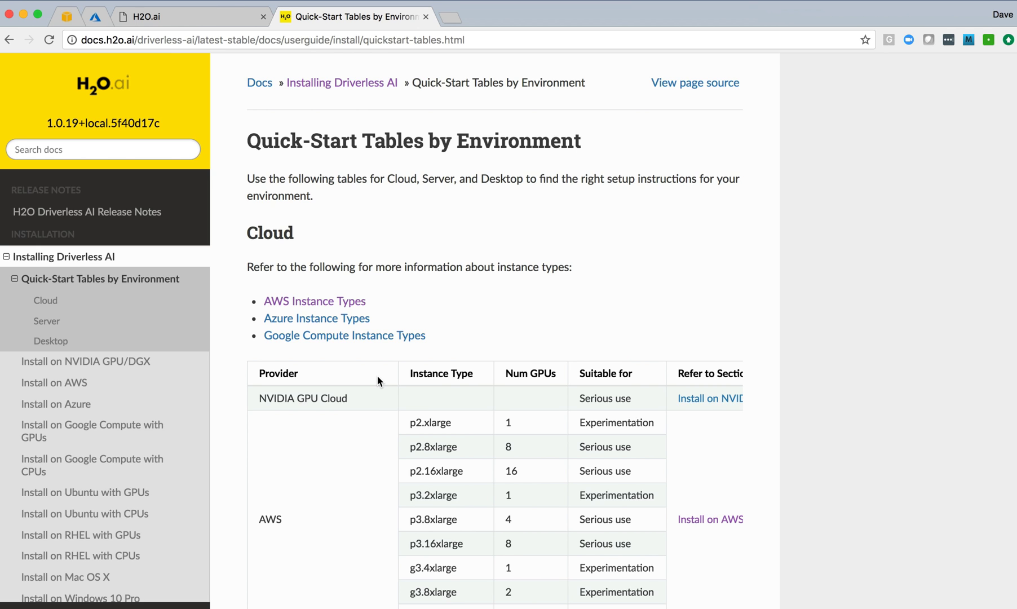
mouse_move(400, 318)
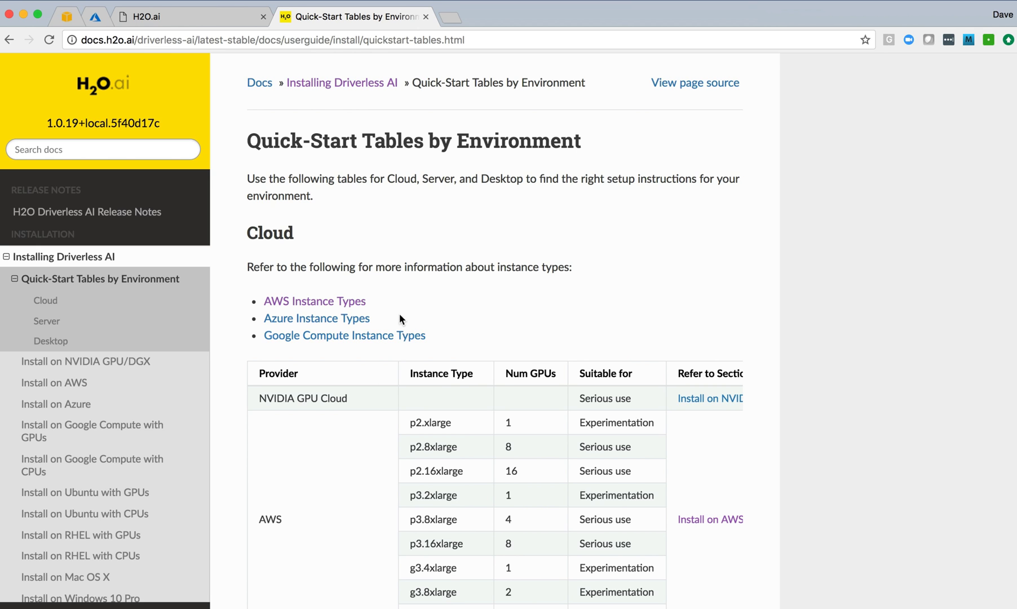
scroll("down", 3)
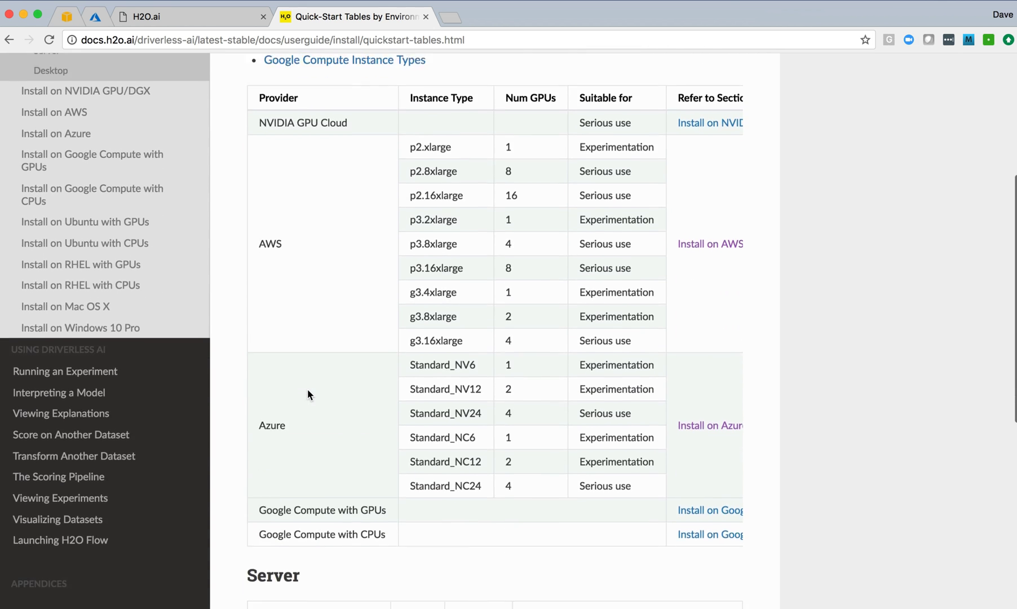
scroll("down", 3)
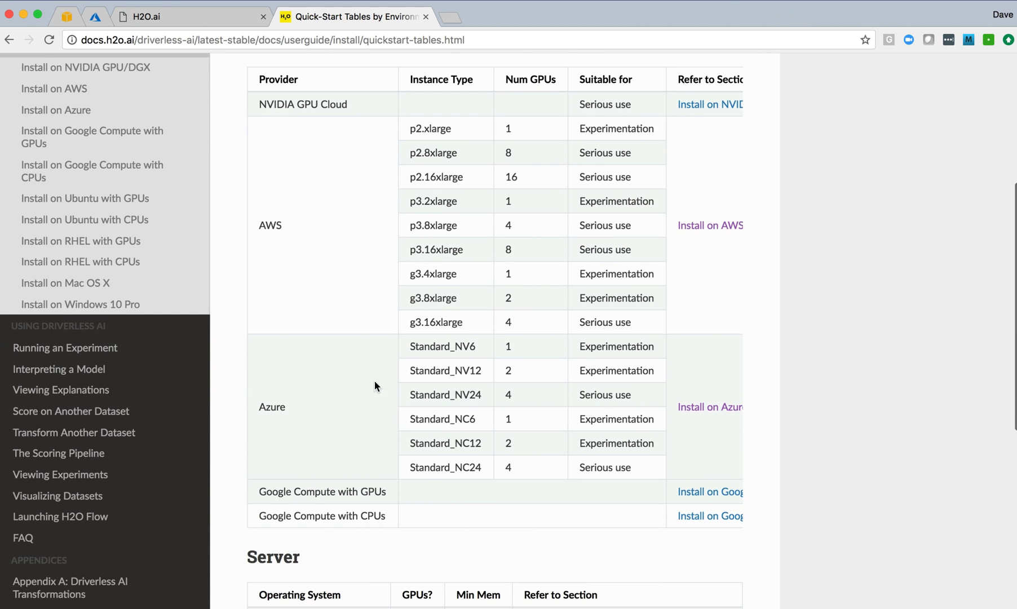
scroll("down", 3)
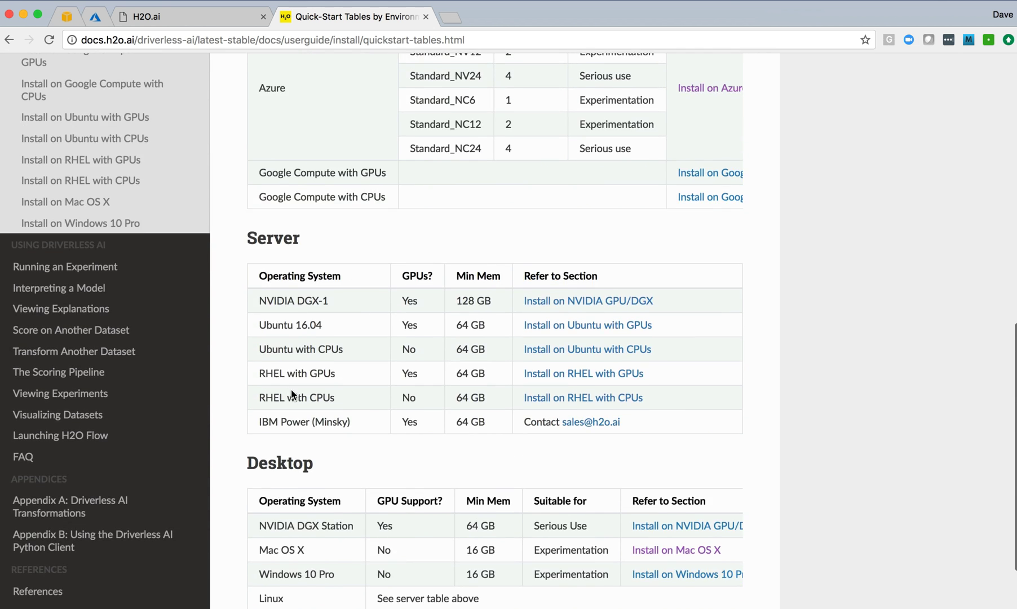
mouse_move(402, 272)
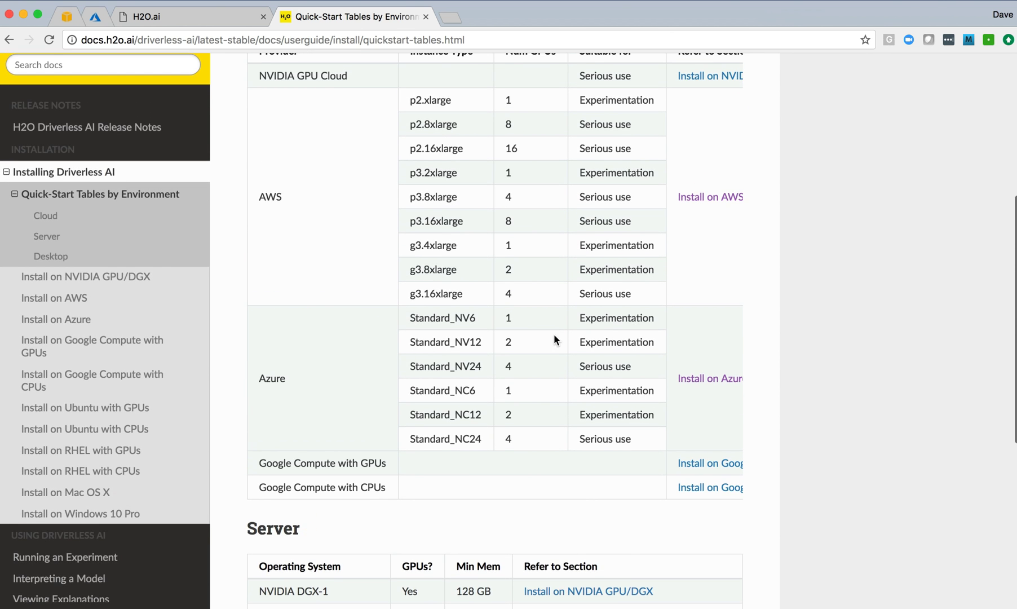
Step: Open the Install on Azure guide and scroll through its VM creation steps
left_click(707, 378)
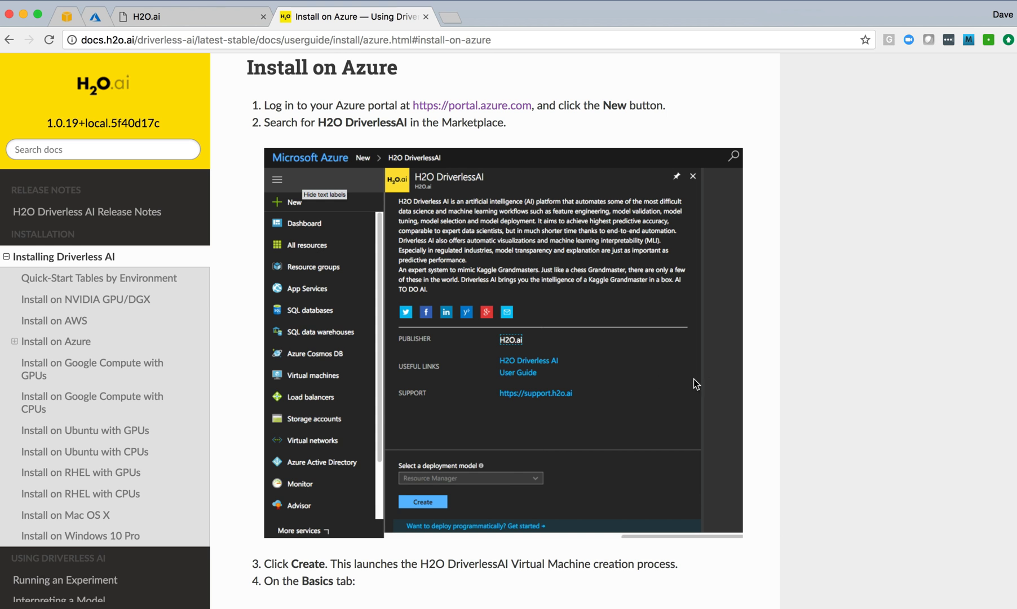
scroll("down", 3)
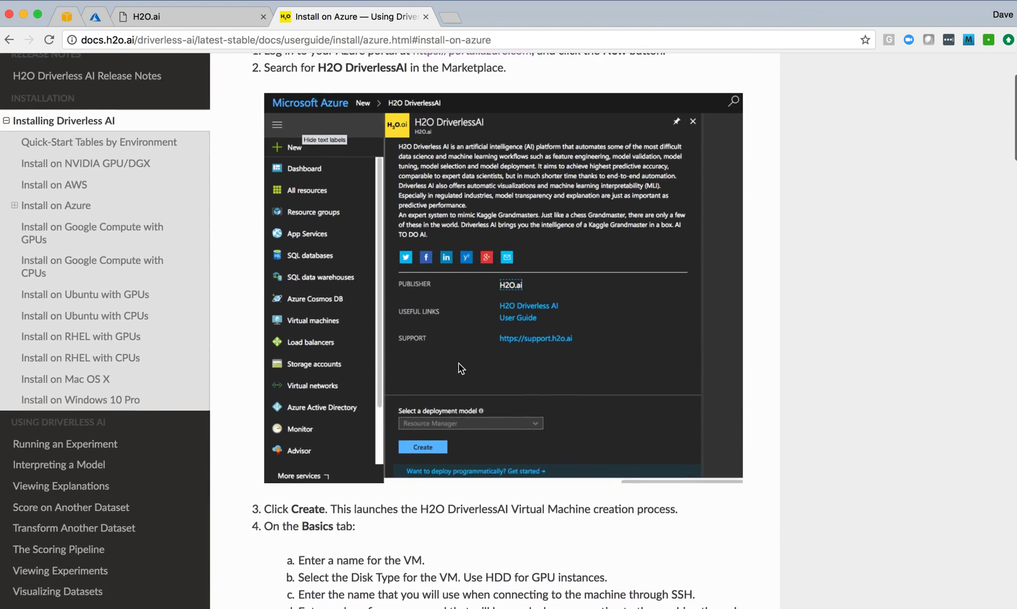
scroll("down", 3)
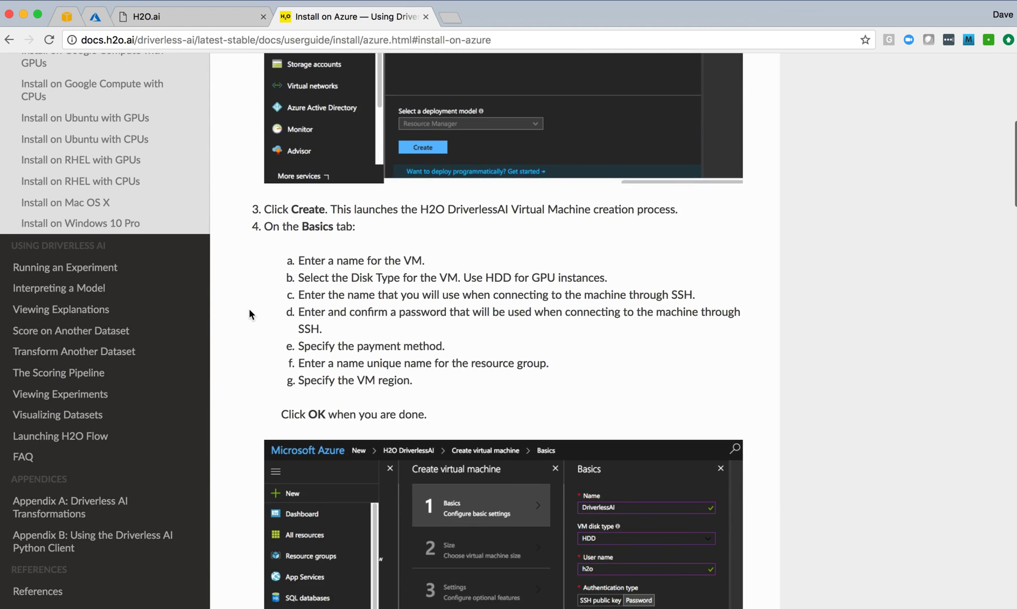
scroll("down", 3)
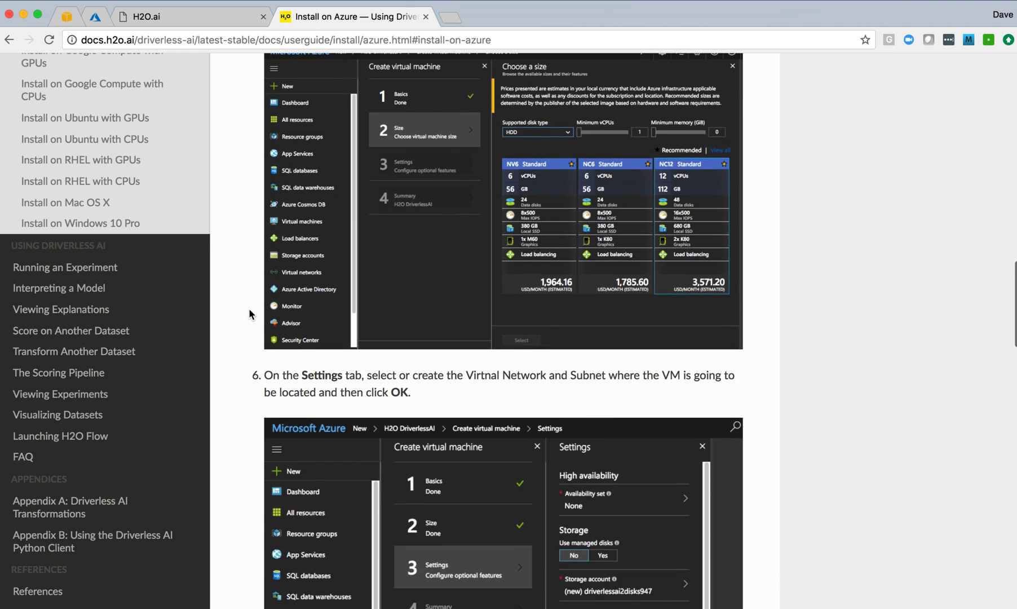
scroll("down", 3)
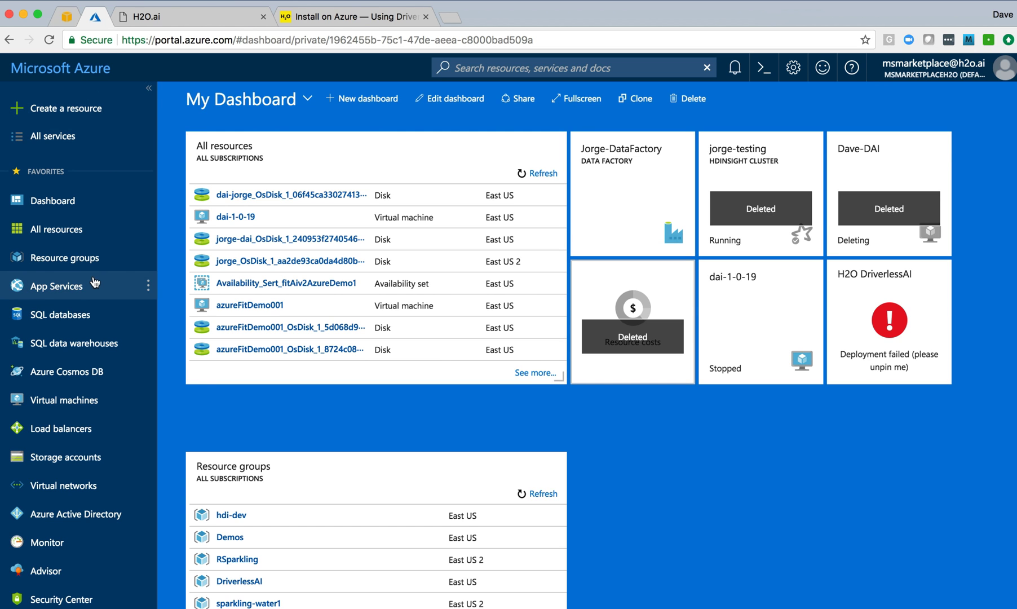
Step: Search the Compute marketplace for 'H2O' and create a VM from H2O DriverlessAI
left_click(64, 401)
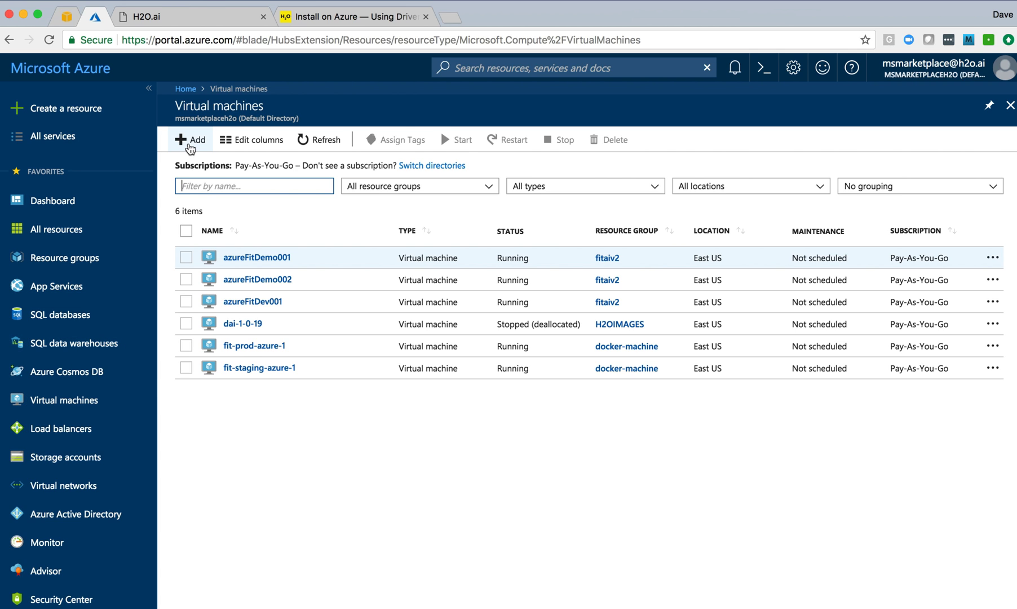
left_click(190, 140)
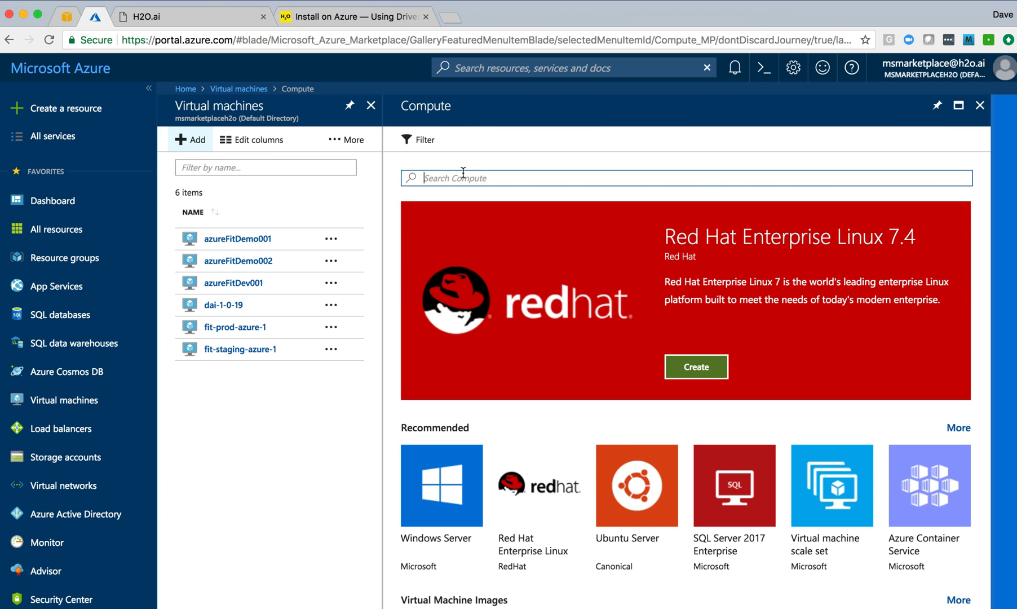
type("H2")
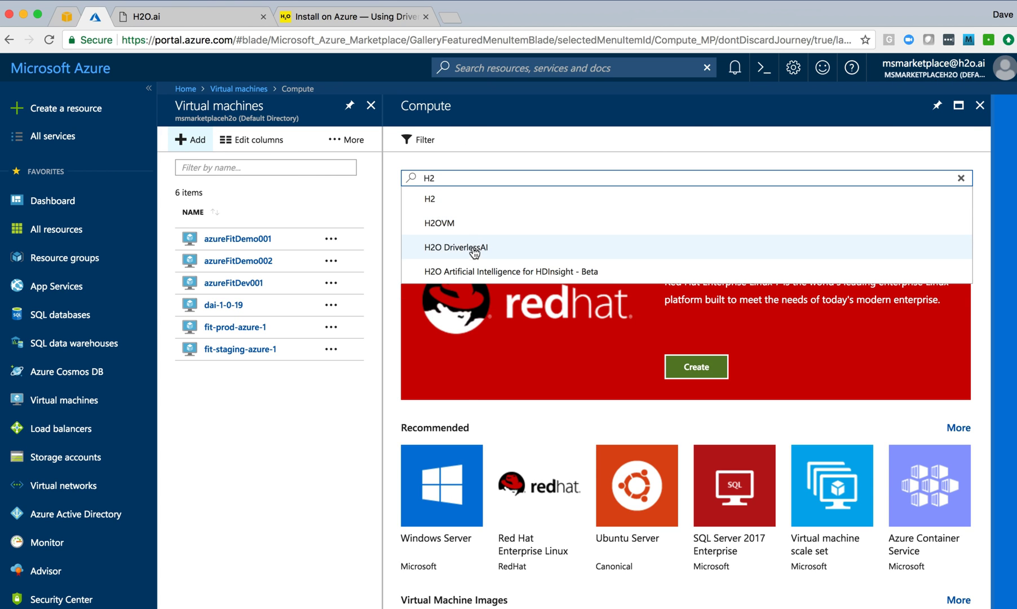
left_click(456, 247)
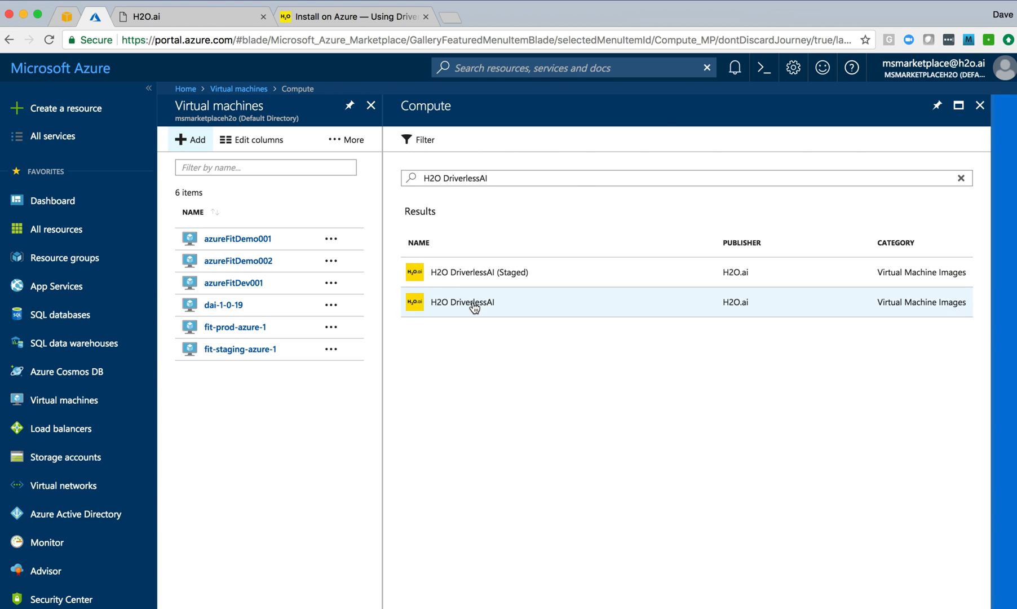
left_click(462, 302)
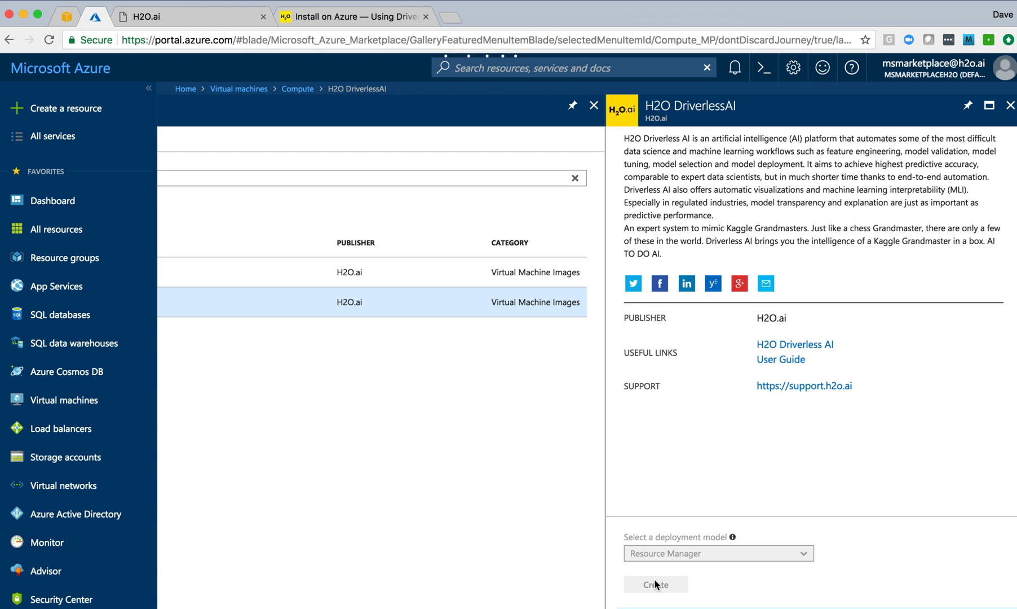
left_click(655, 584)
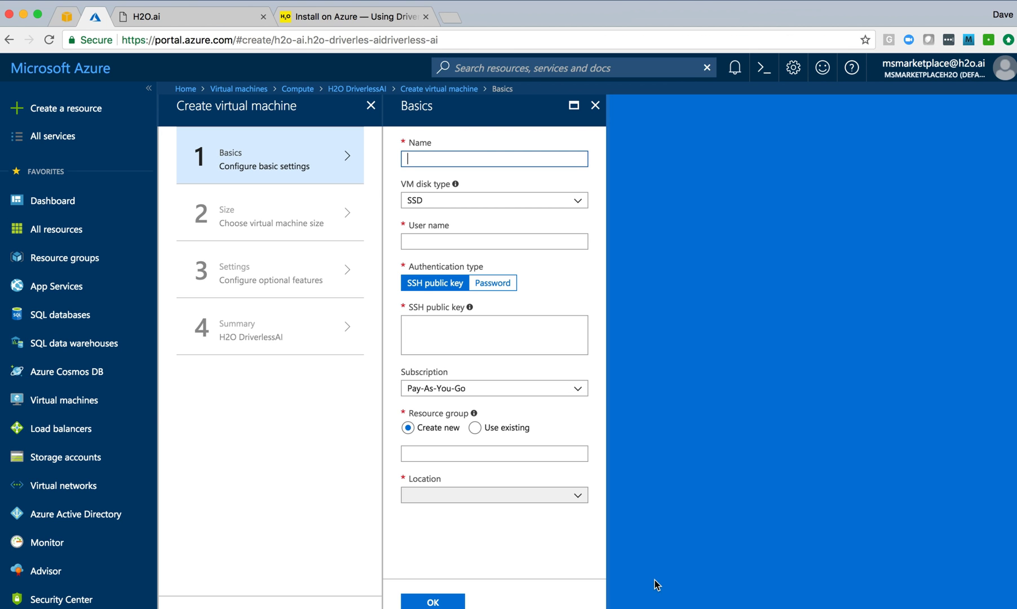
Step: Name the VM Dave-DAI and set its disk type to HDD
left_click(494, 495)
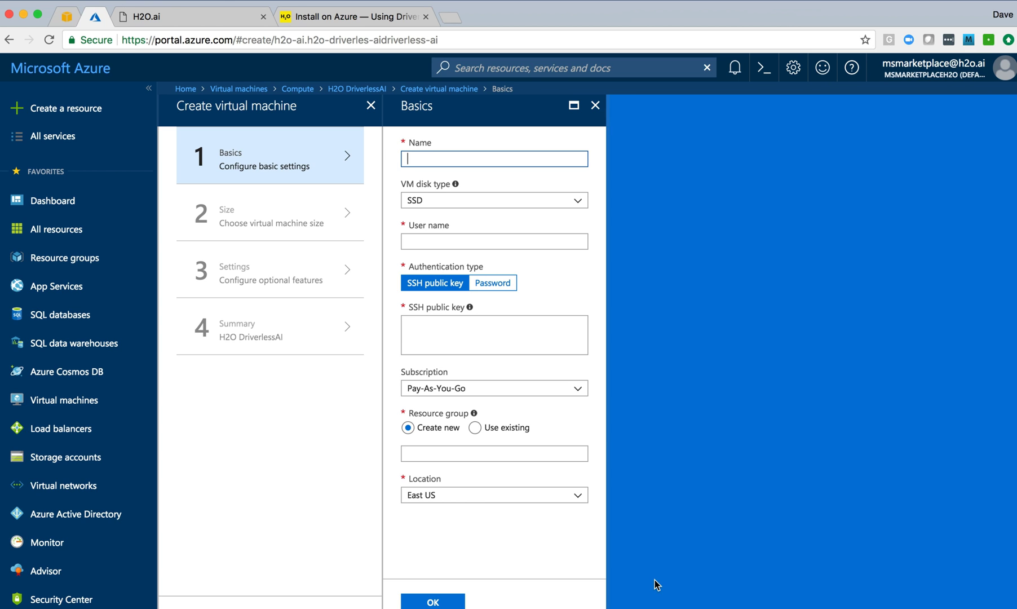
mouse_move(396, 152)
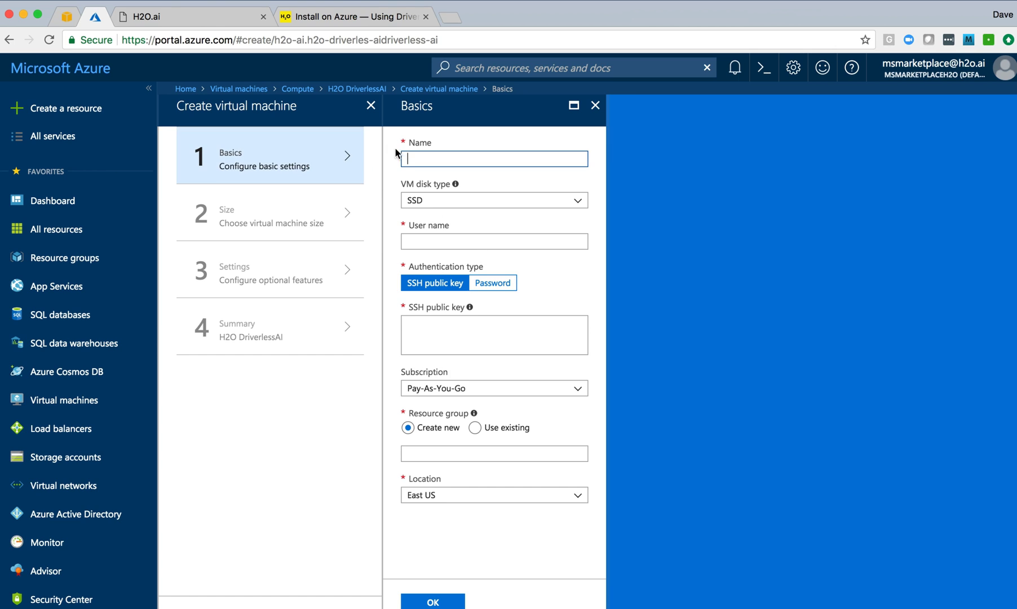
type("Dave-DAI")
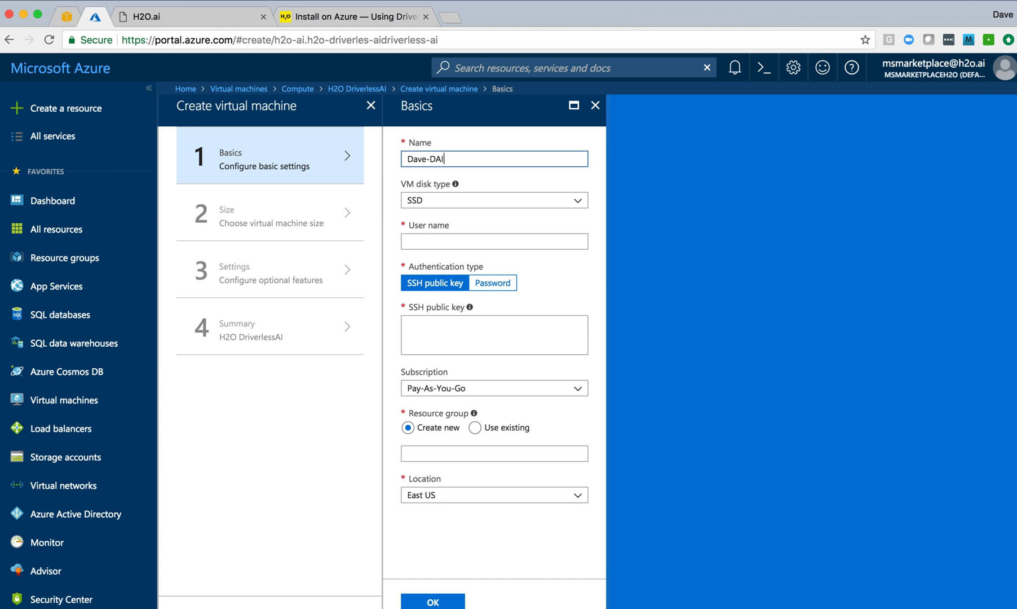
left_click(493, 199)
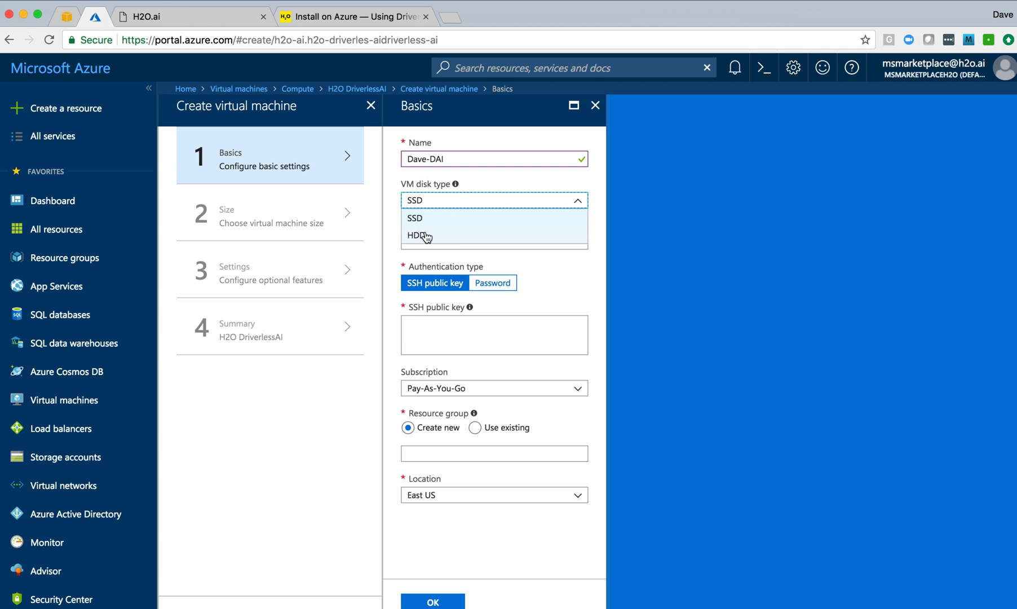
left_click(417, 236)
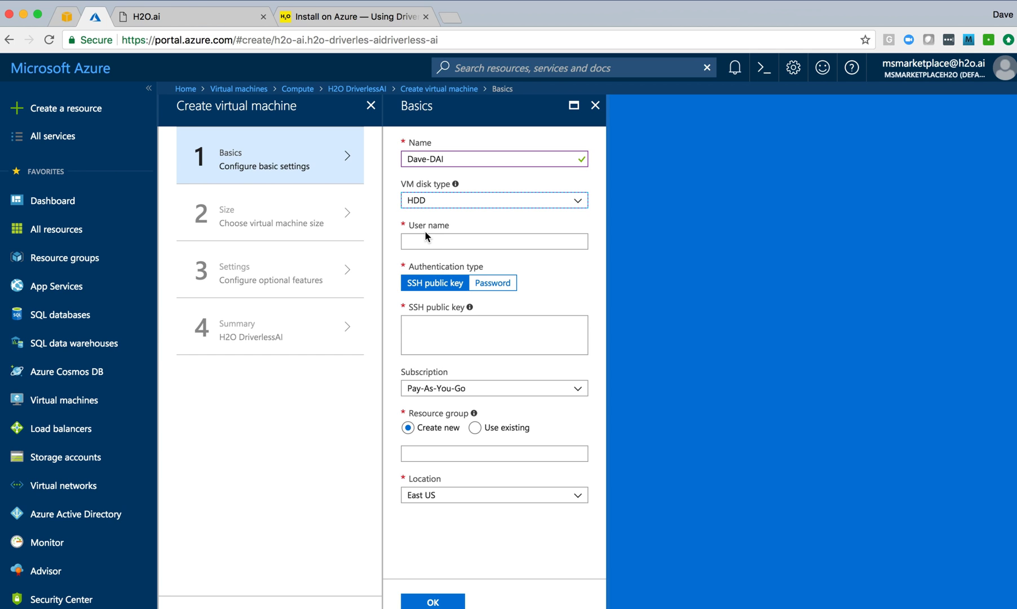
Step: Set user dai with password authentication and new resource group Dave-DAI2, then confirm
left_click(493, 240)
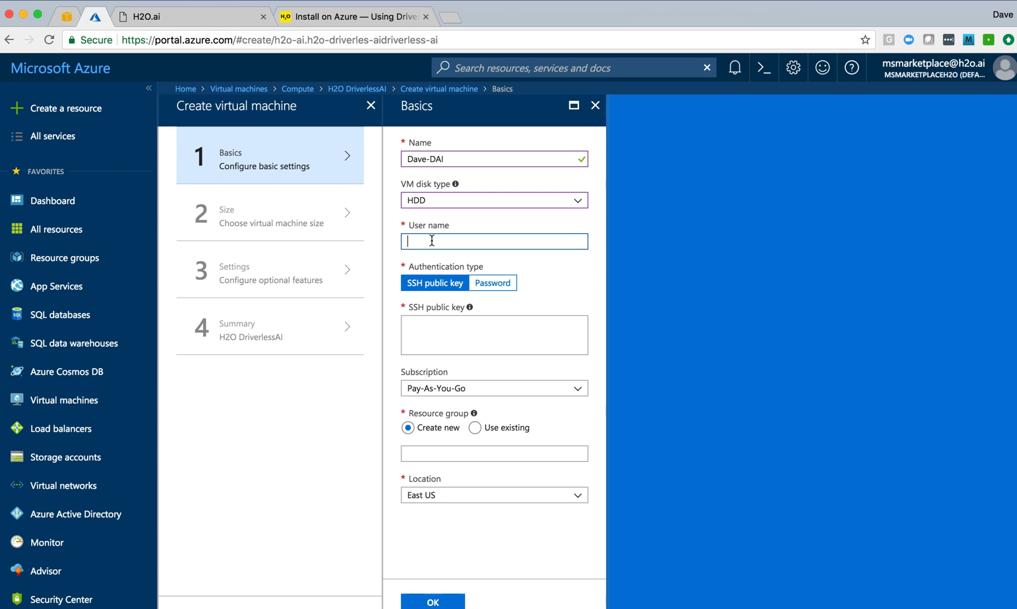
type("dai")
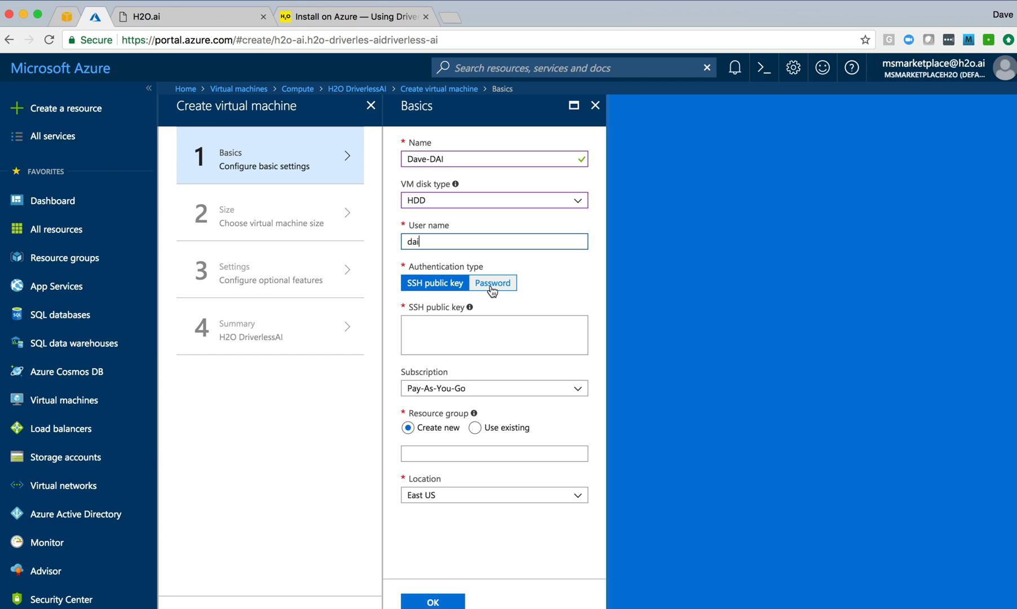
left_click(491, 282)
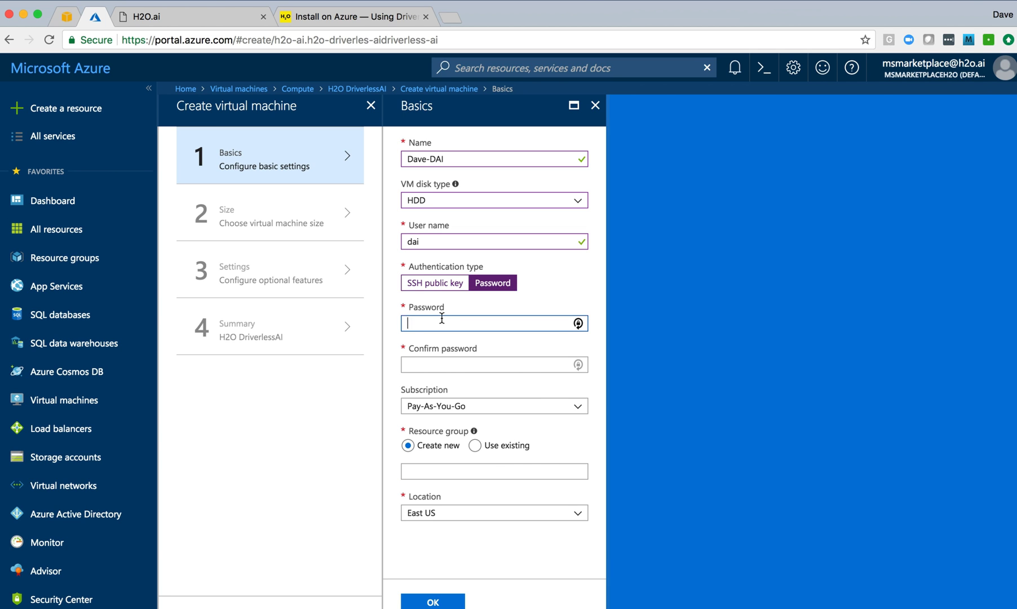
type("password")
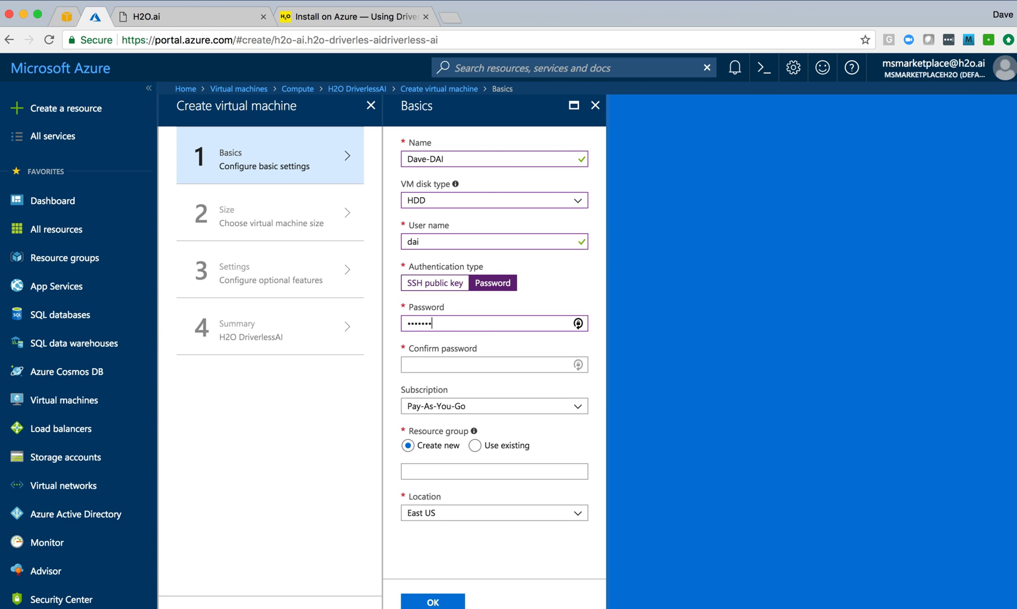
left_click(494, 364)
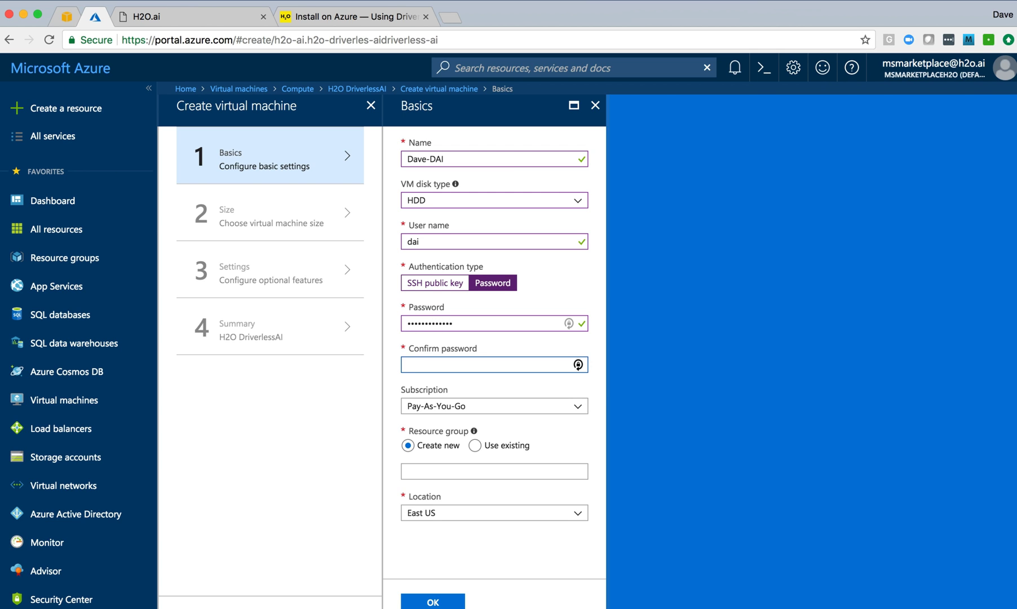
type("•••••")
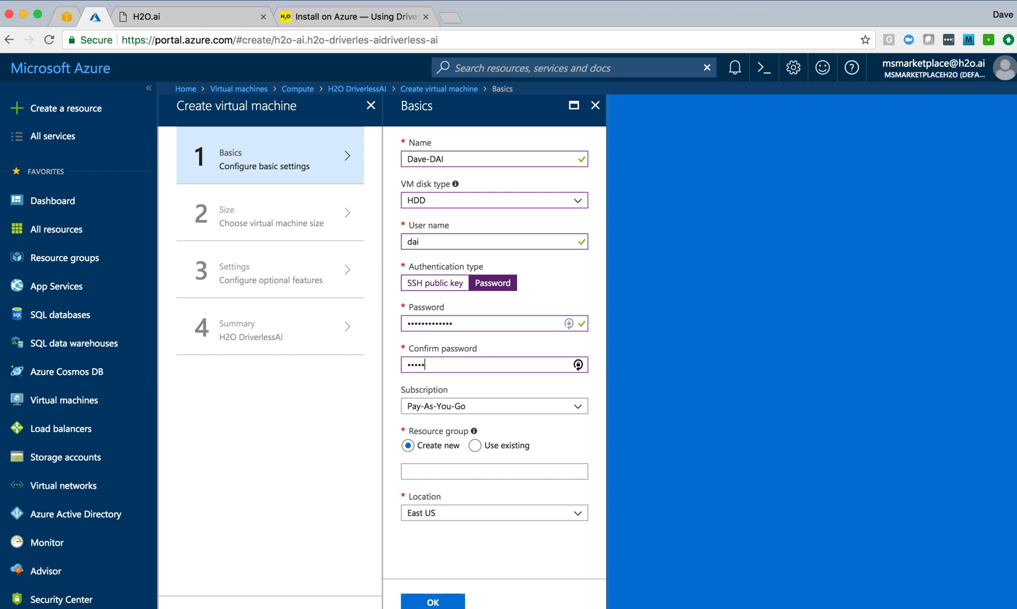
key("Backspace")
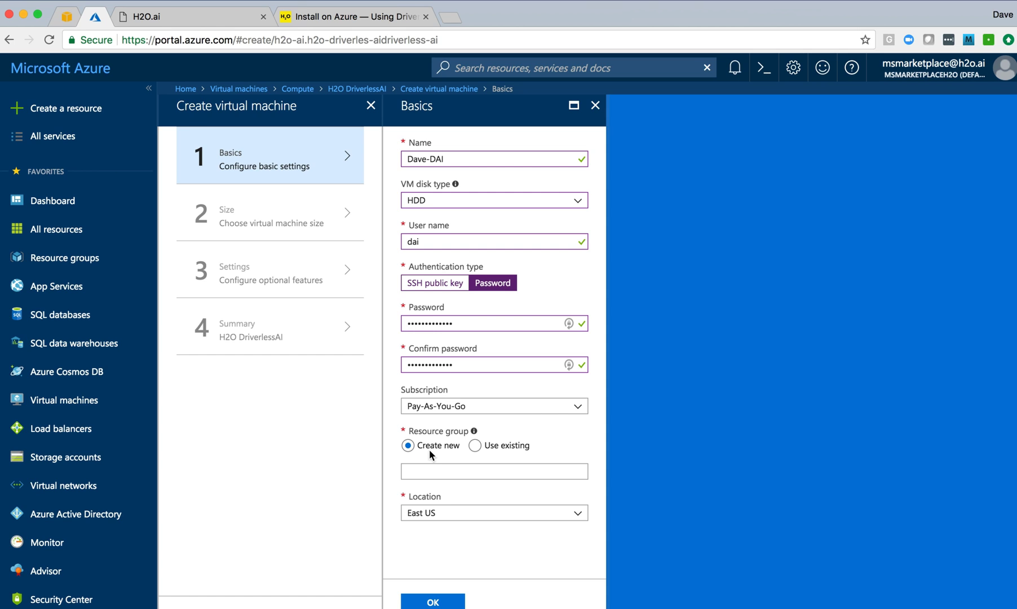
left_click(494, 471)
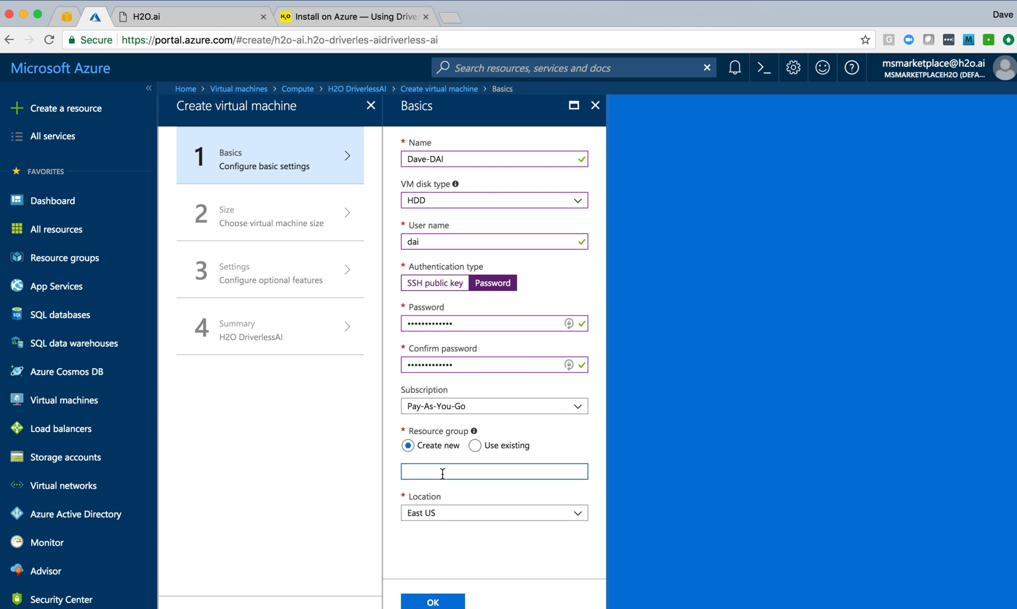
type("Dave-DAI2")
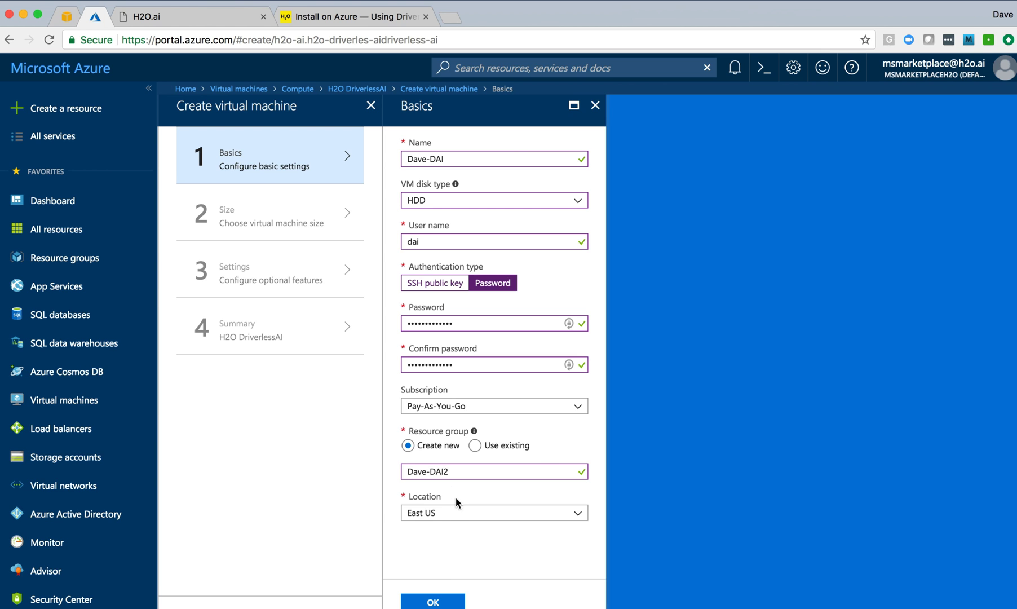
left_click(431, 601)
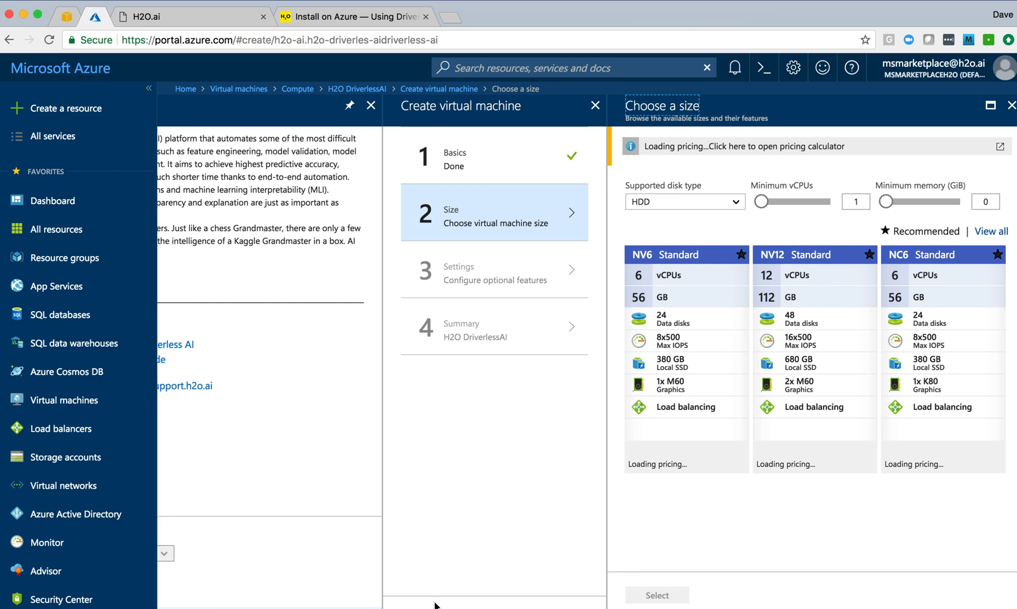
mouse_move(680, 569)
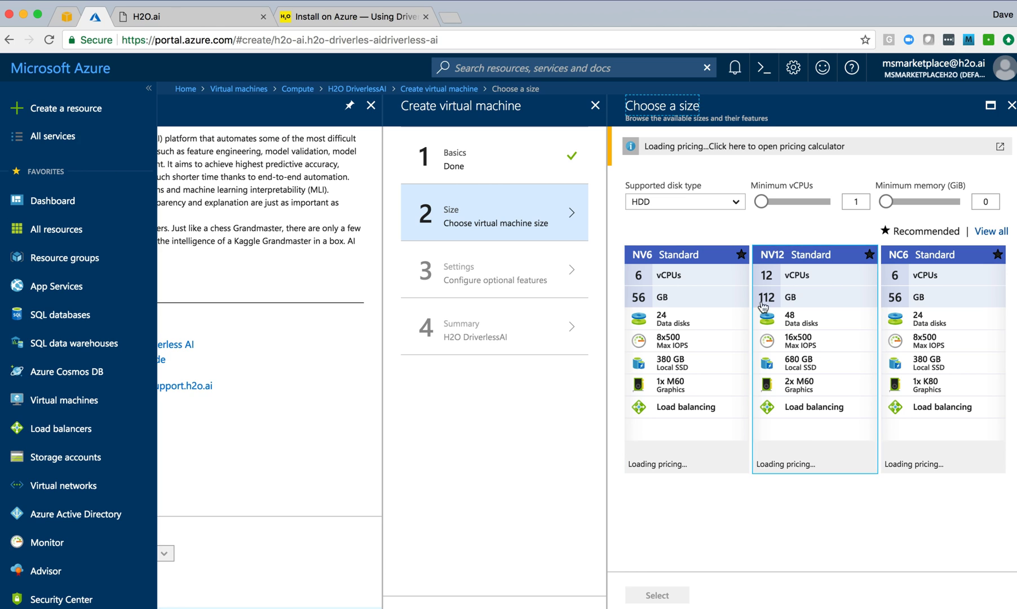
mouse_move(867, 297)
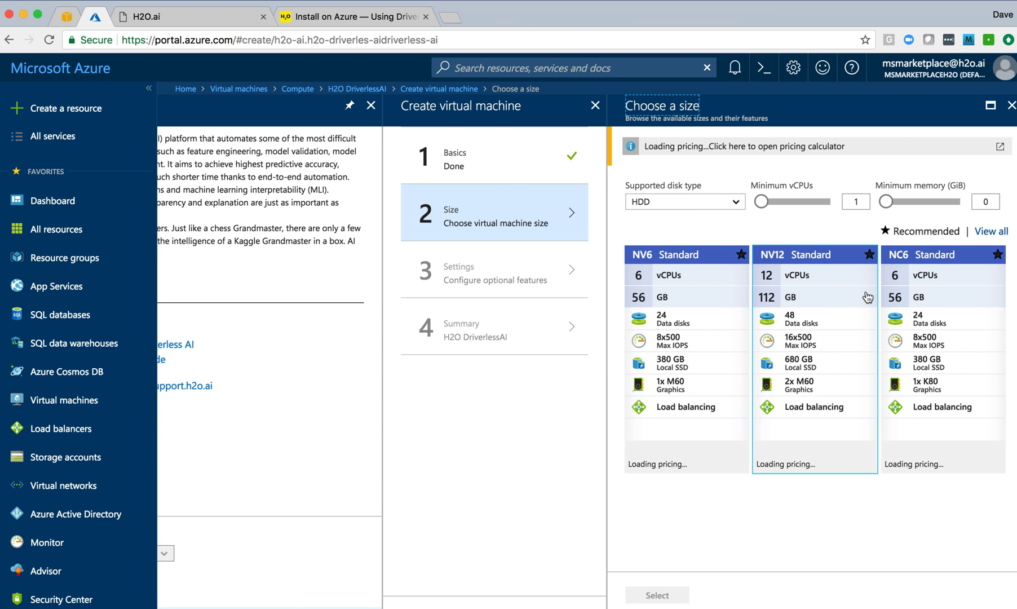
mouse_move(881, 293)
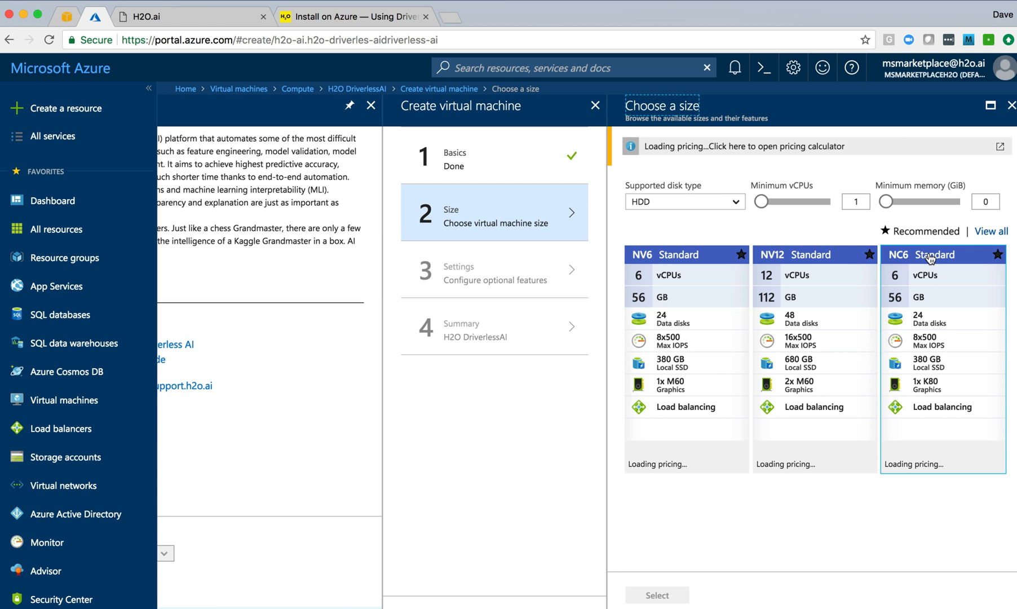
Step: Select the NC6 Standard size with one K80 GPU
left_click(941, 318)
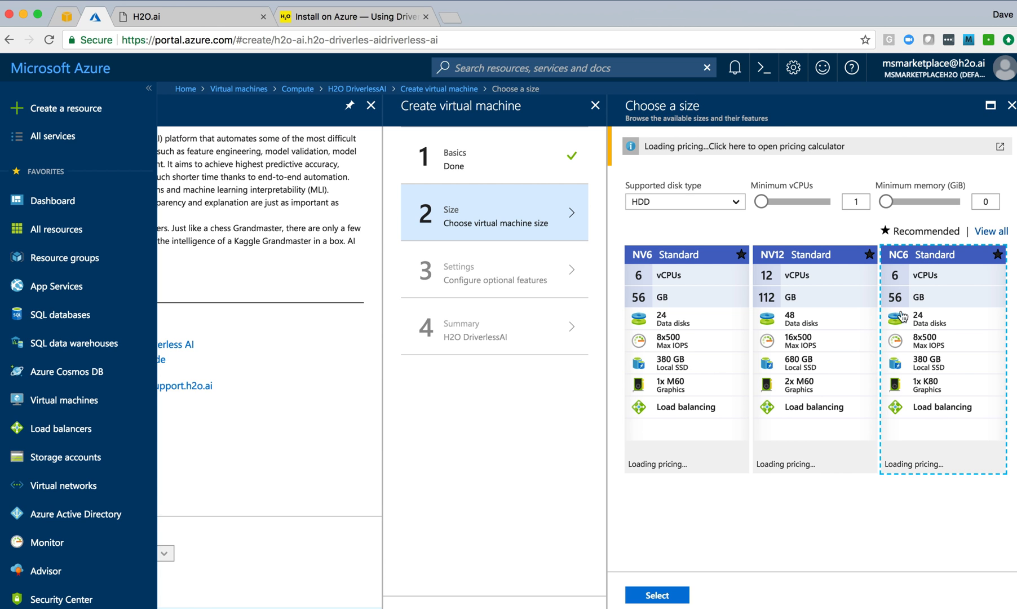
left_click(655, 595)
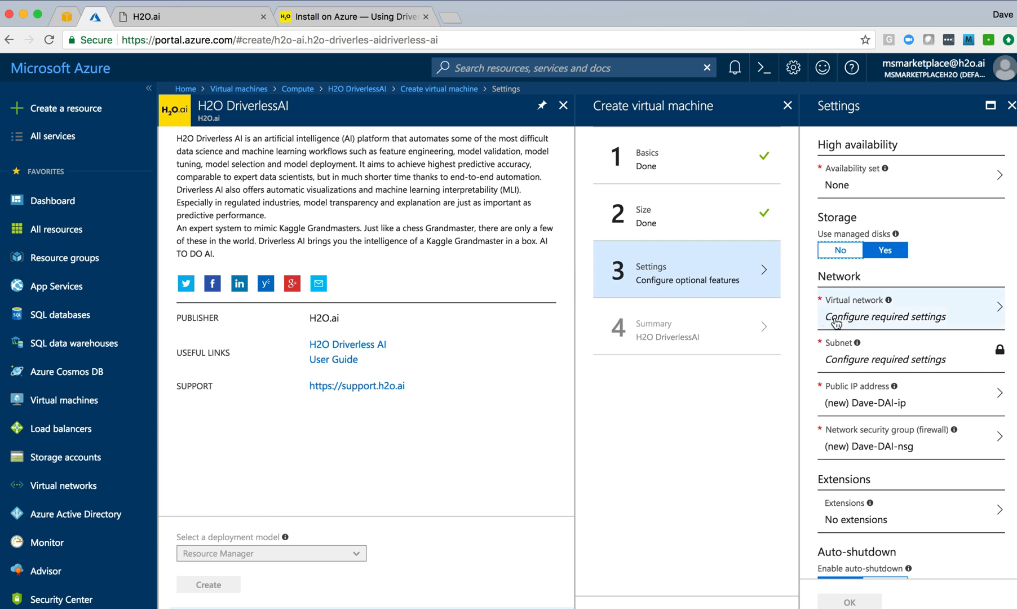
Step: Set the virtual network to Demos-vnet with the default subnet and accept settings
left_click(884, 316)
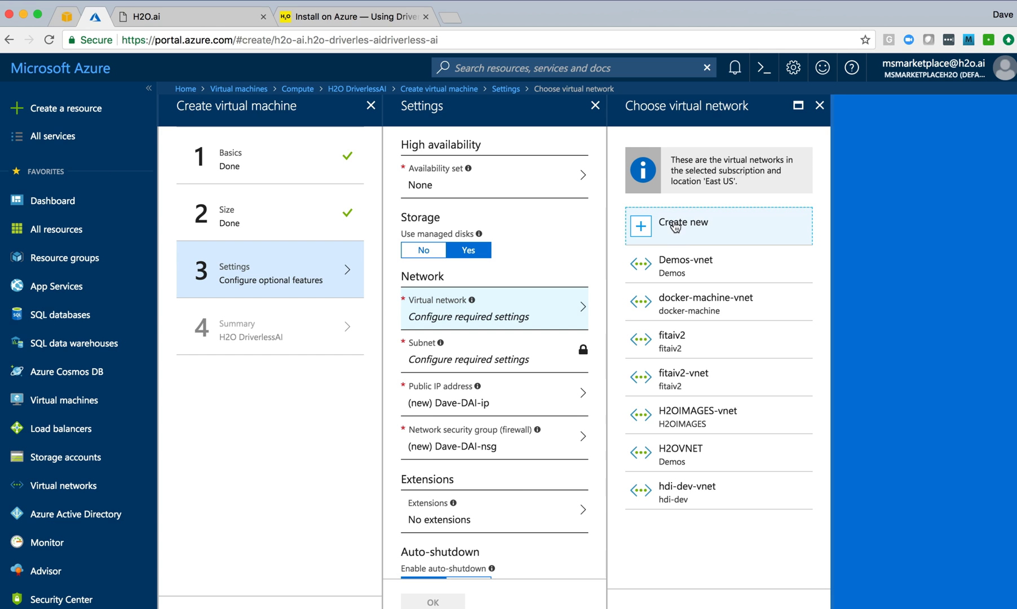
left_click(686, 265)
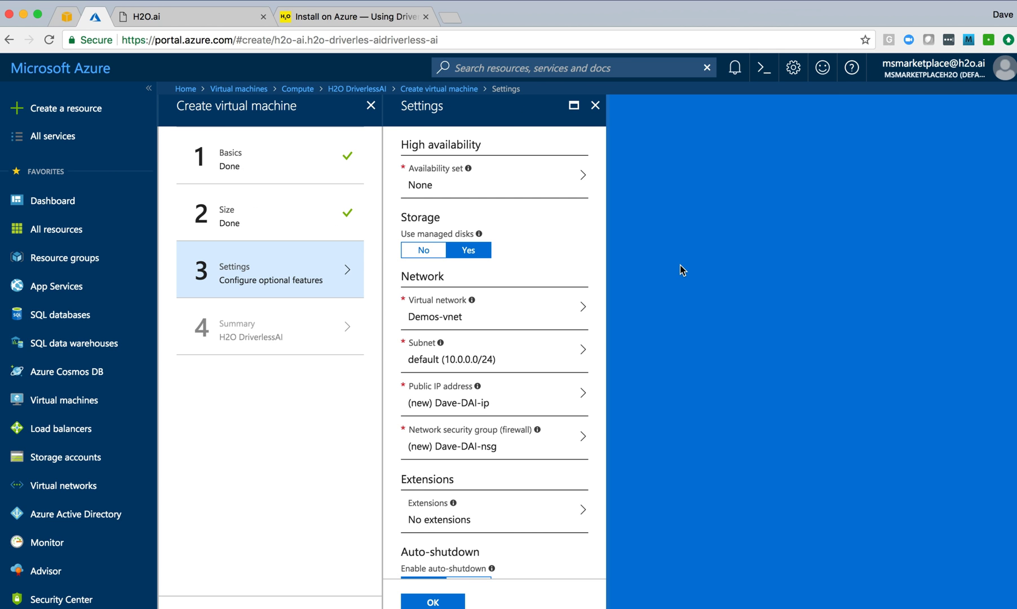
left_click(493, 308)
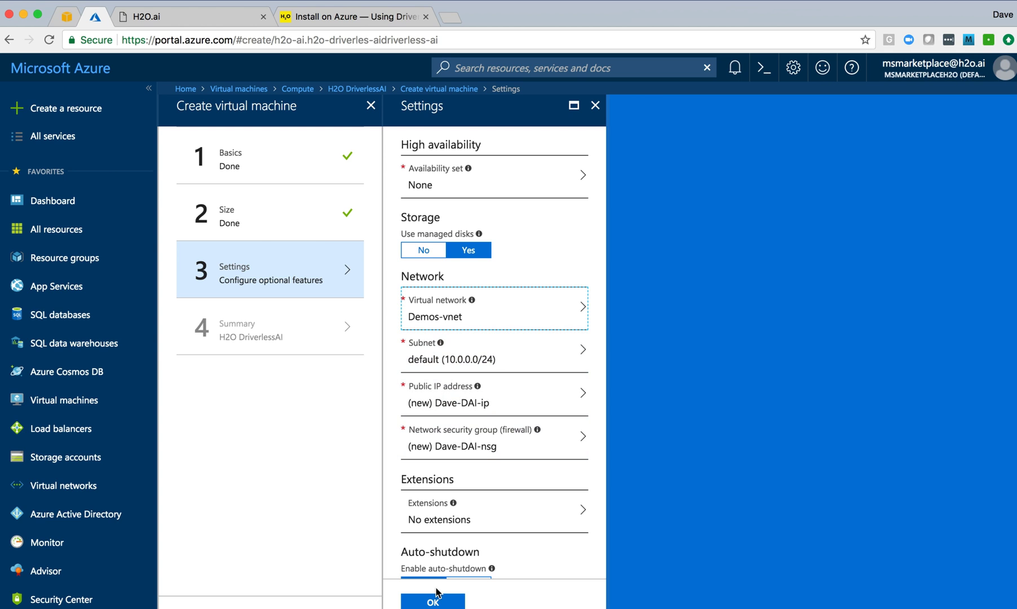
left_click(432, 601)
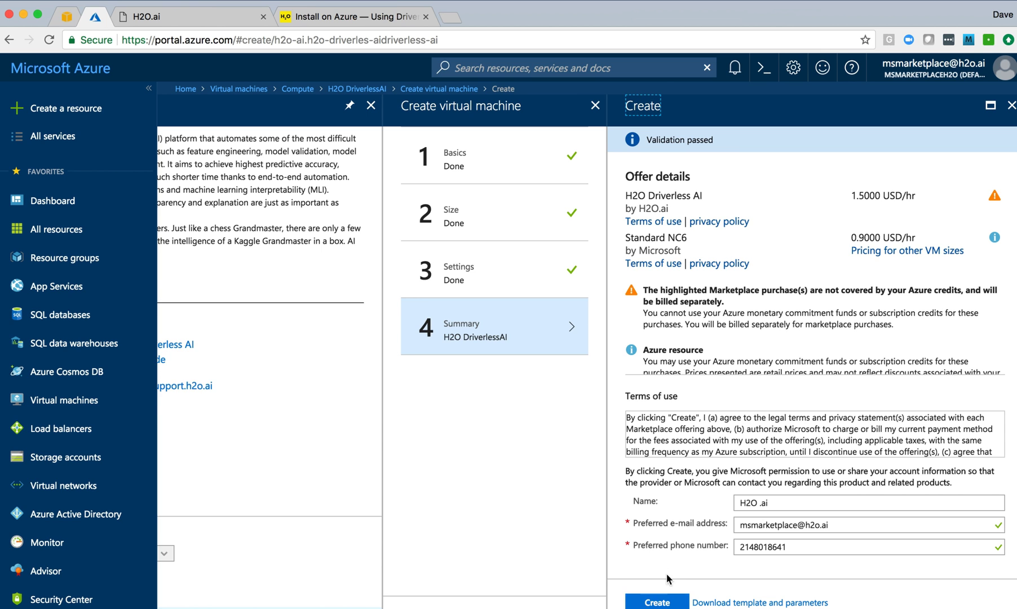
Step: Create the VM and open the deployed Dave-DAI VM's overview
left_click(655, 602)
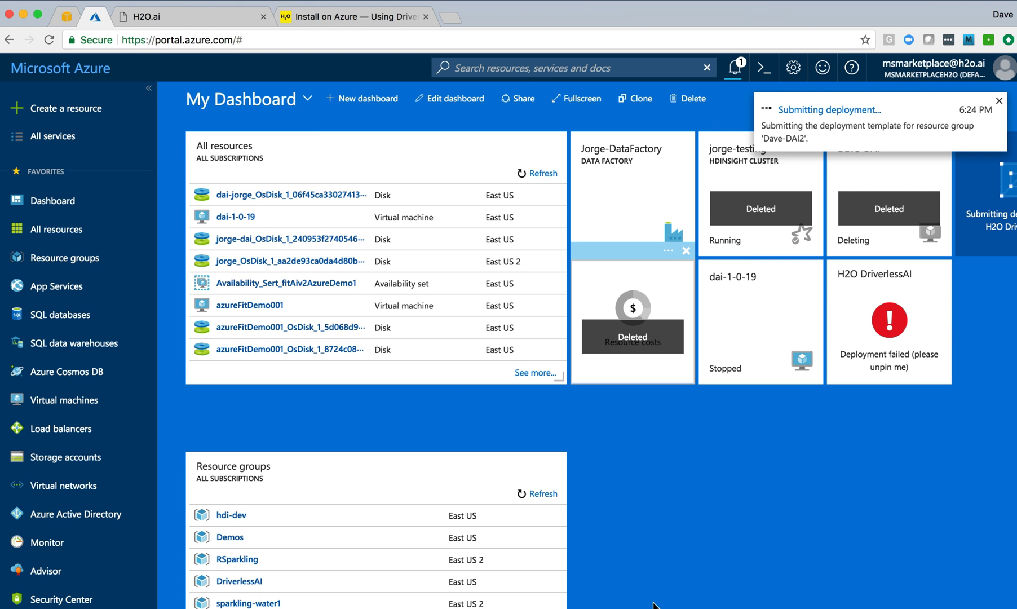
mouse_move(632, 308)
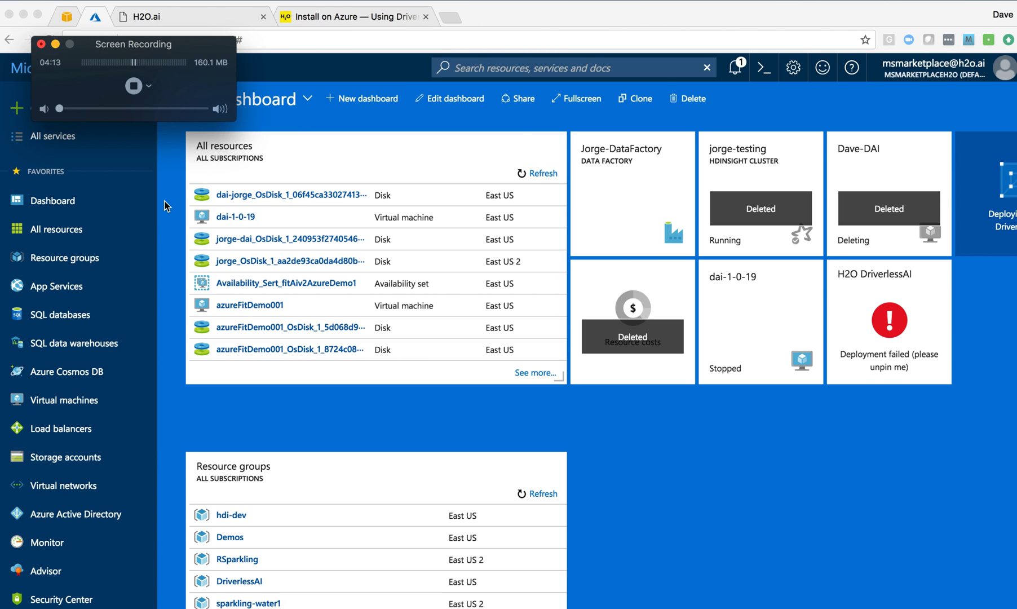
left_click(133, 86)
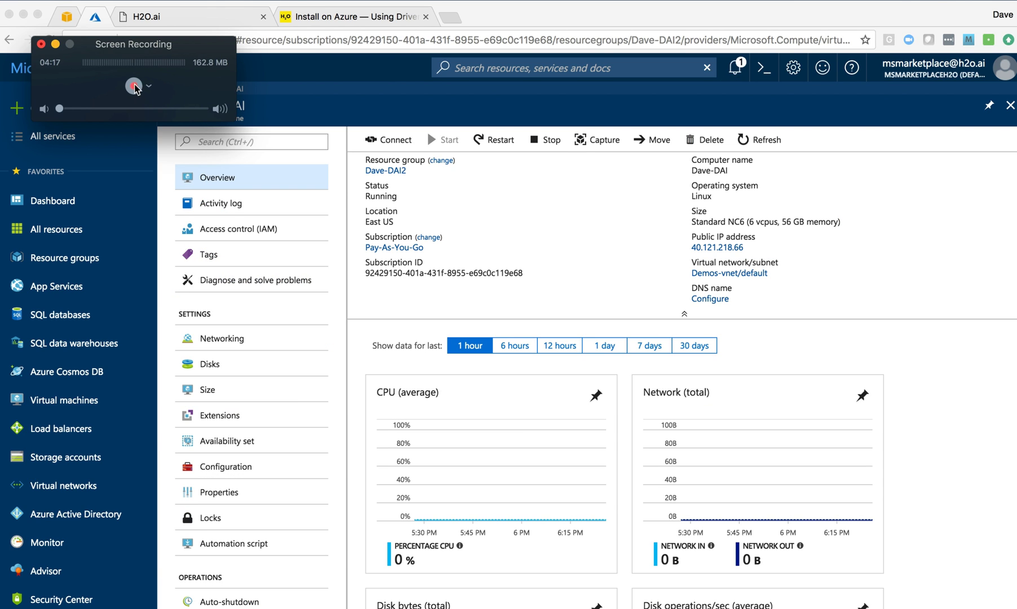
Step: Open the Dave-DAI VM overview and copy its public IP address
left_click(133, 86)
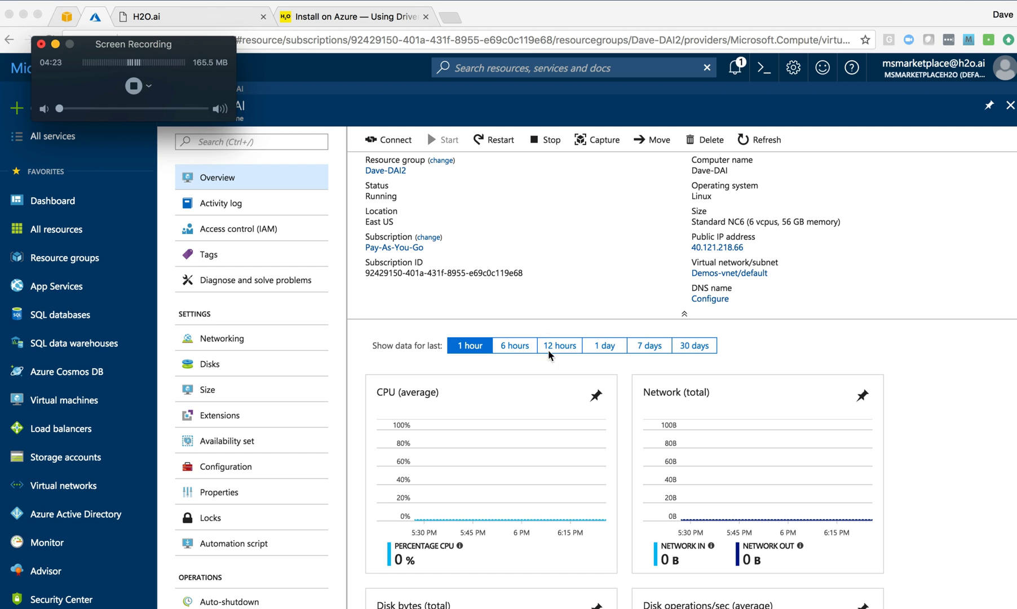
mouse_move(669, 263)
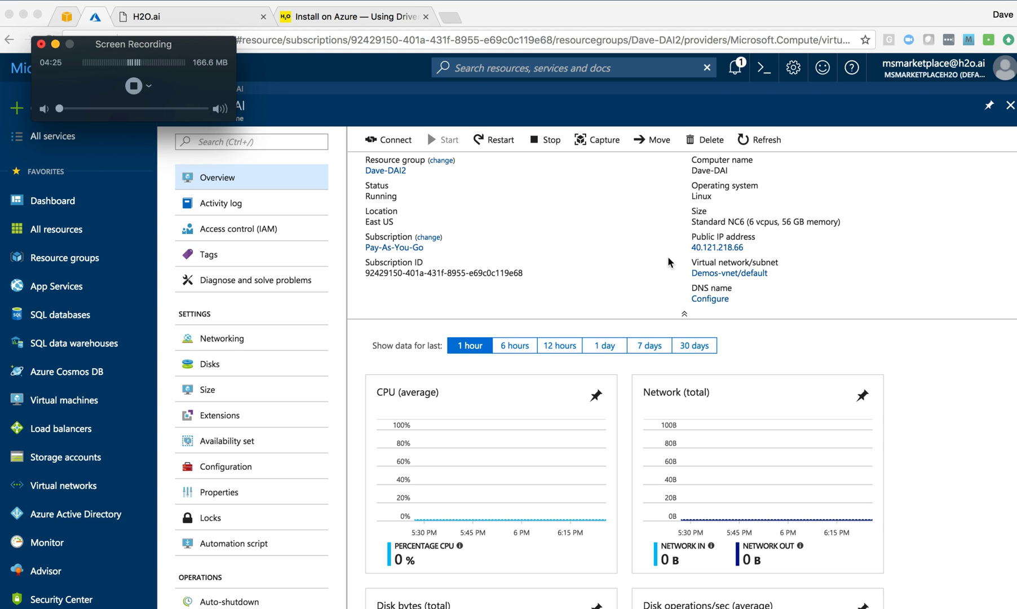
mouse_move(780, 253)
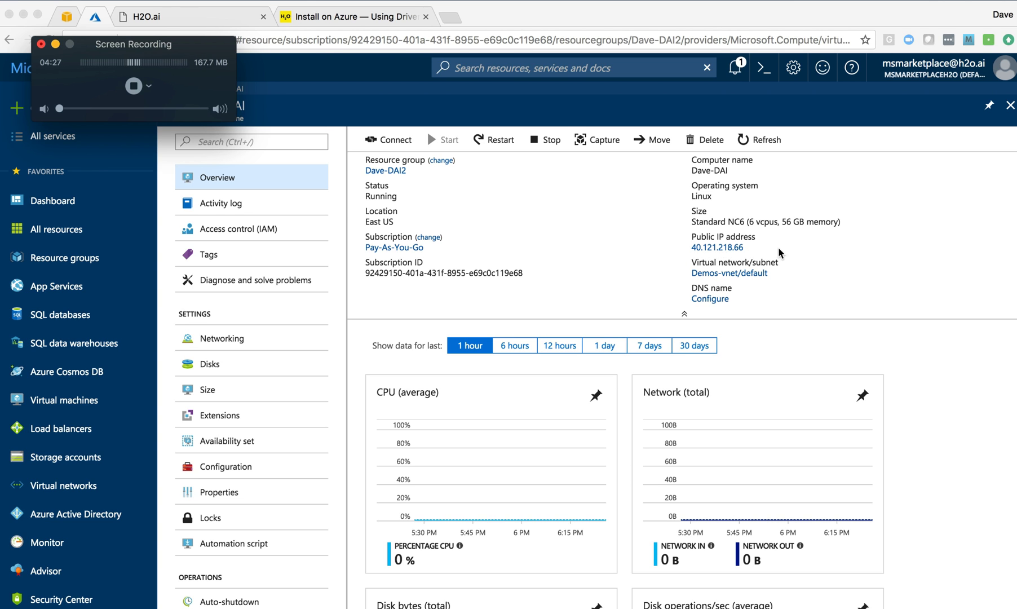
mouse_move(718, 246)
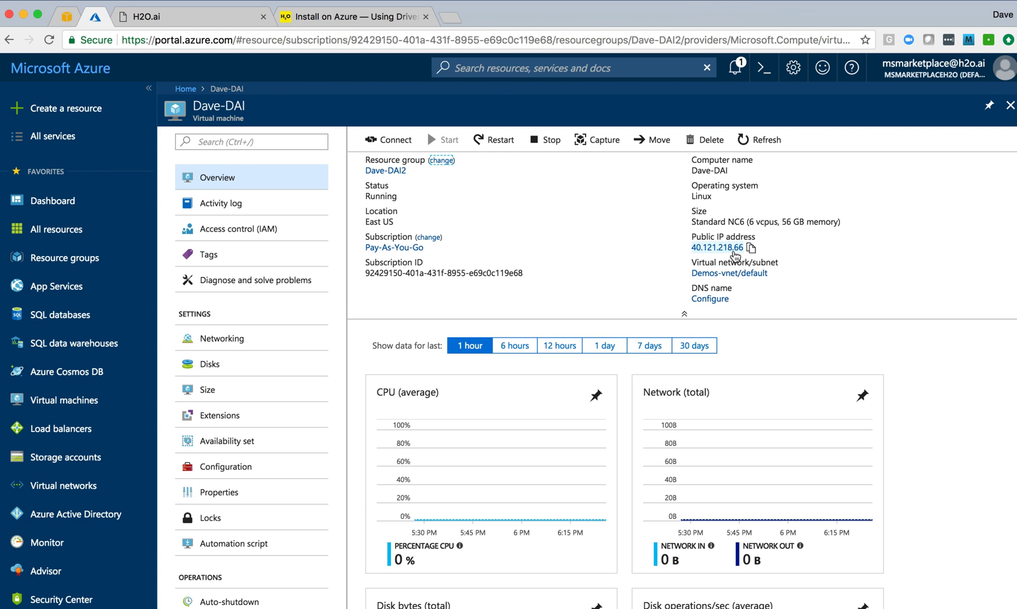
left_click(750, 247)
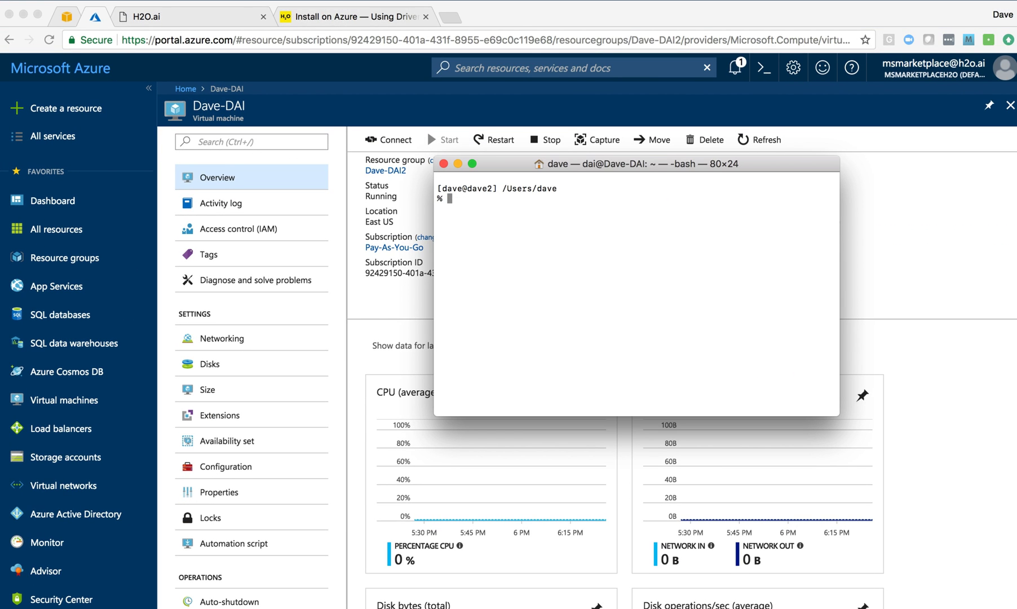
Step: SSH into the VM as dai, accept the host, and list /etc/h2oai/data
type("ssh da")
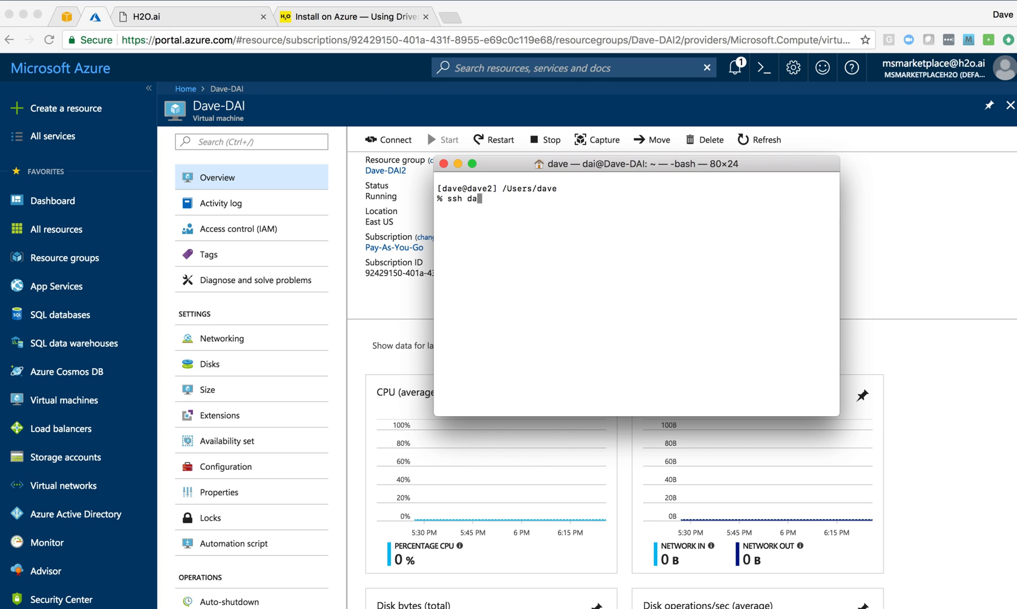
type("i@40.121.218.66")
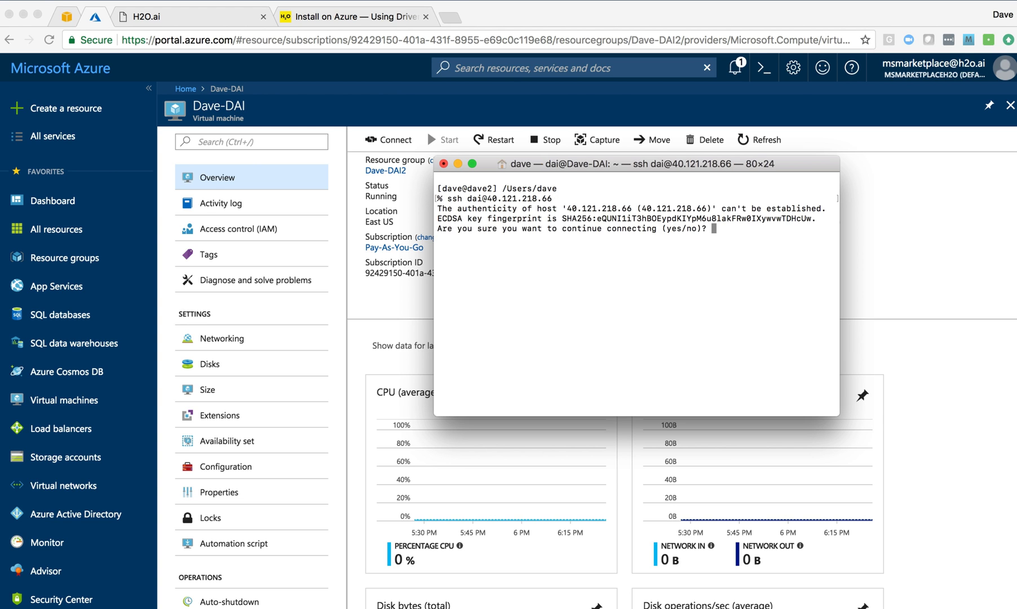
type("yes")
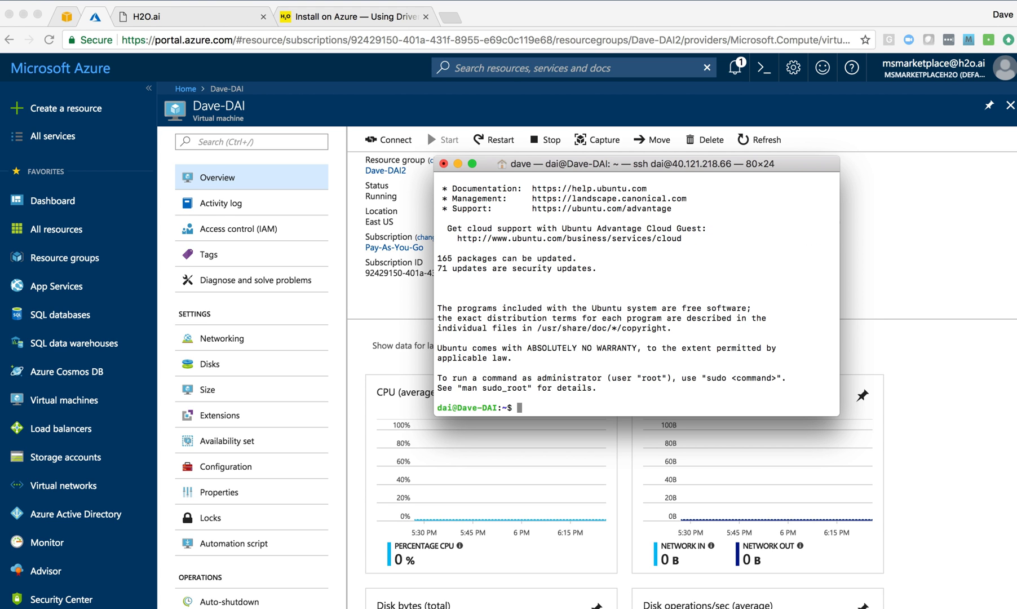
type("pwd")
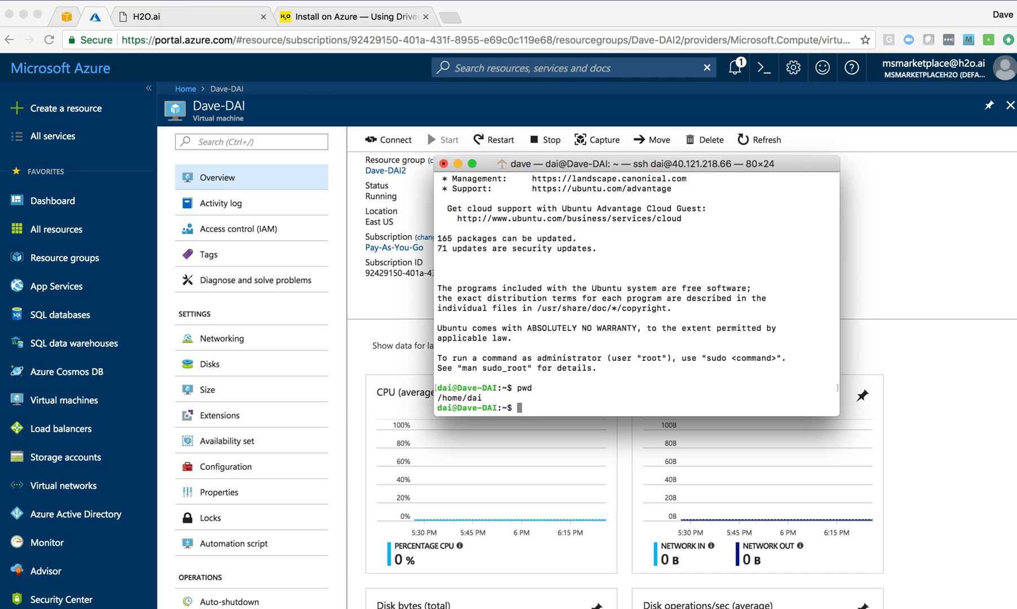
type("ls")
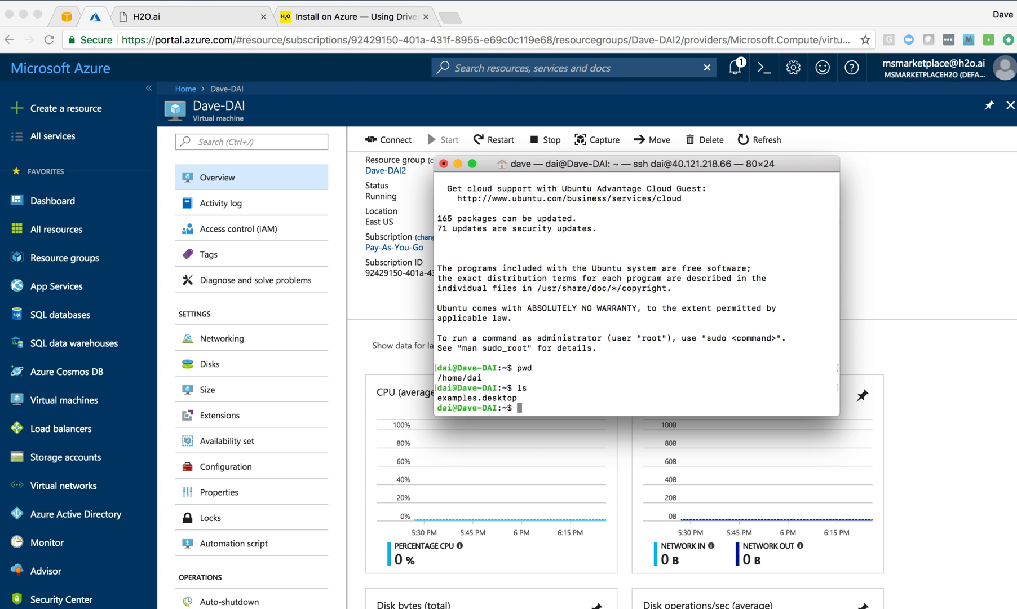
type("ls /")
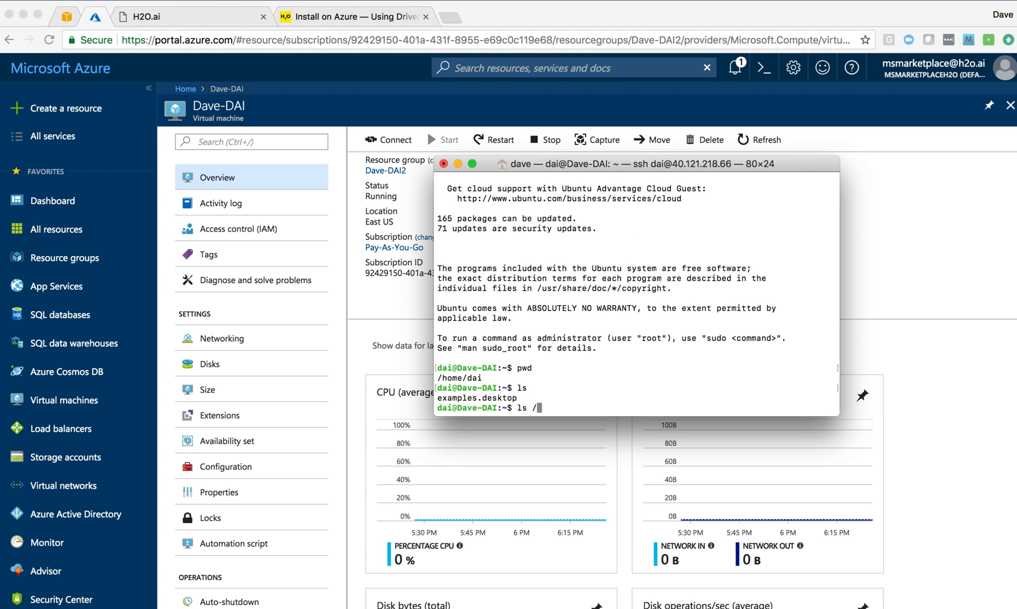
type("etc/h2oai/data")
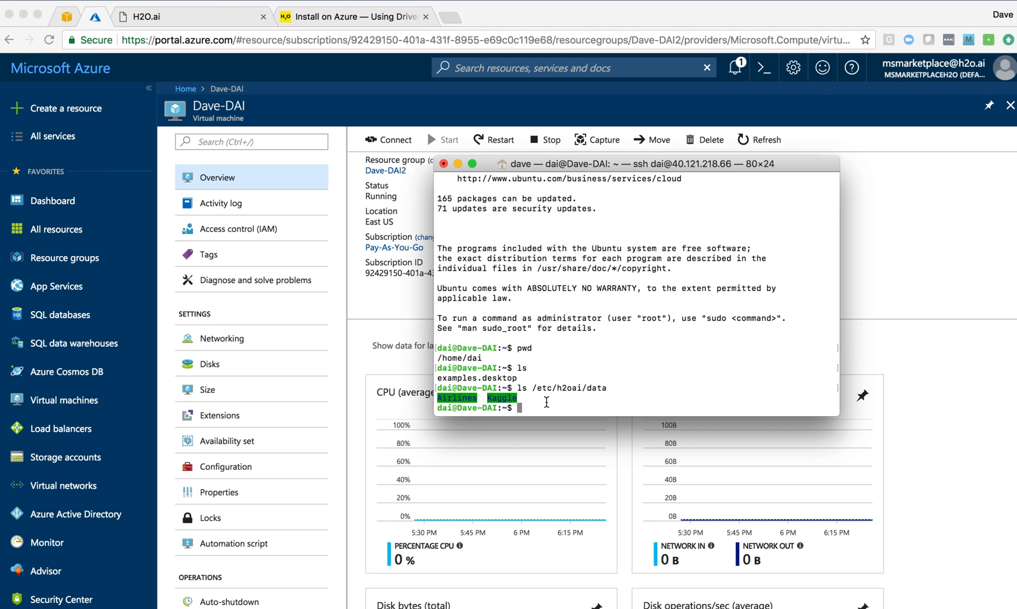
mouse_move(568, 408)
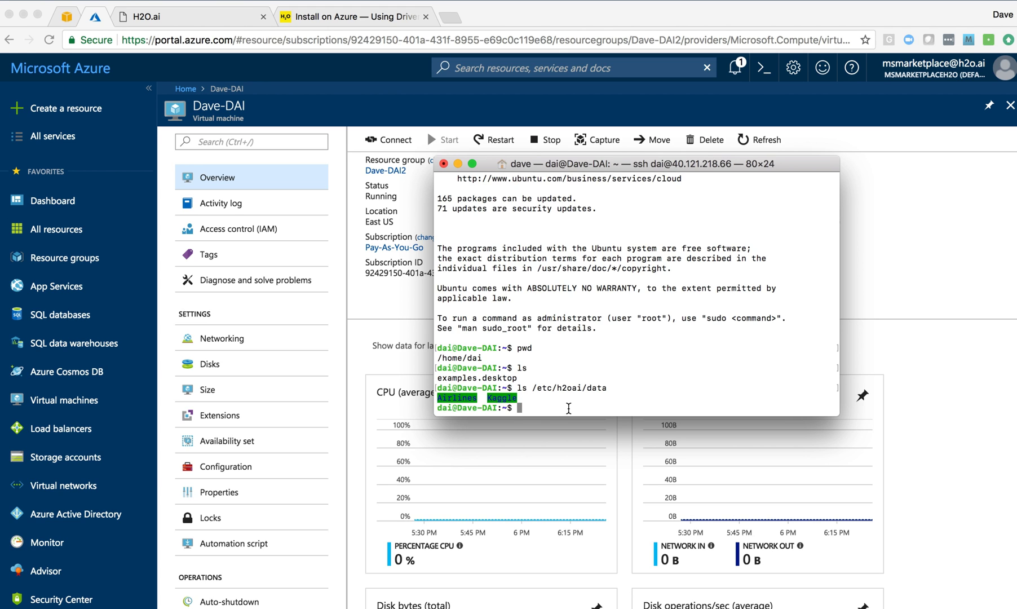
Step: Run sudo h2oai start, then type an scp upload of loan.csv to /etc/h2oai/data
type("sudo")
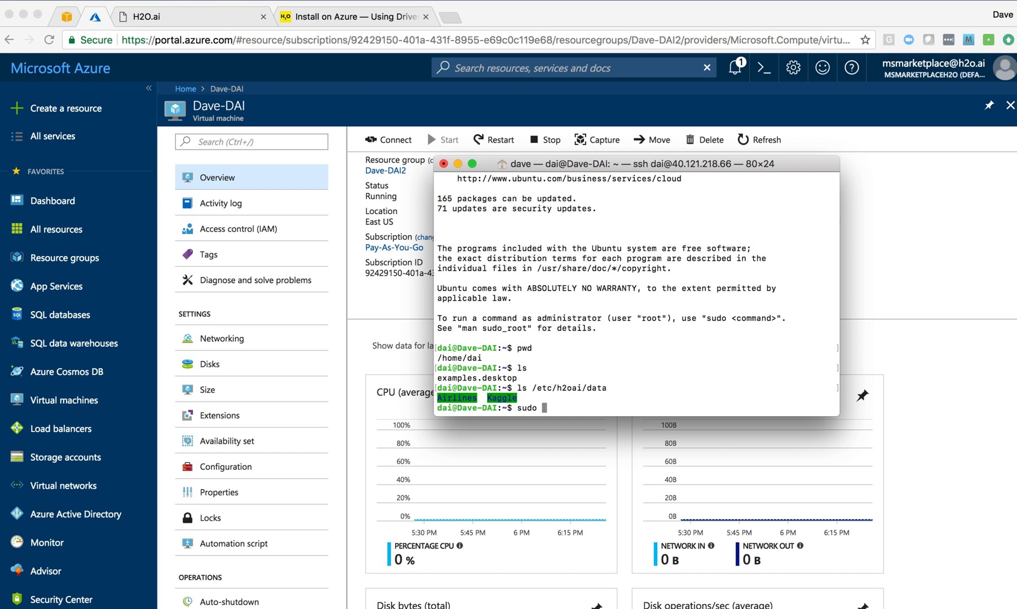
type("h2oai start")
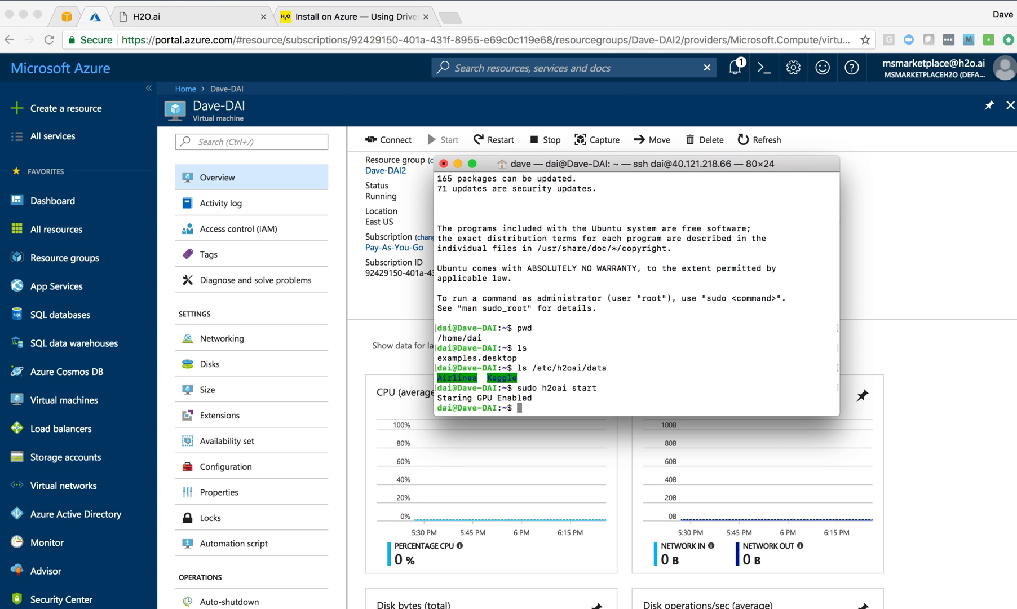
mouse_move(554, 393)
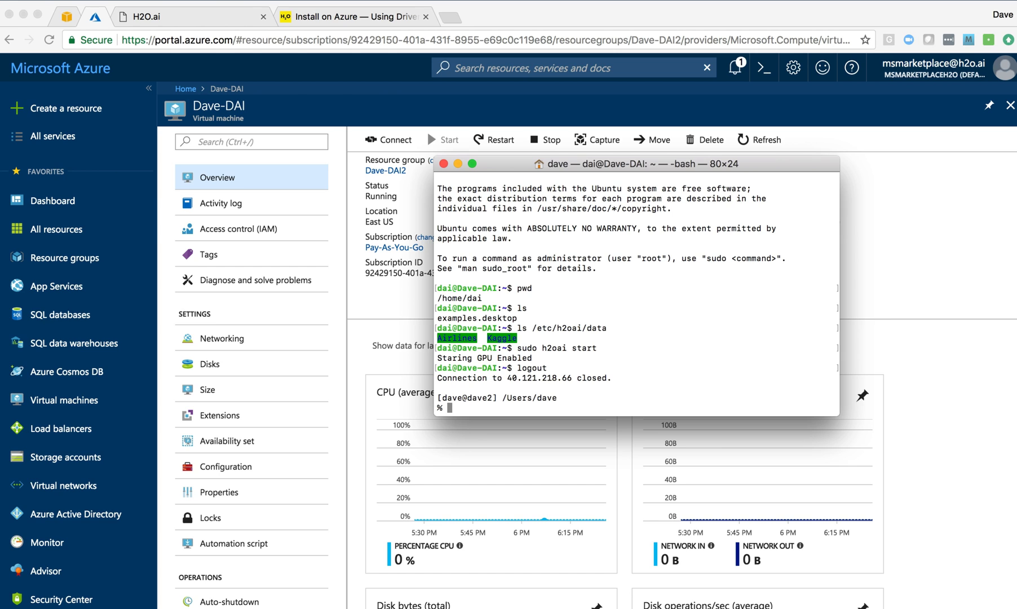
type("clear")
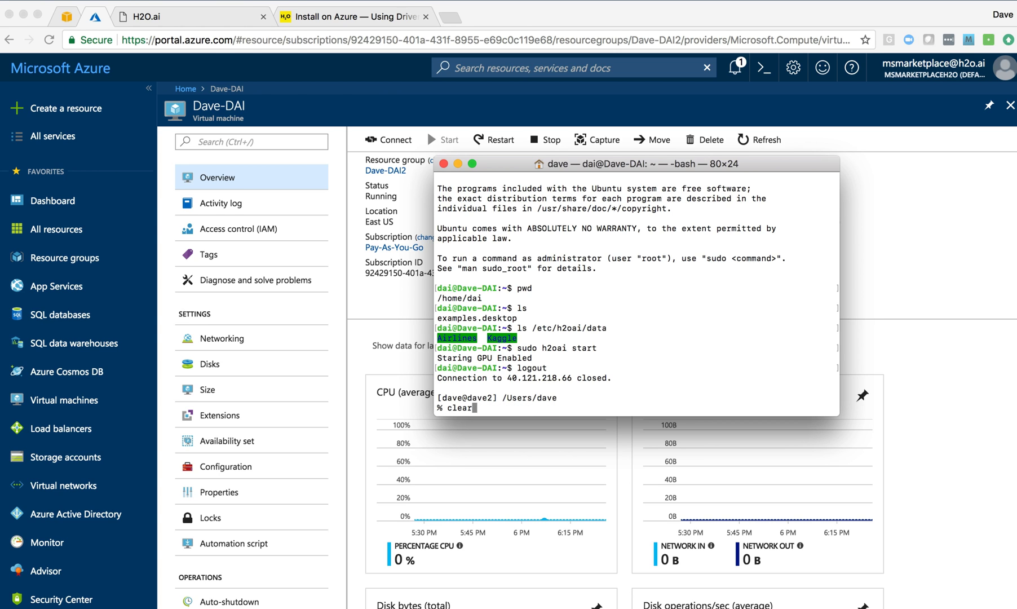
type("scp proj/h2o/data/loan/loan.csv dai@52.186.26.7:/etc/h2oai/data/.")
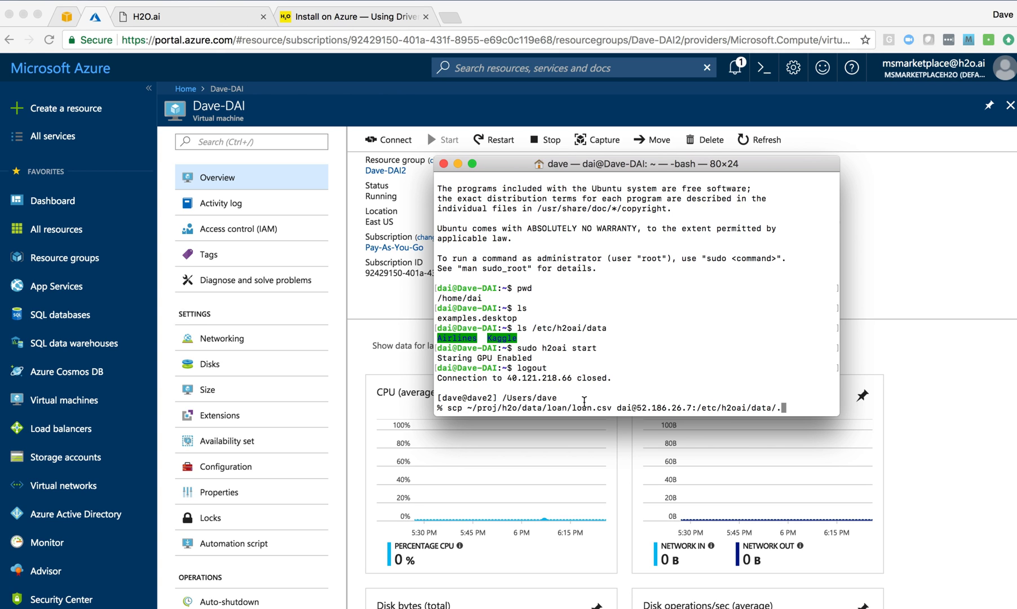
mouse_move(607, 410)
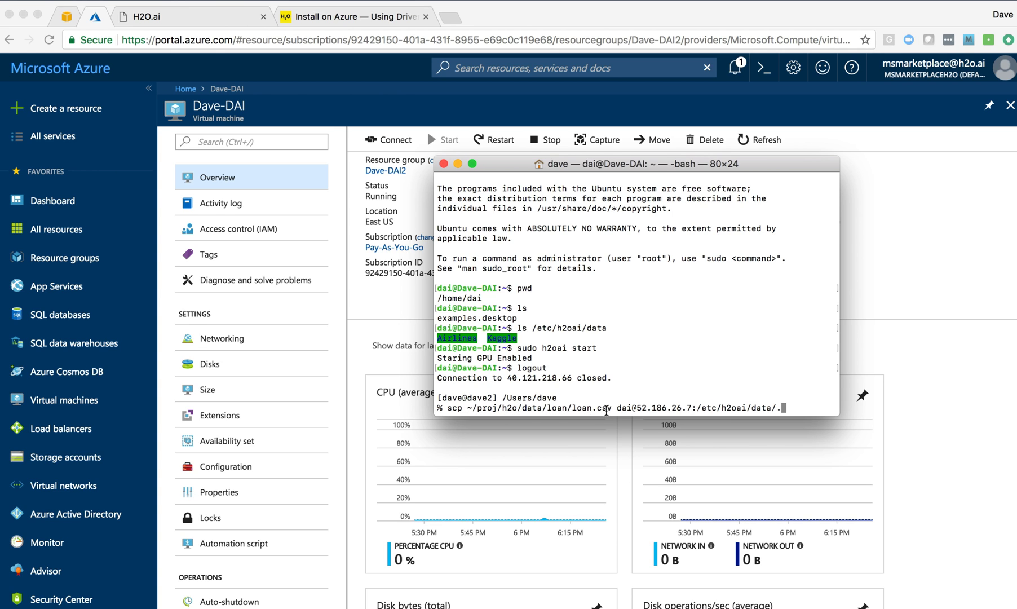
mouse_move(693, 400)
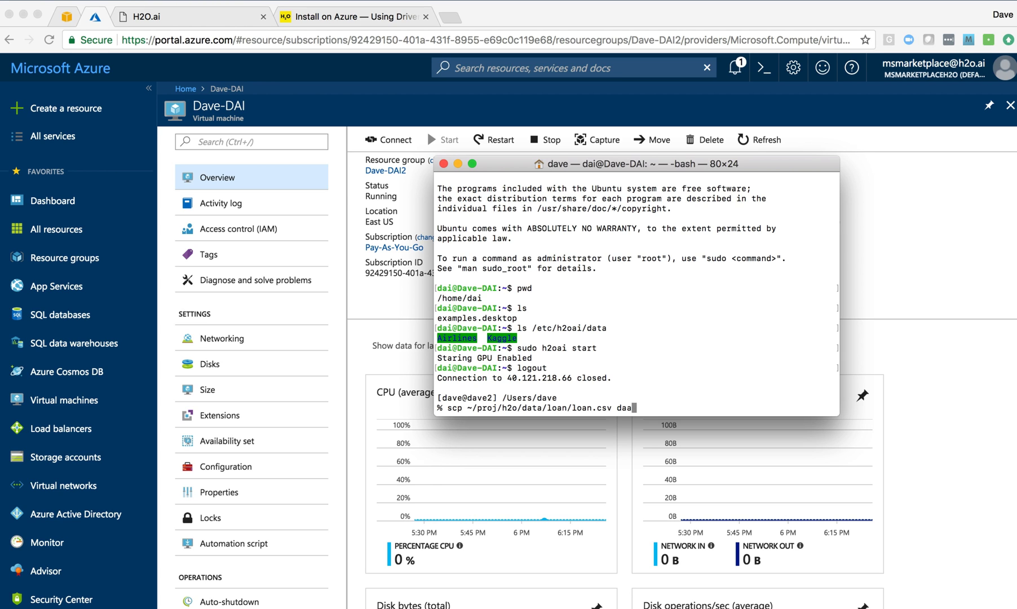
type("i@40.121.218.66")
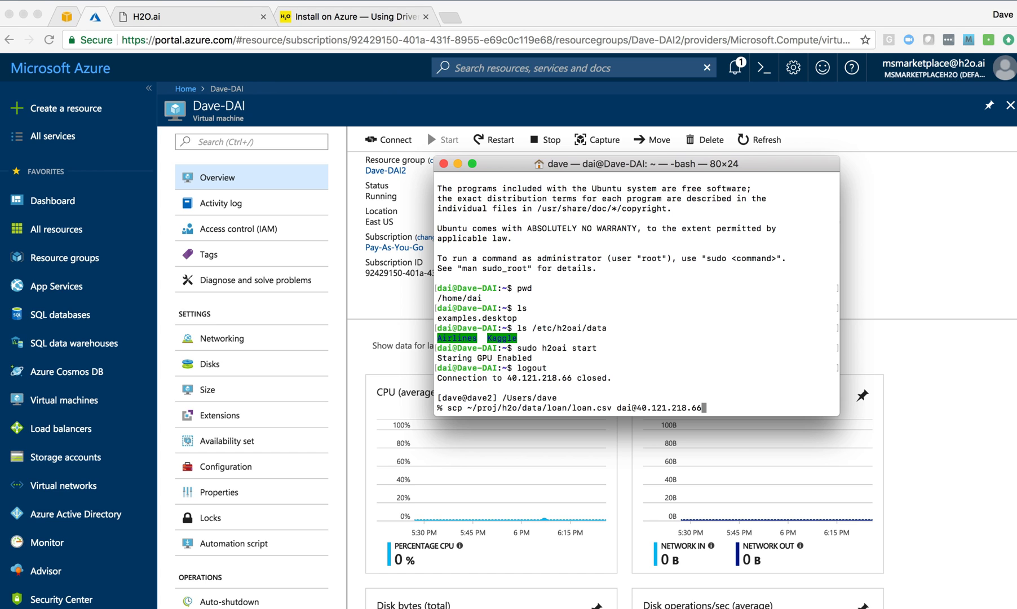
type(":")
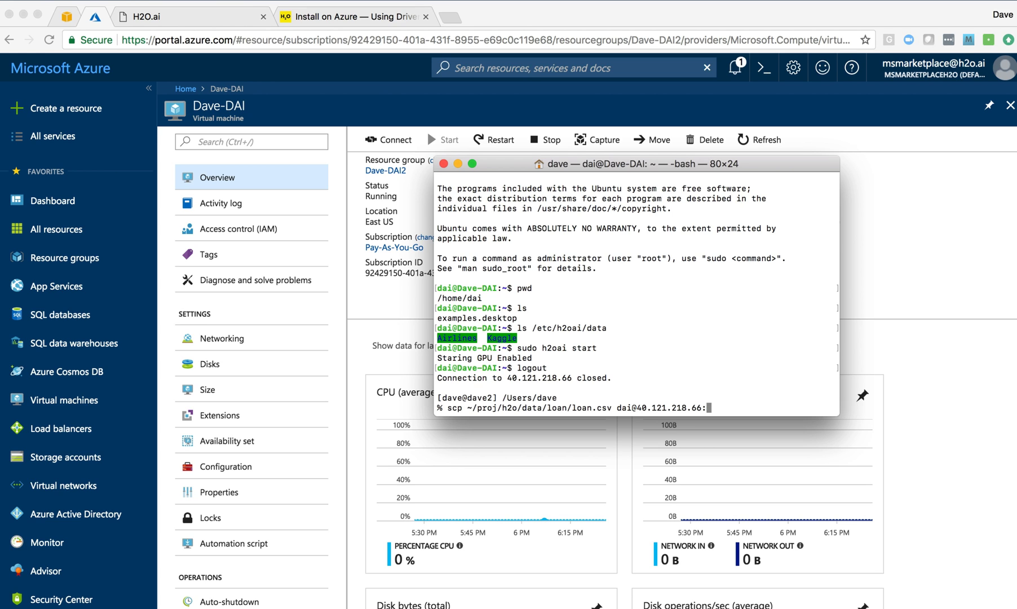
type("/etc/h2oai/data/.")
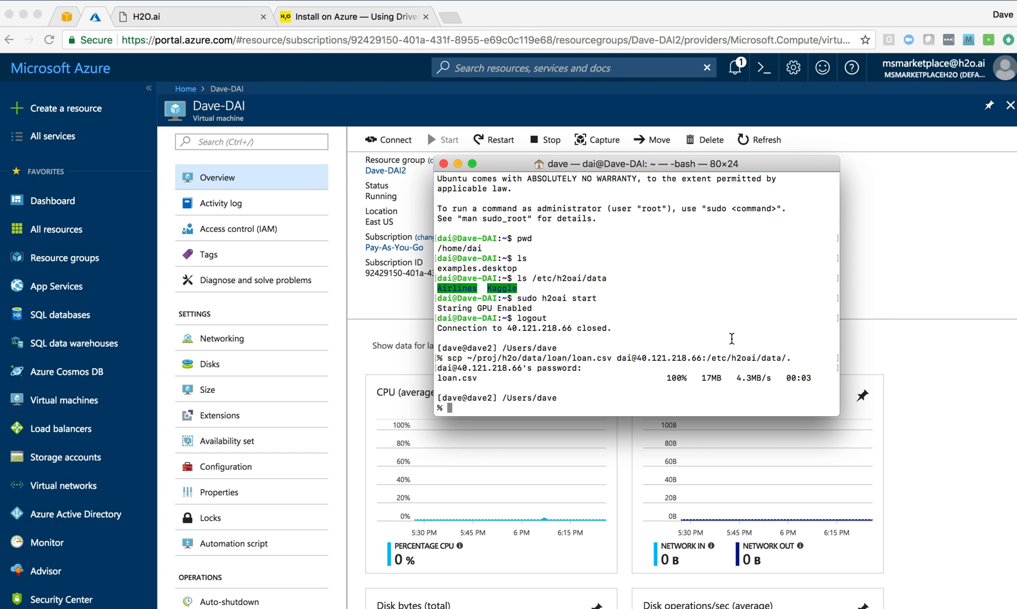
mouse_move(887, 314)
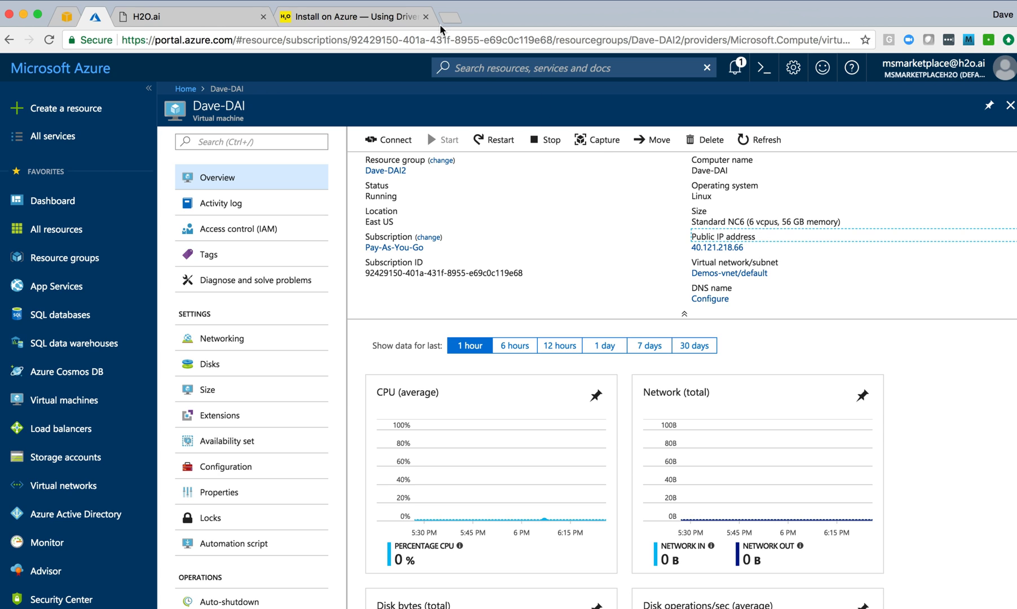
Step: Open 40.121.218.66 in a new tab, accept the evaluation terms, and sign in as dav
left_click(449, 16)
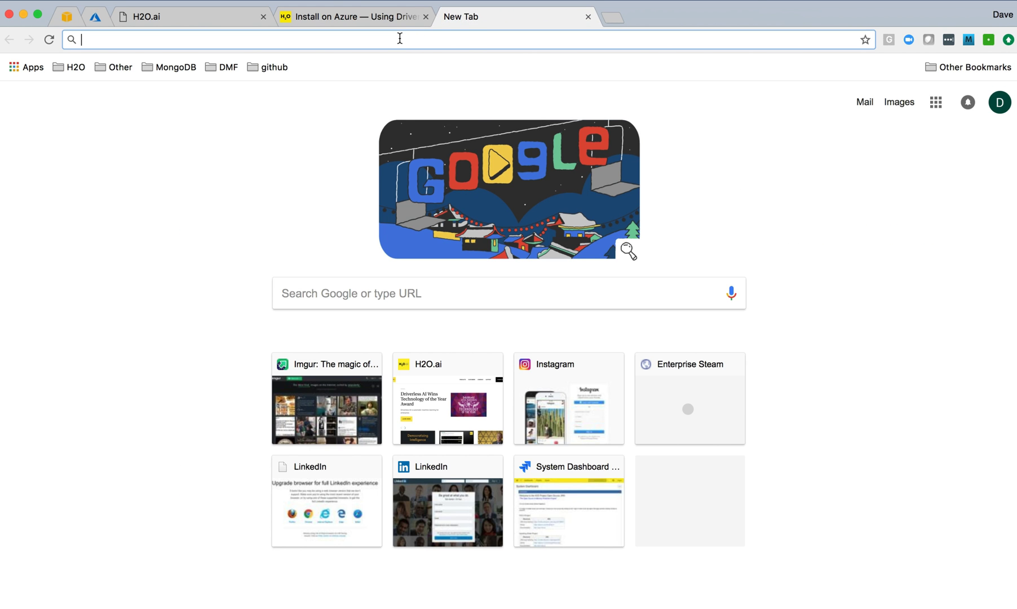
type("40.121.218.66:12345/login")
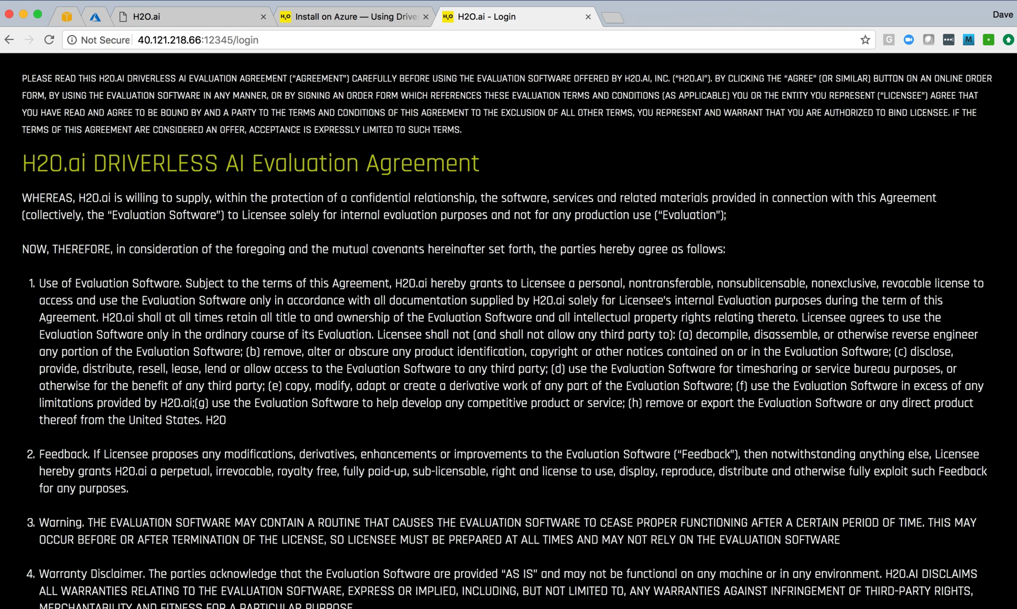
mouse_move(410, 234)
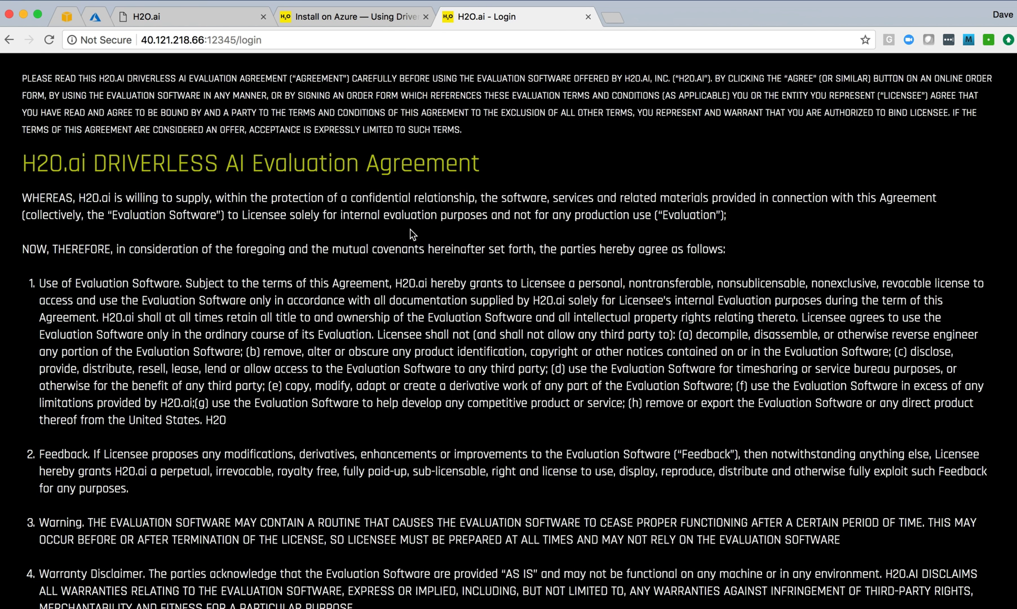
mouse_move(447, 295)
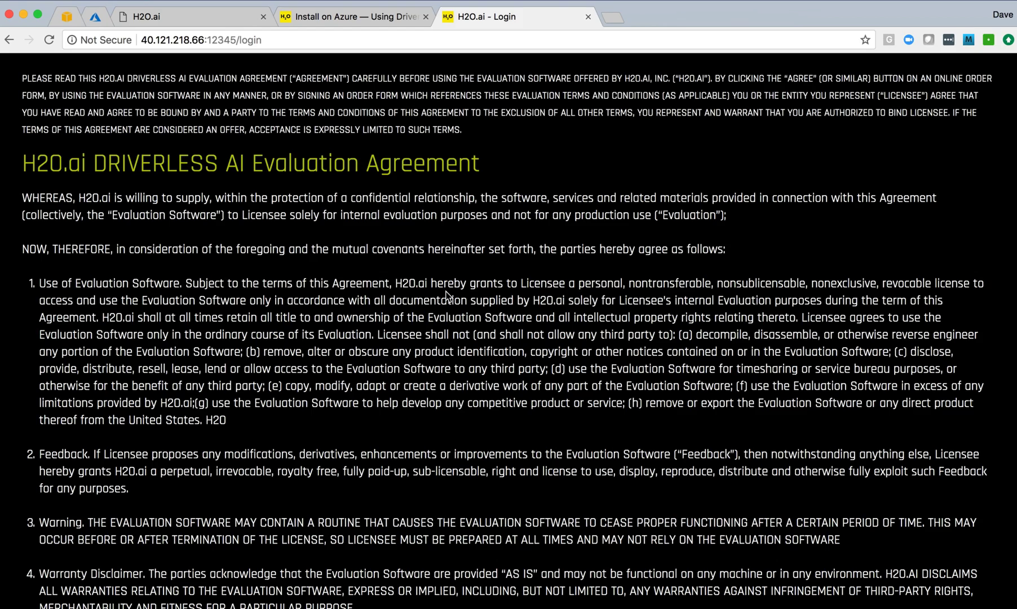
scroll("down", 3)
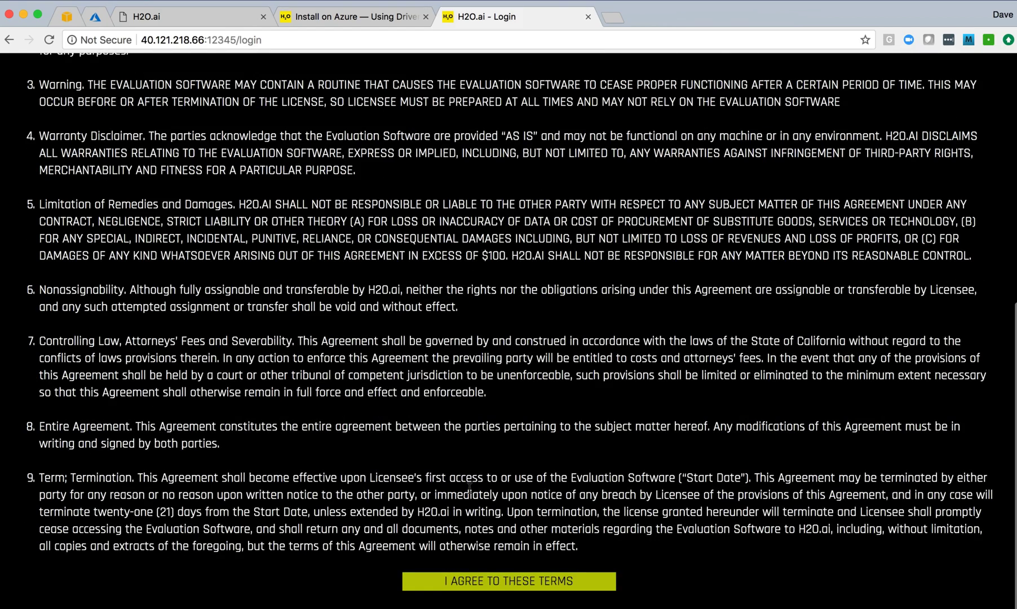
left_click(508, 581)
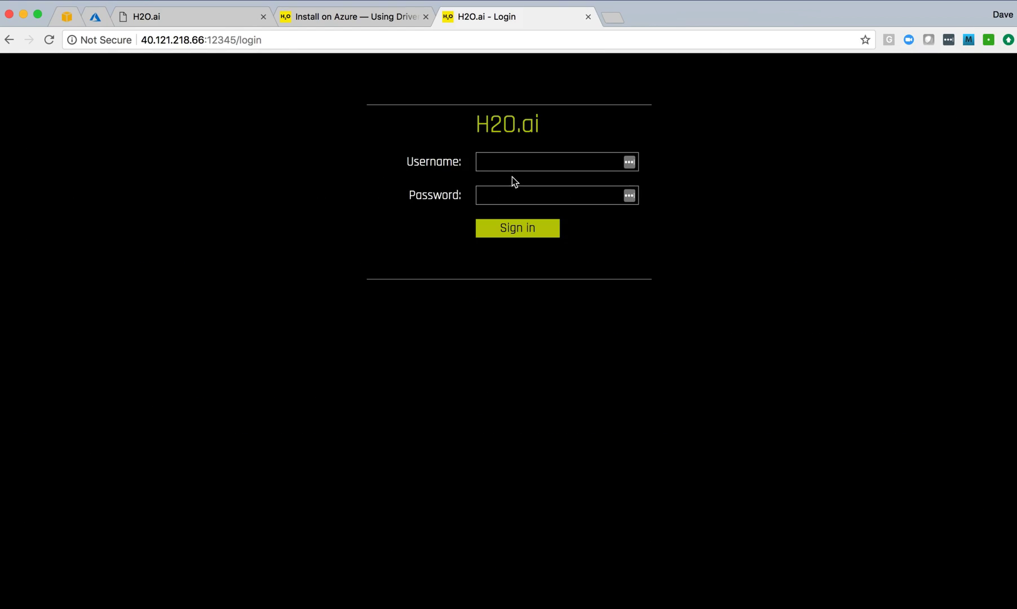
type("dave")
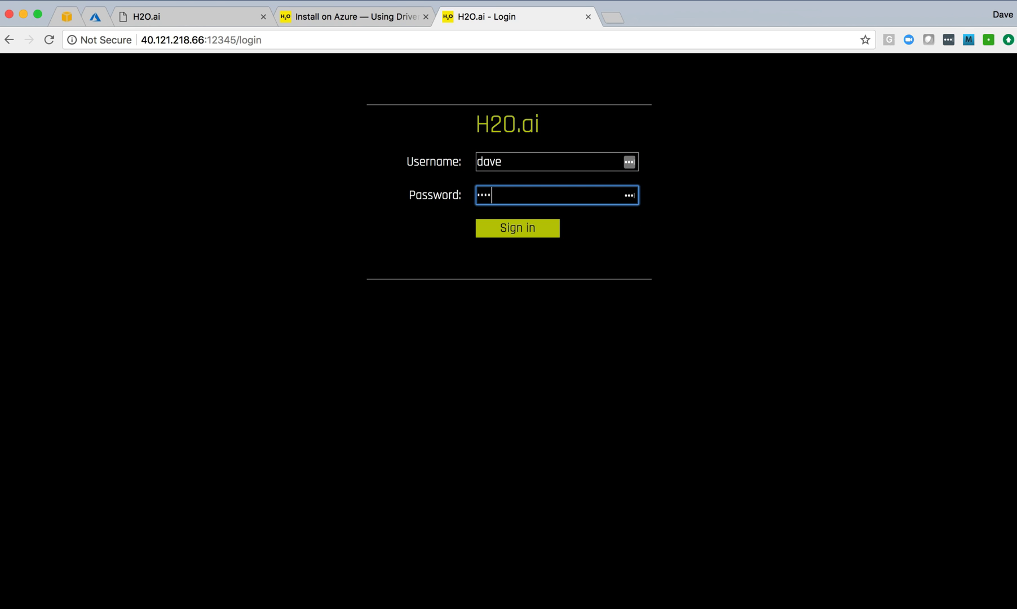
left_click(516, 227)
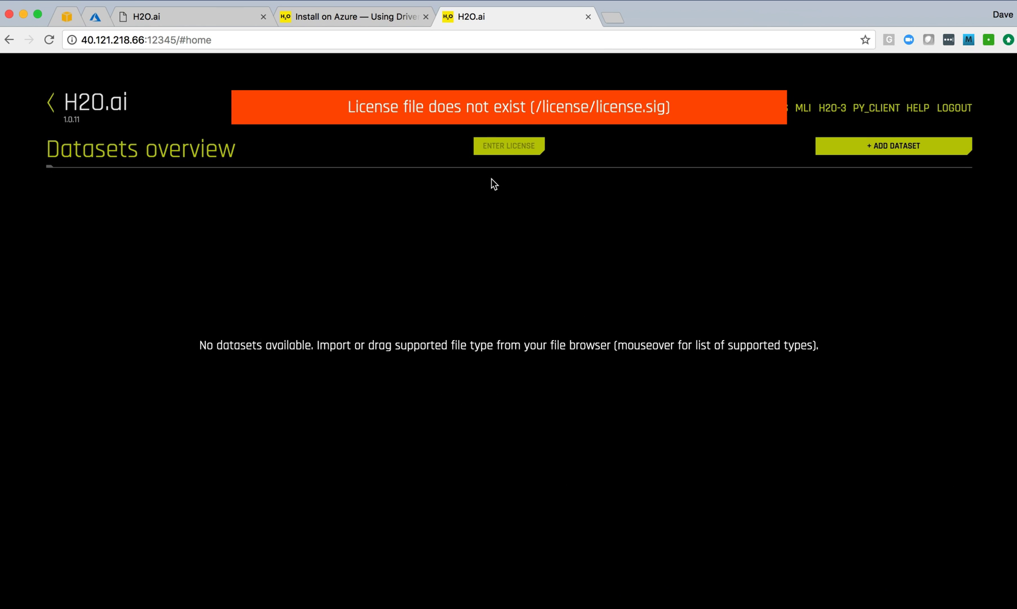
mouse_move(509, 146)
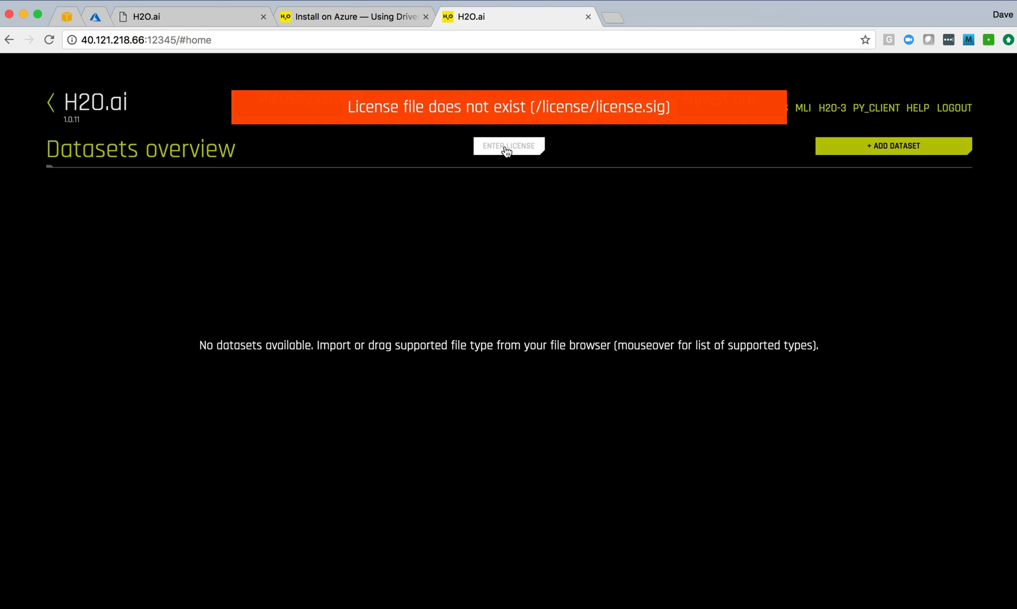
Step: Copy the trial license key from the email into License Key and save it
left_click(508, 146)
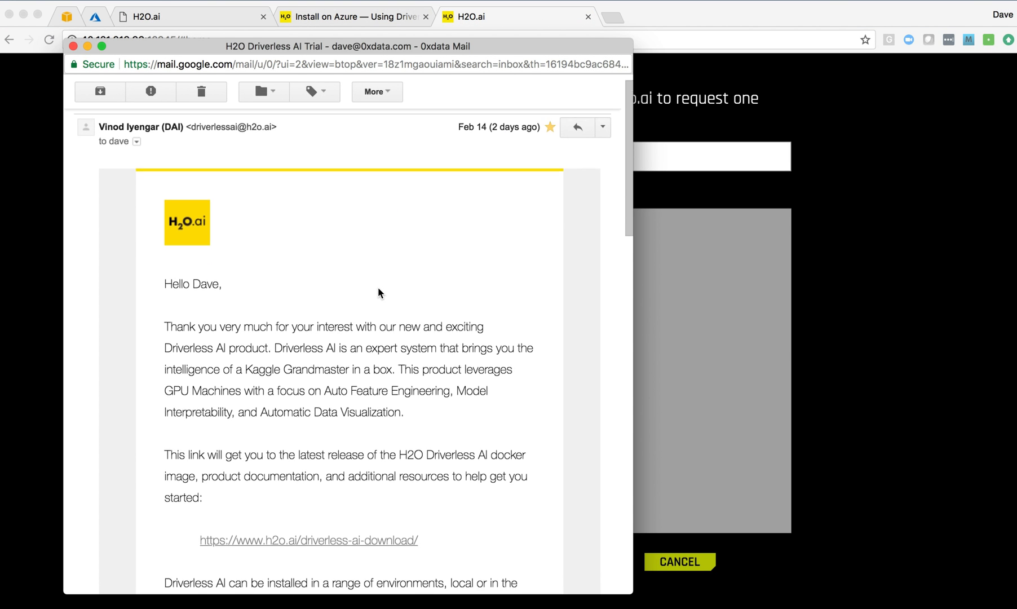
scroll("down", 3)
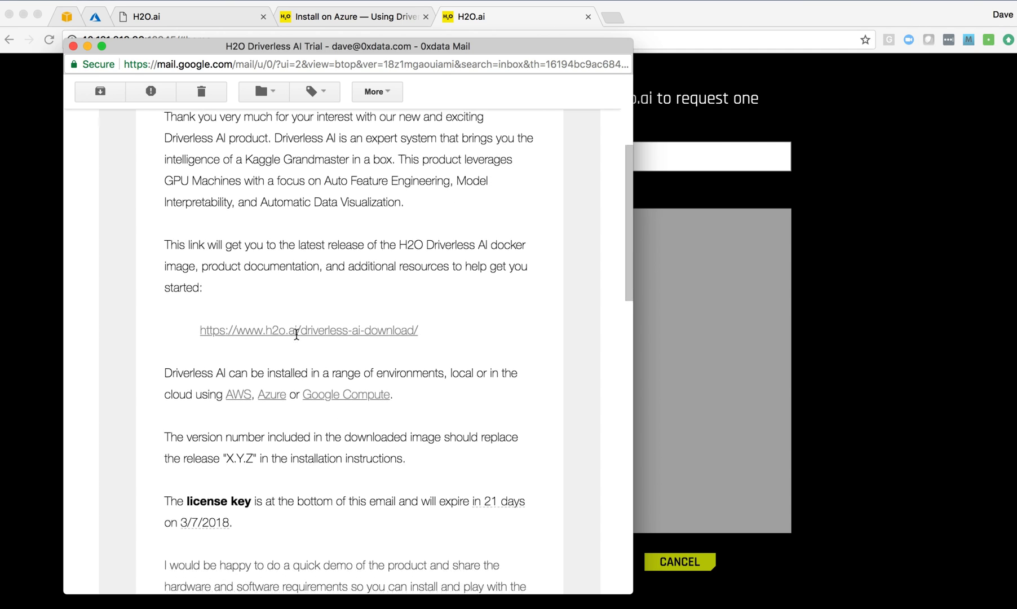
scroll("down", 3)
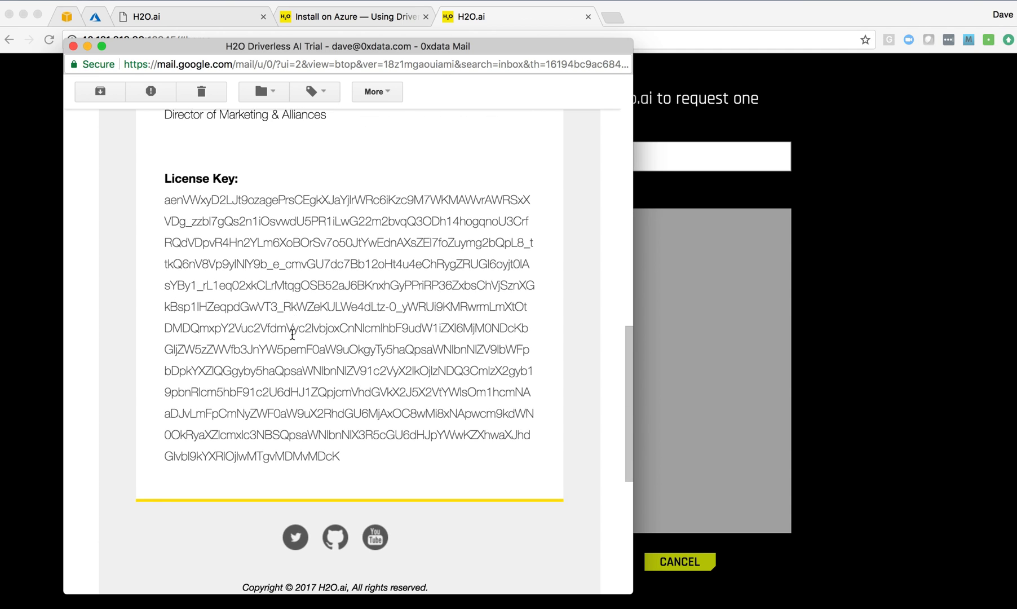
left_click_drag(165, 200, 339, 456)
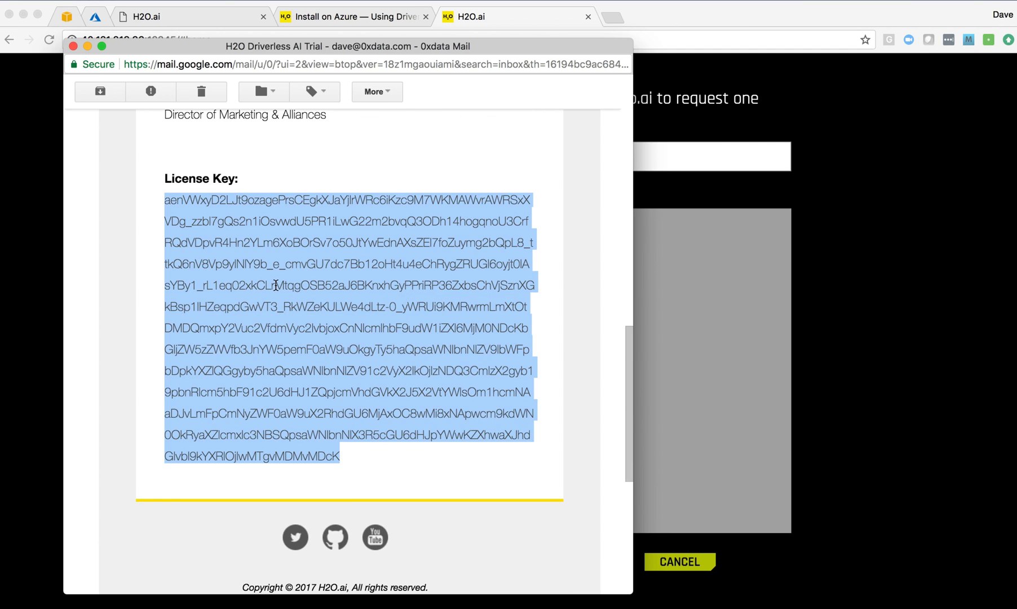
mouse_move(672, 170)
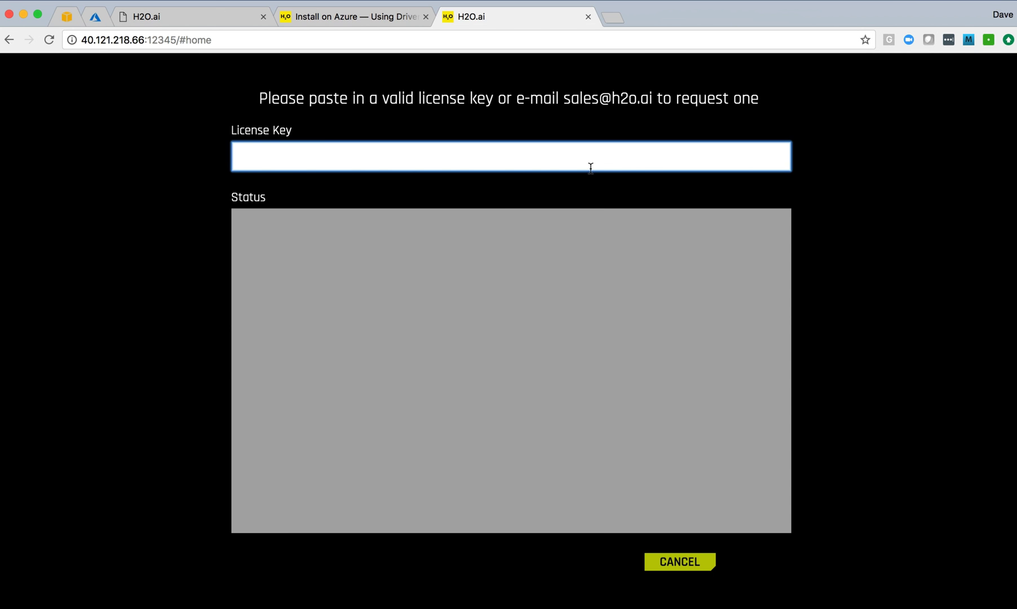
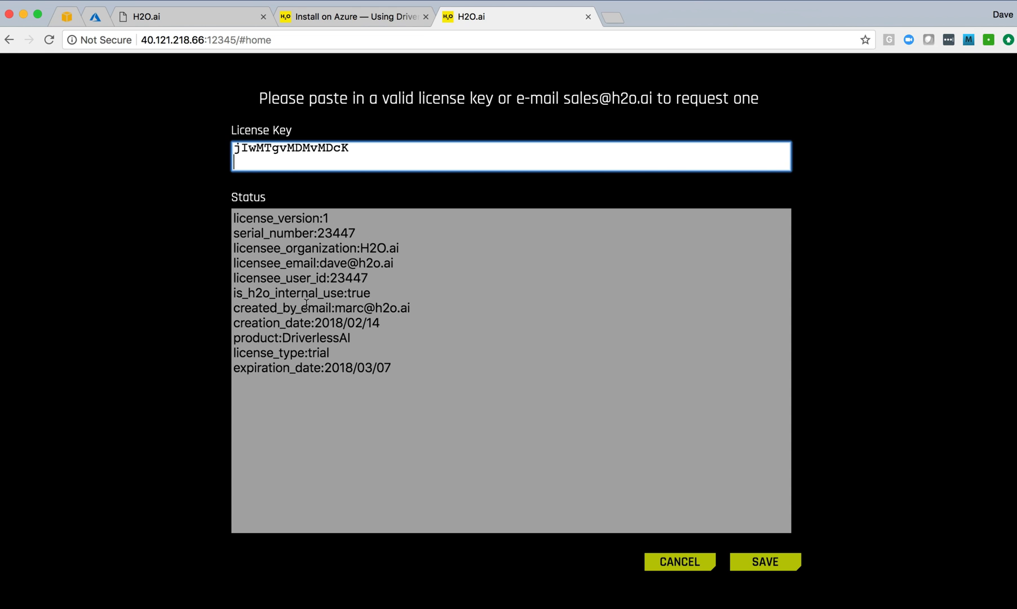
mouse_move(452, 454)
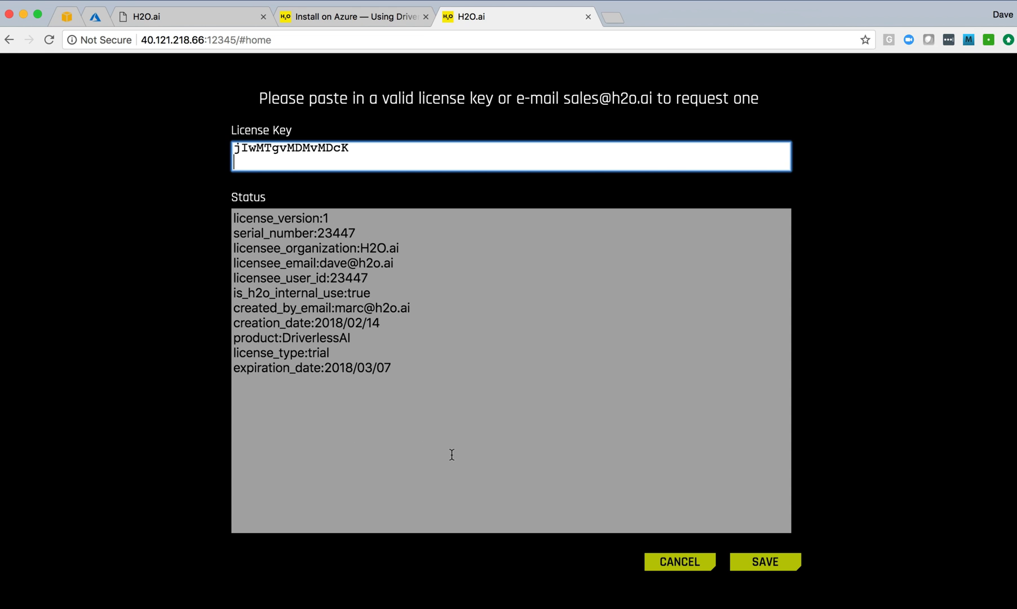
left_click(763, 562)
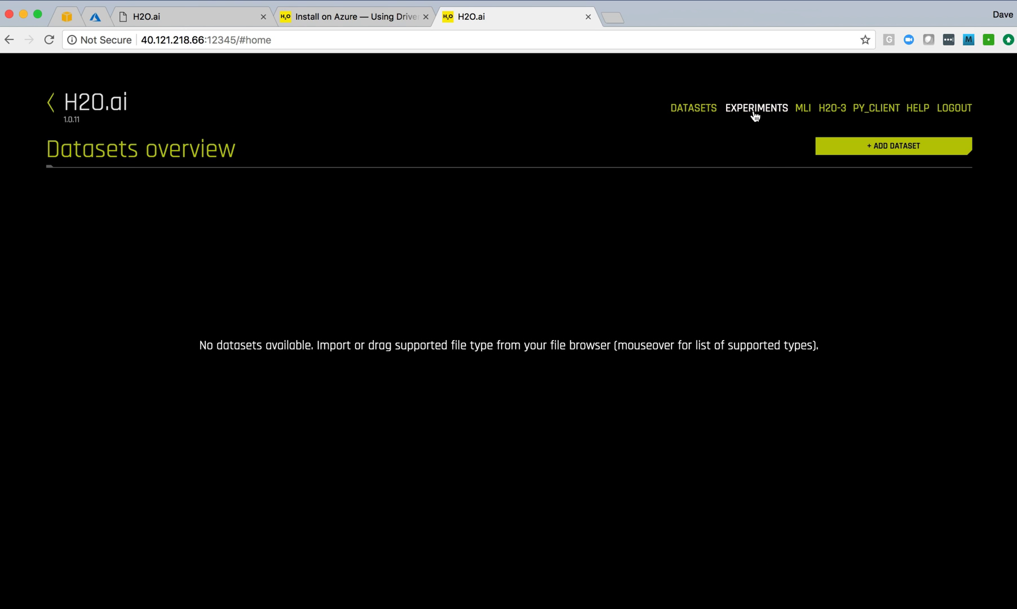
Step: Create a new experiment and import loan.csv from the server's data folder as training data
left_click(756, 108)
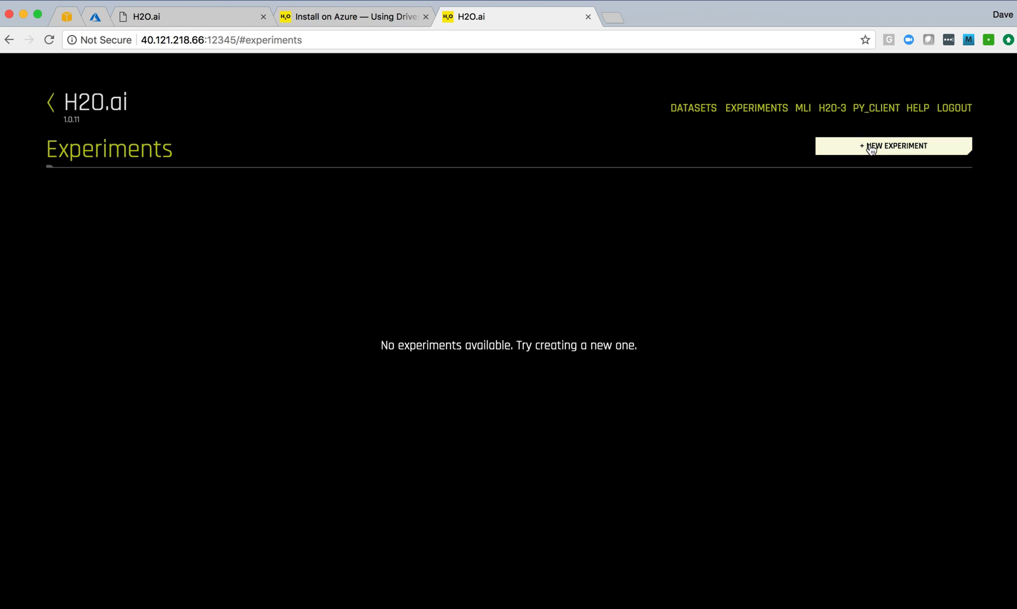
left_click(893, 146)
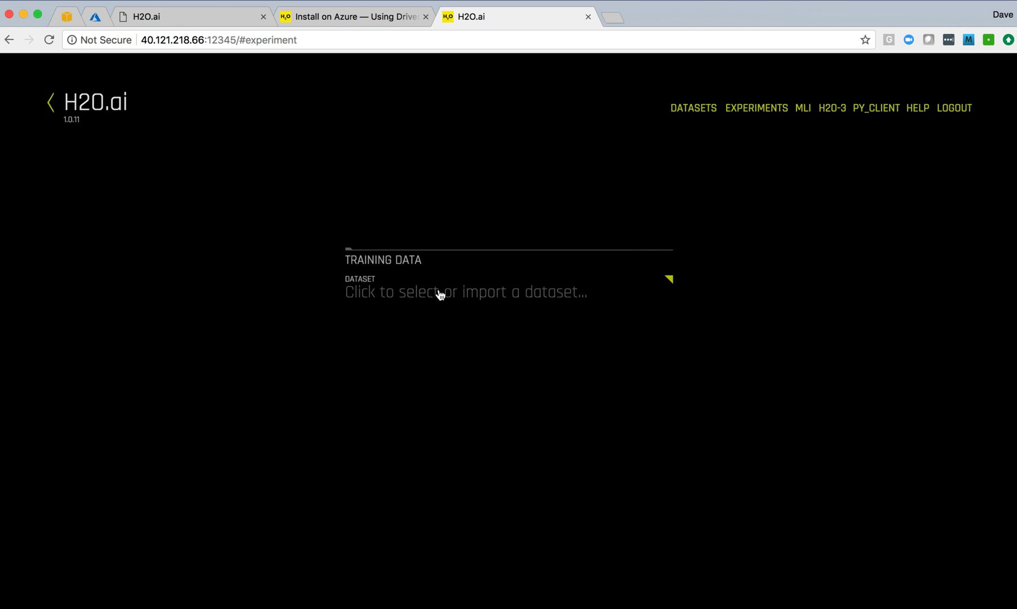
left_click(466, 292)
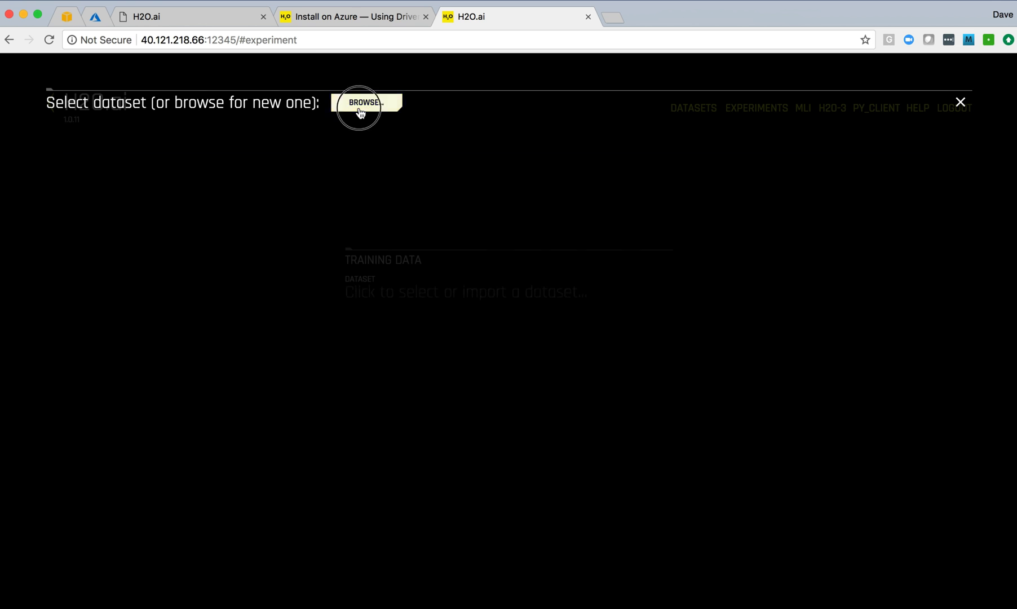
left_click(365, 103)
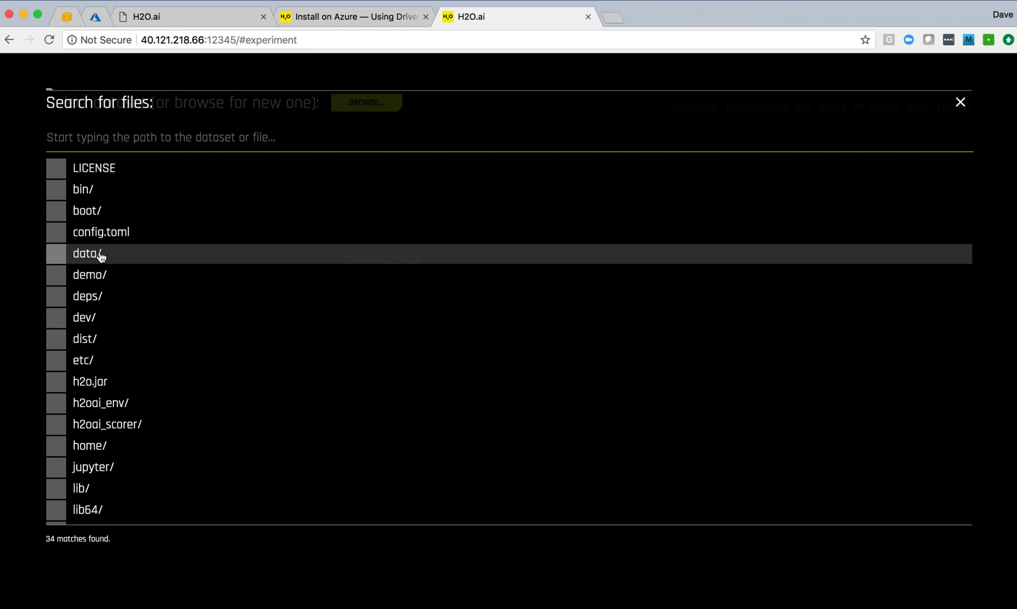
left_click(87, 253)
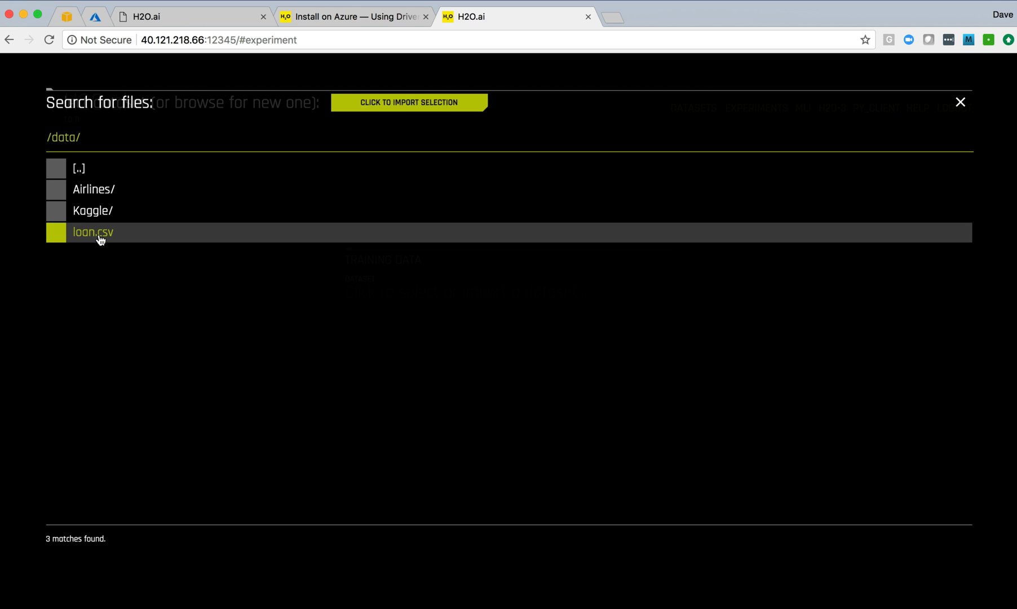
left_click(408, 102)
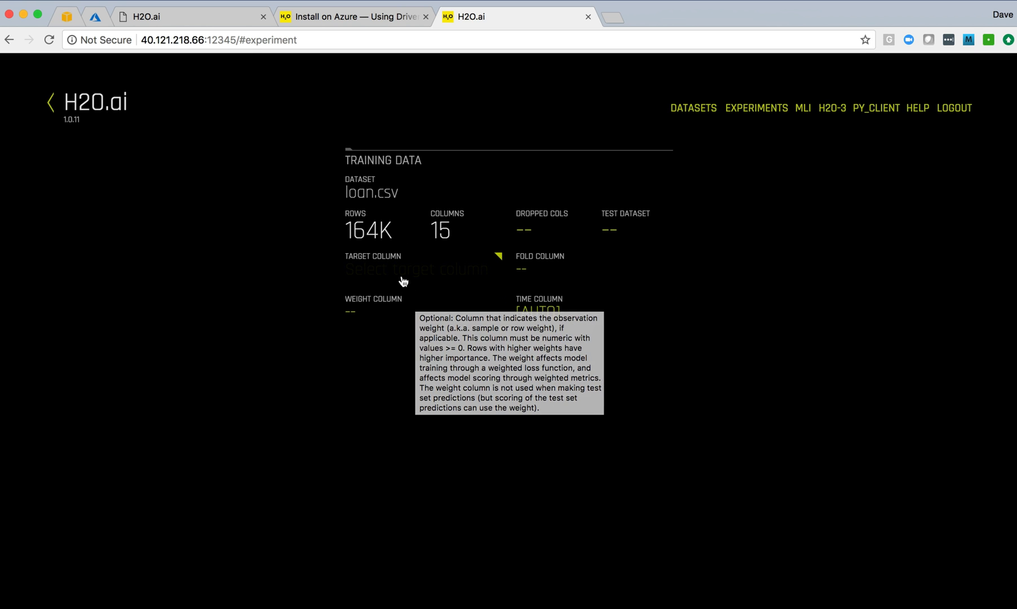
Step: Set verification_status as the target, drop int_rate, and launch the experiment
left_click(416, 269)
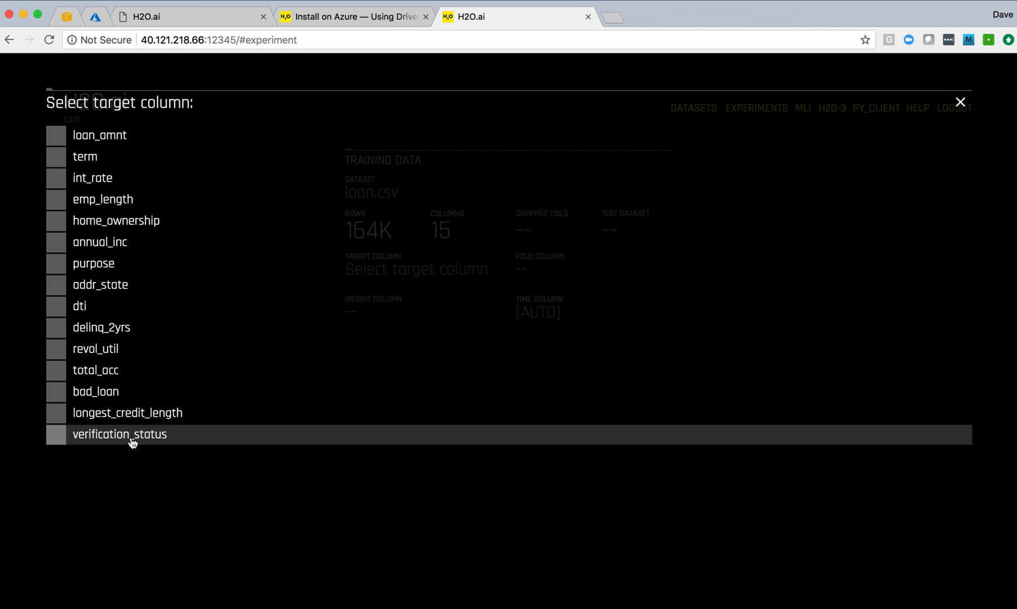
left_click(120, 433)
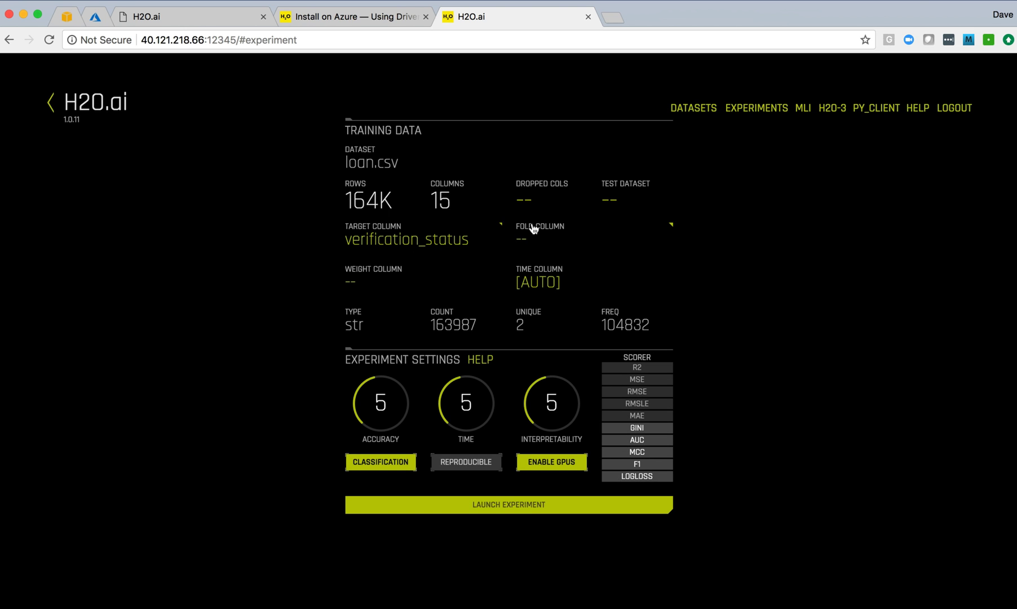
left_click(543, 194)
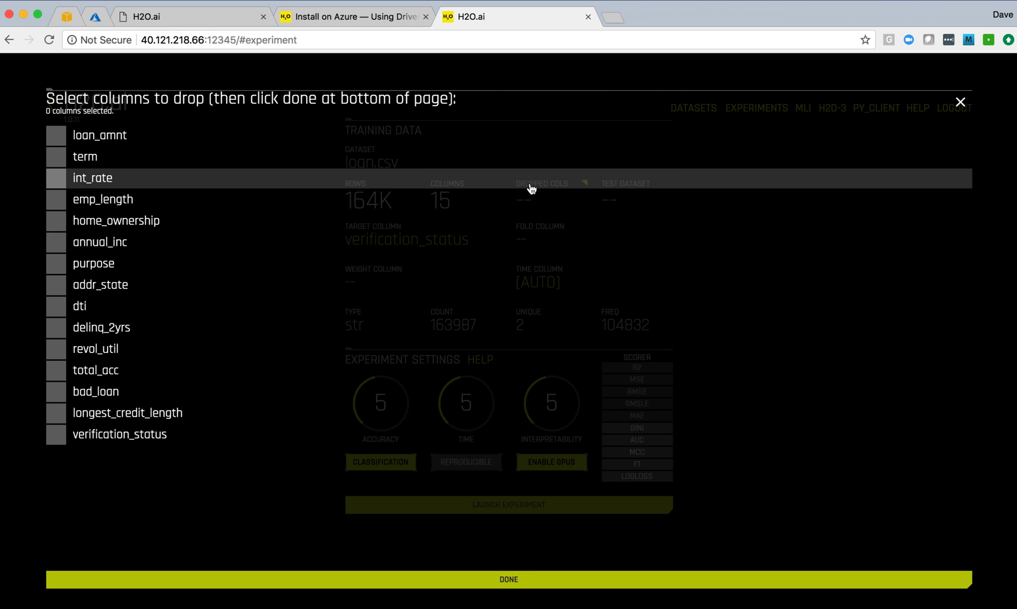
left_click(56, 178)
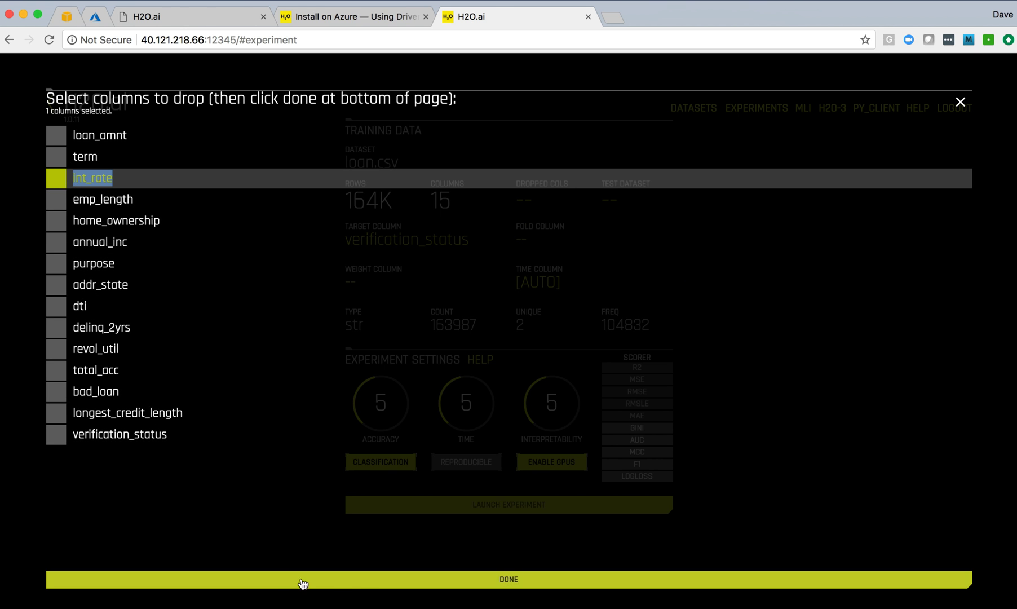
left_click(507, 578)
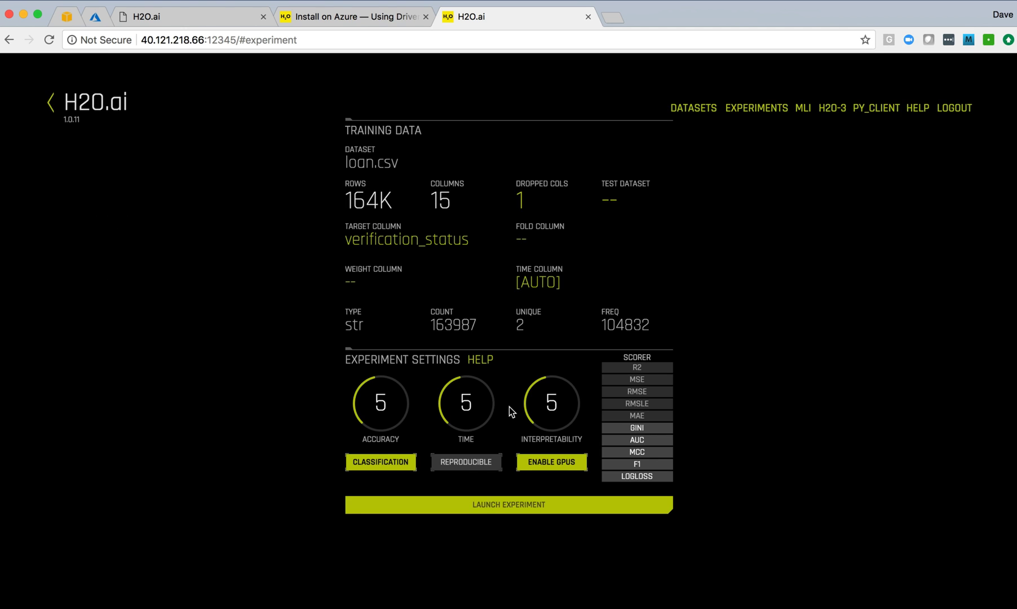
mouse_move(505, 341)
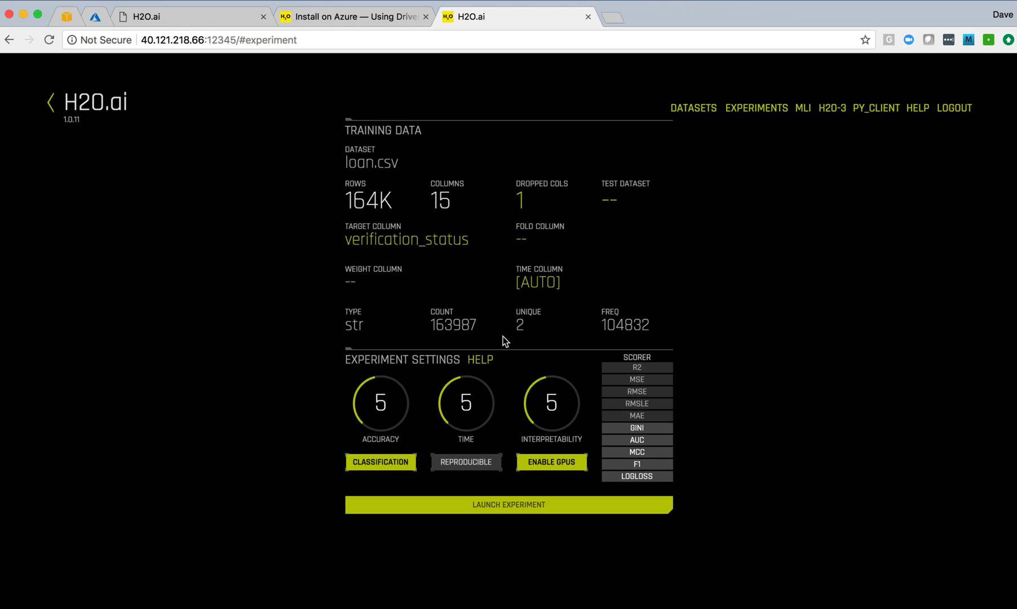
mouse_move(379, 396)
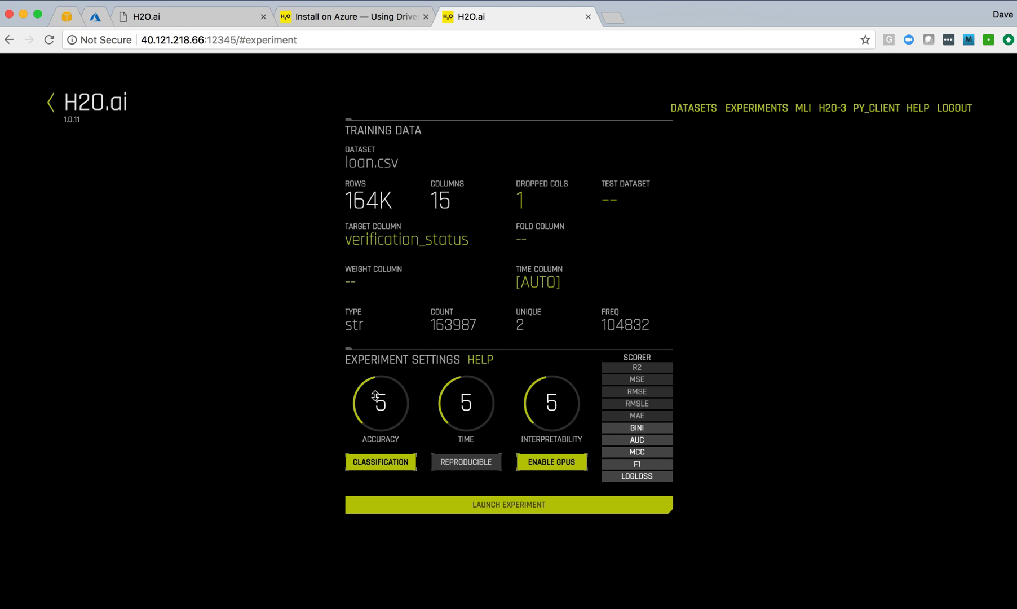
mouse_move(380, 402)
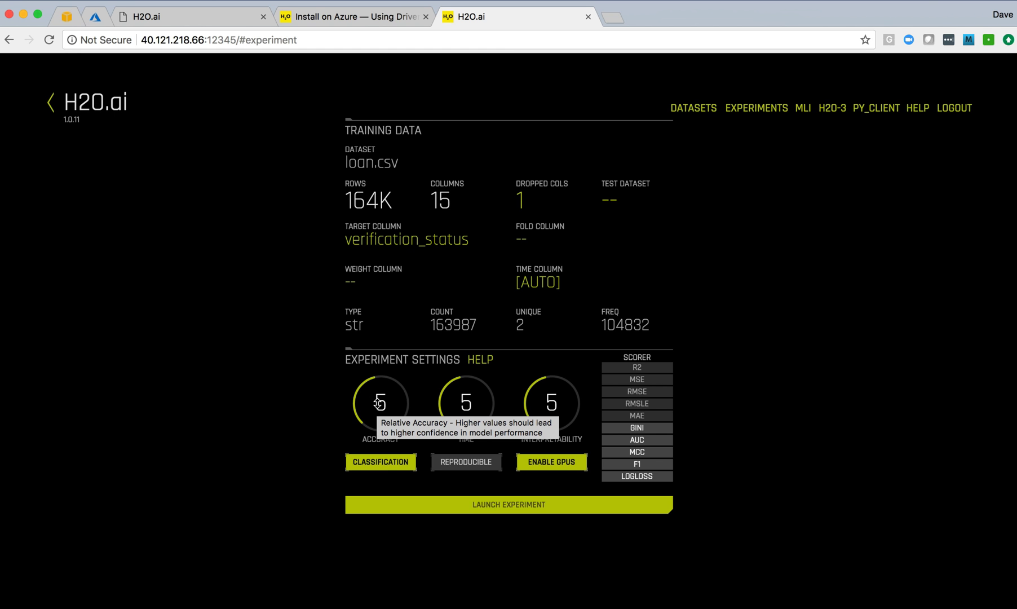
mouse_move(497, 504)
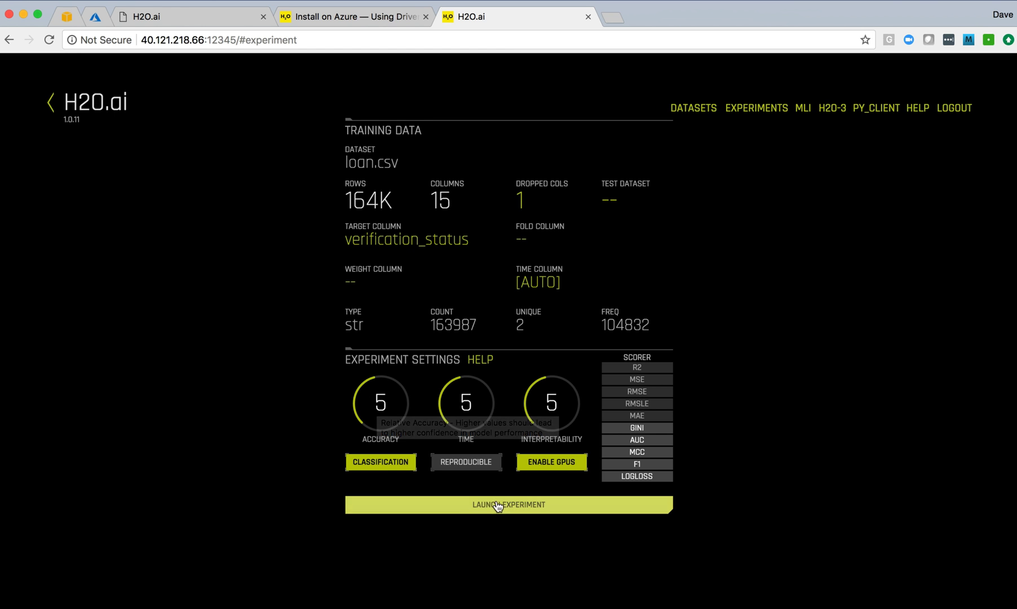
left_click(509, 505)
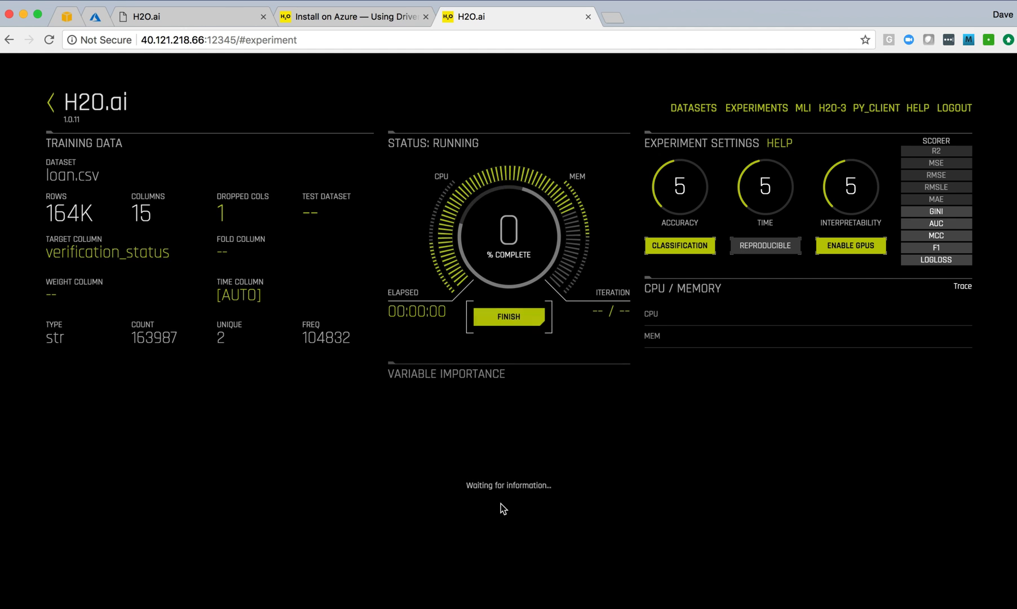